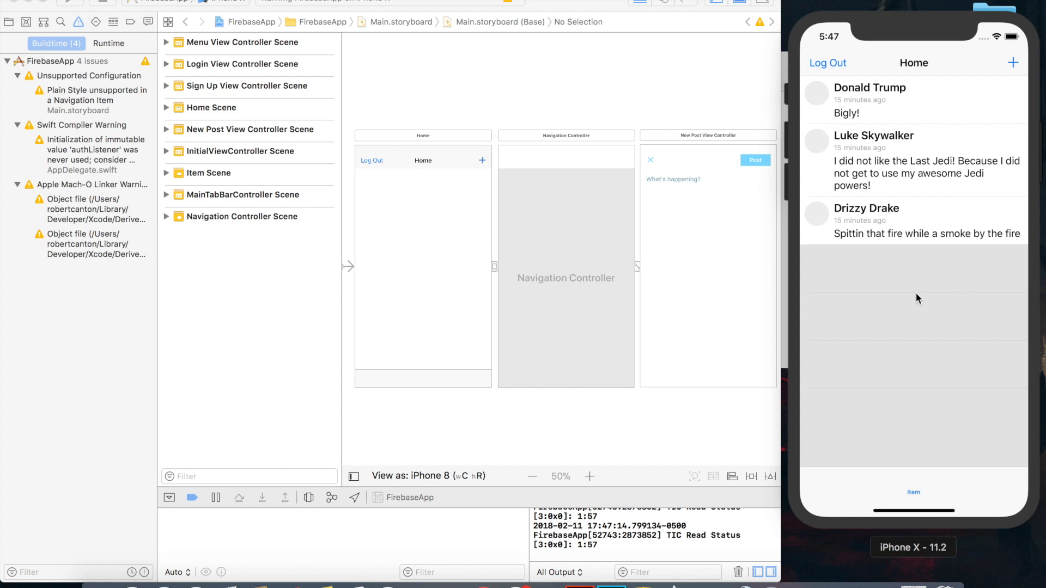
mouse_move(920, 290)
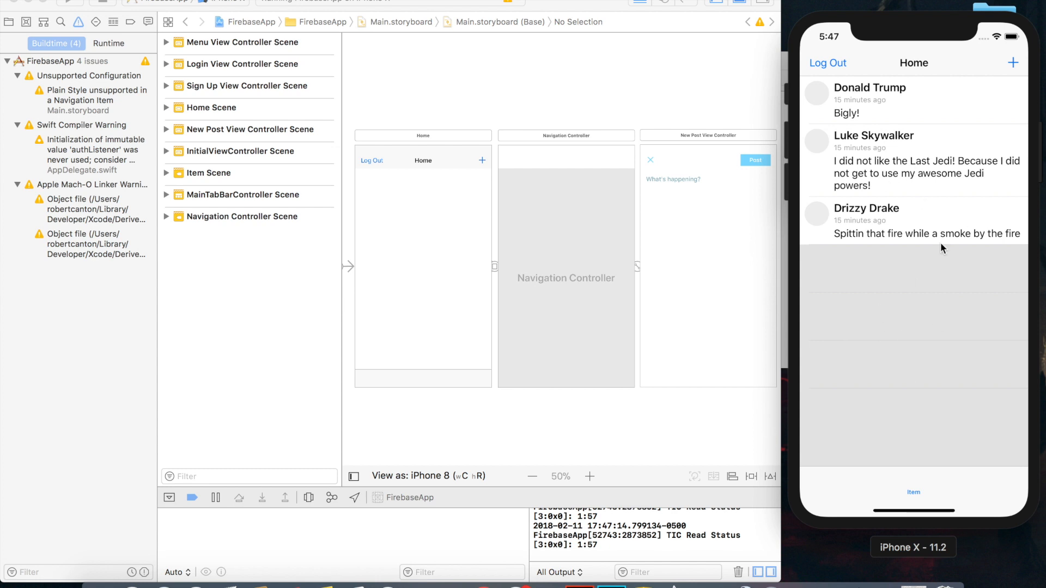
mouse_move(897, 279)
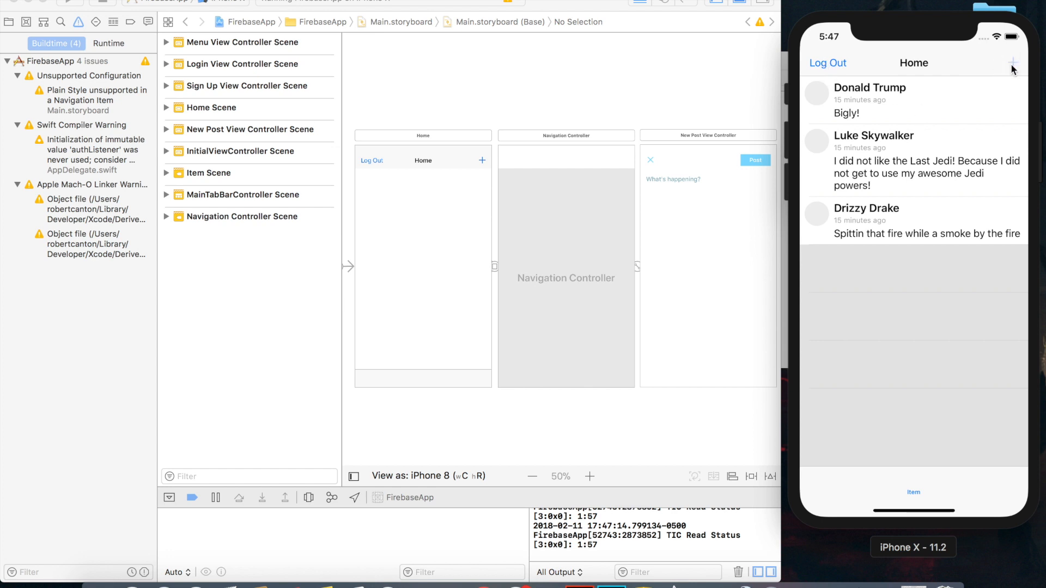
Open the compose screen from Home and start typing "Write a post!!".
left_click(1012, 63)
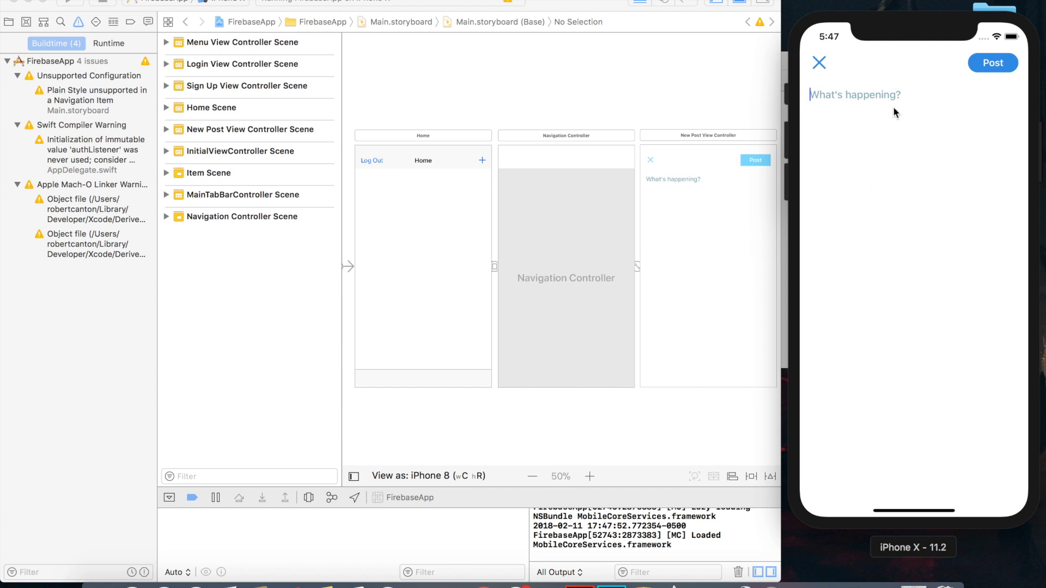
mouse_move(909, 241)
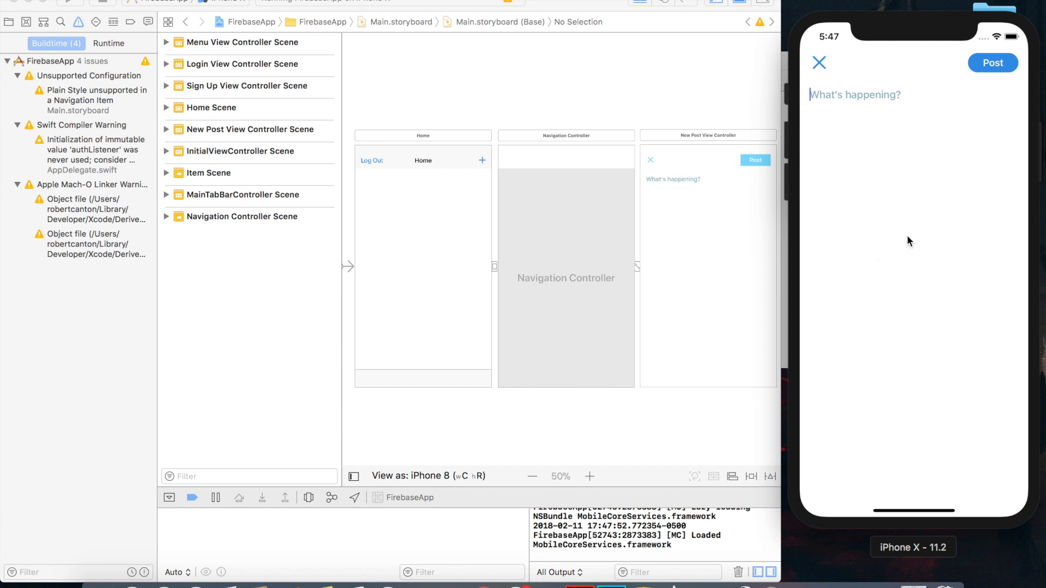
type("Write a post!!")
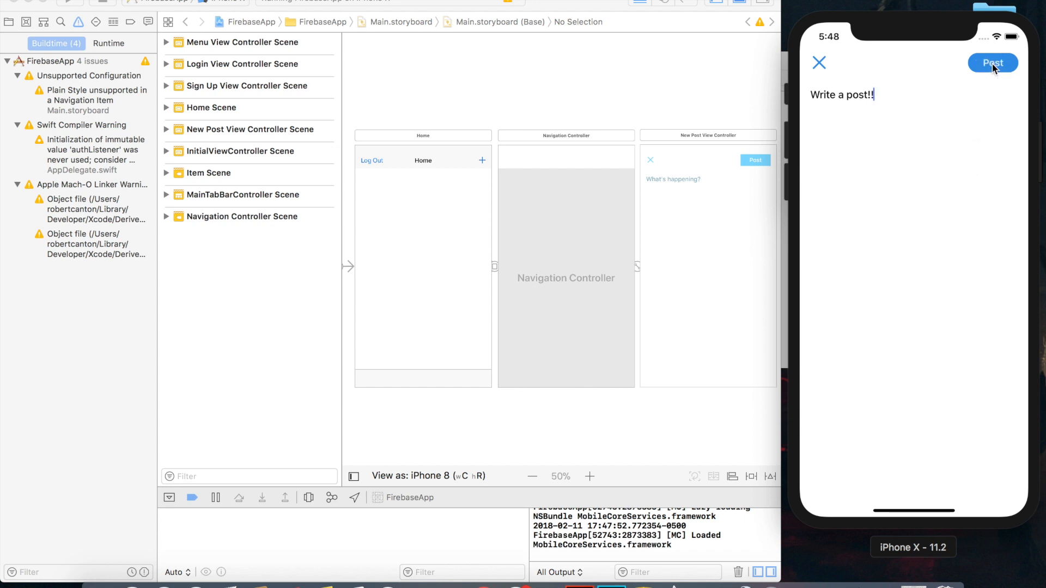
mouse_move(939, 110)
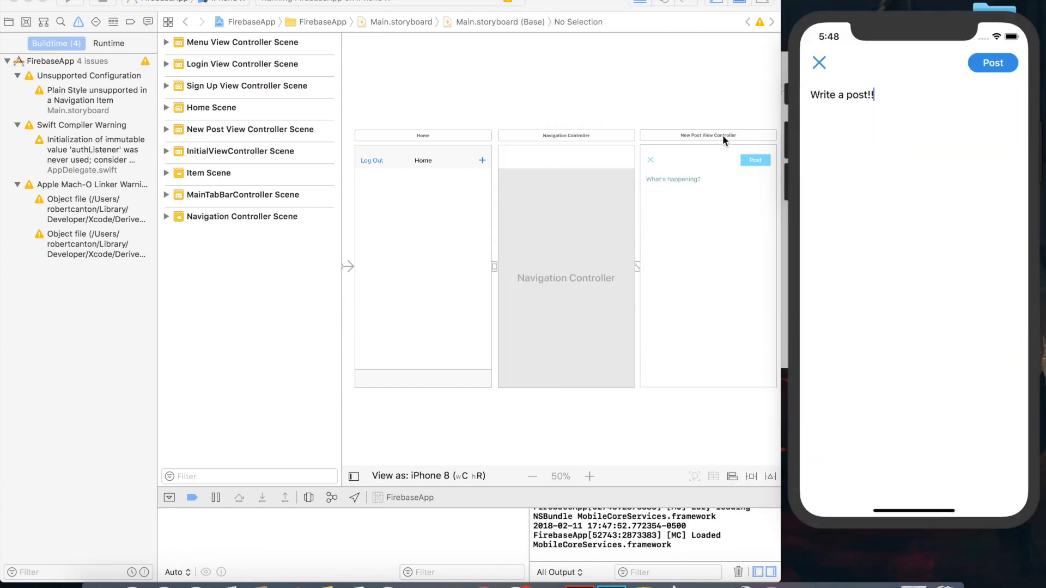
Open NewPostViewController.swift from the Project navigator and add a line in handlePostButton.
left_click(9, 22)
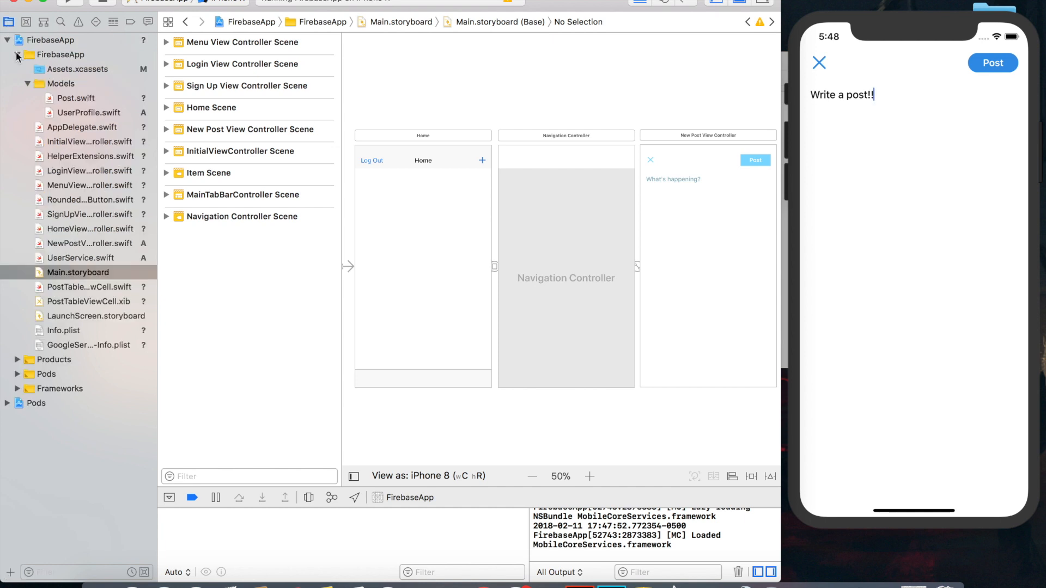
left_click(91, 243)
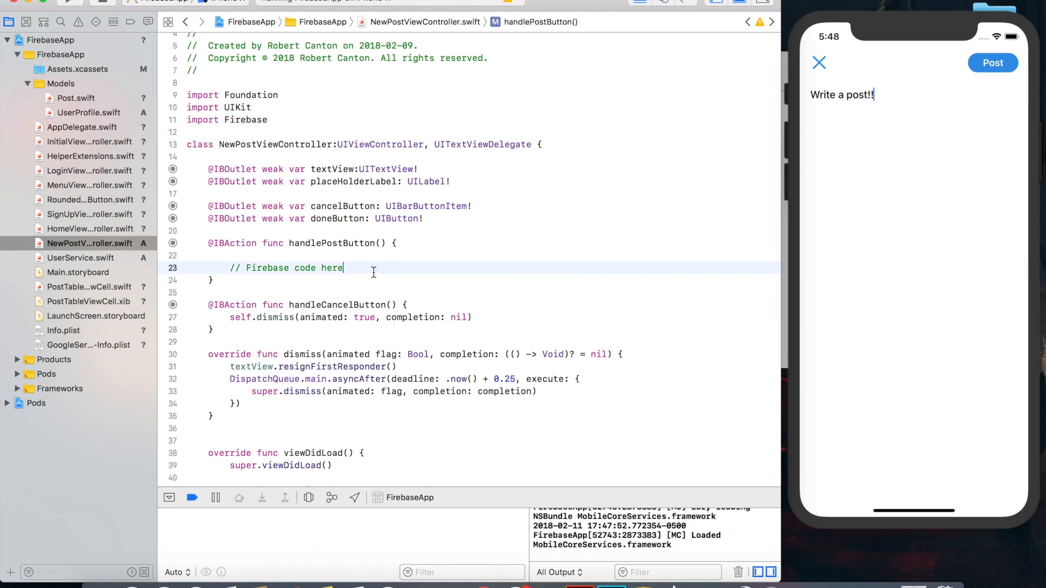
key("return")
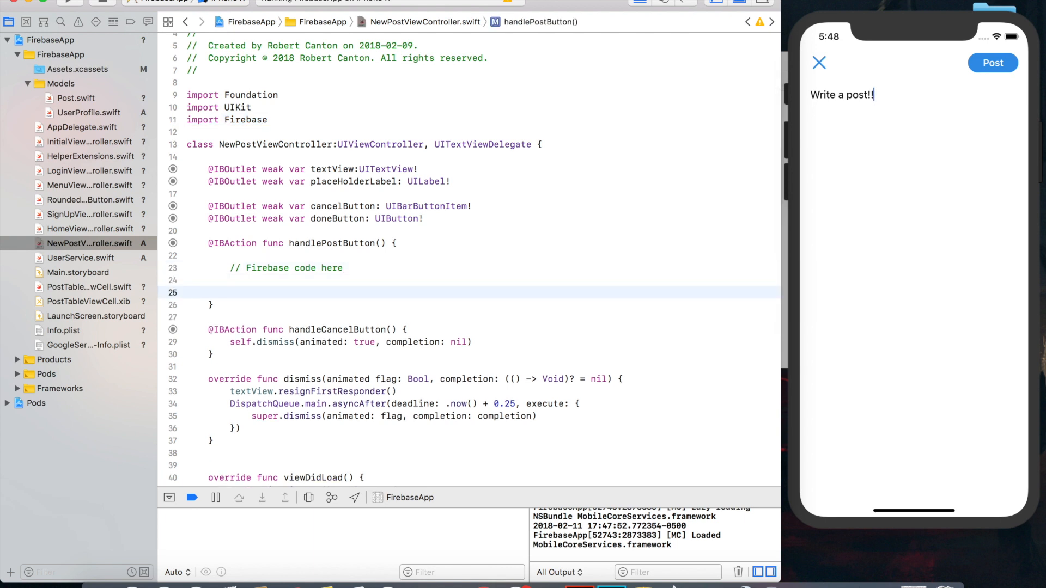
Declare postRef as Database.database().reference().child("posts").childByAutoId().
type("let postRef = Database.")
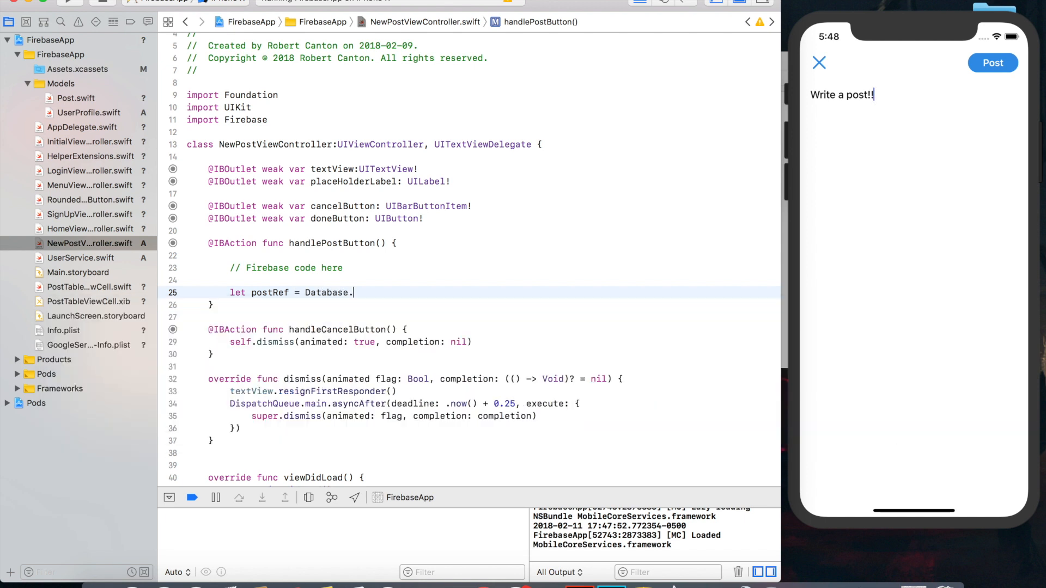
type("database().reference().c")
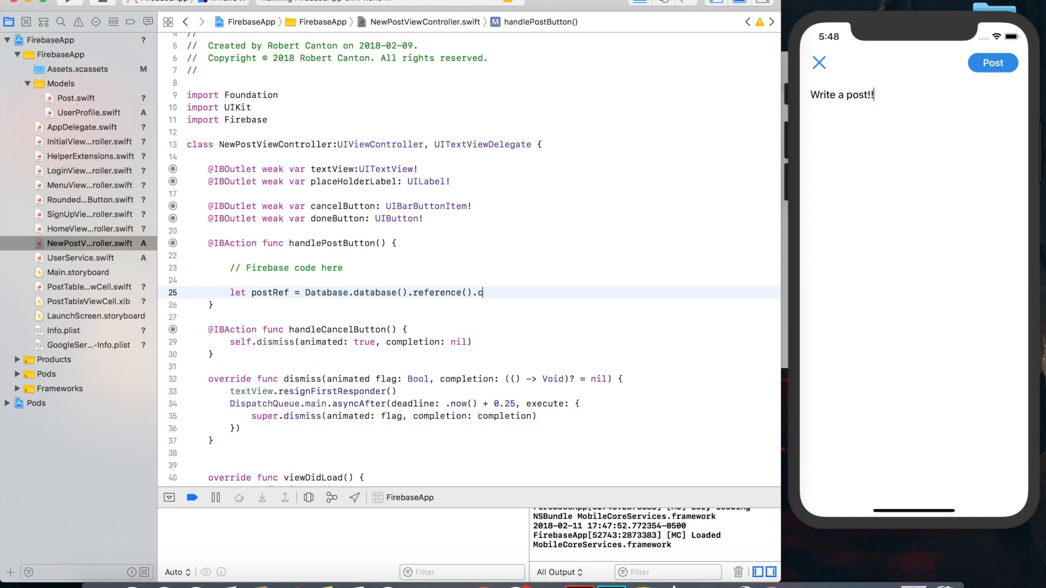
type("hild(\"posts\")")
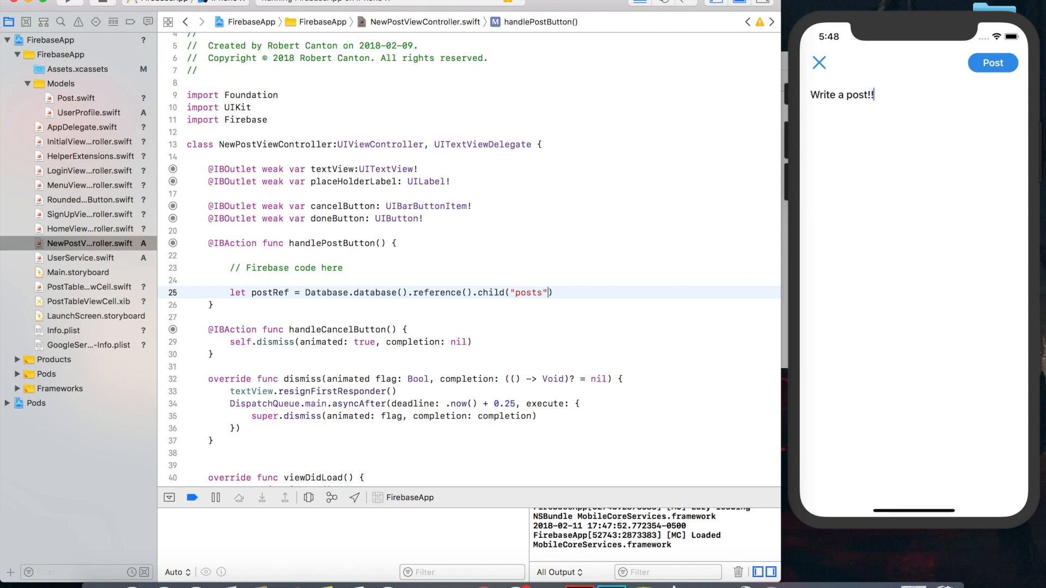
type(".")
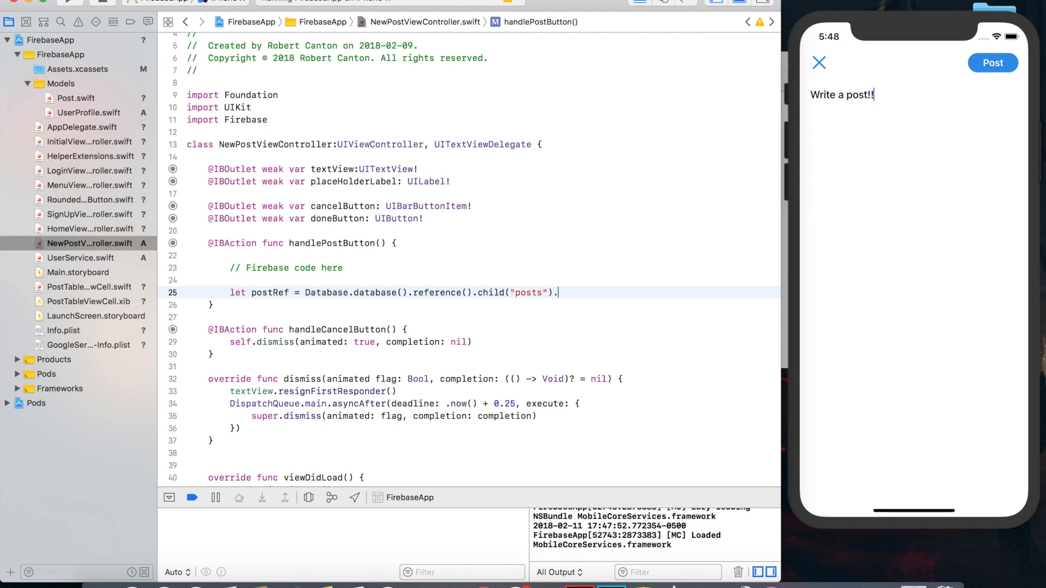
type("childByAutoId(")
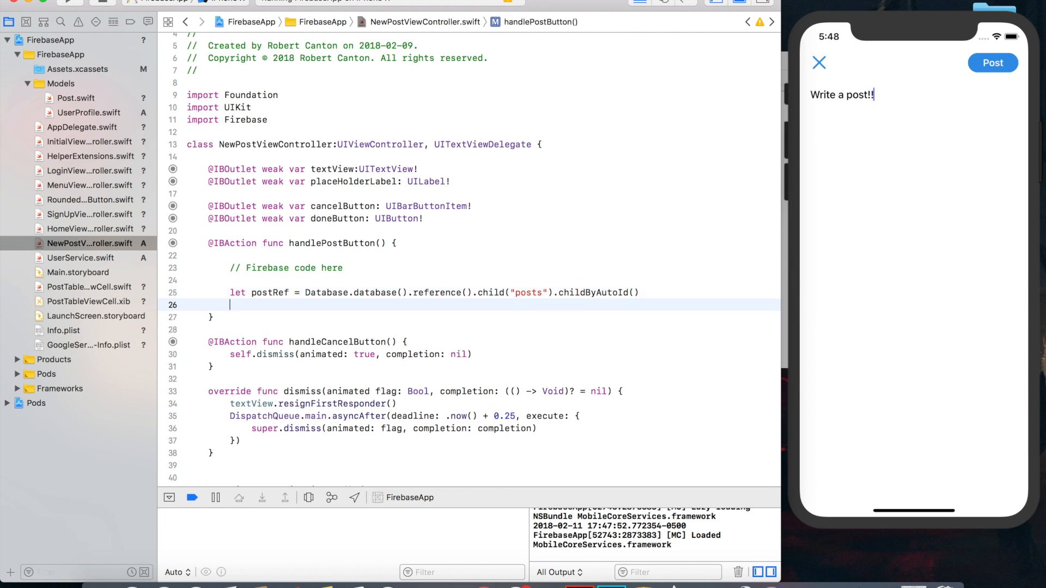
Call postRef.setValue(nil, withCompletionBlock:) using the completion-block variant.
type("postRef")
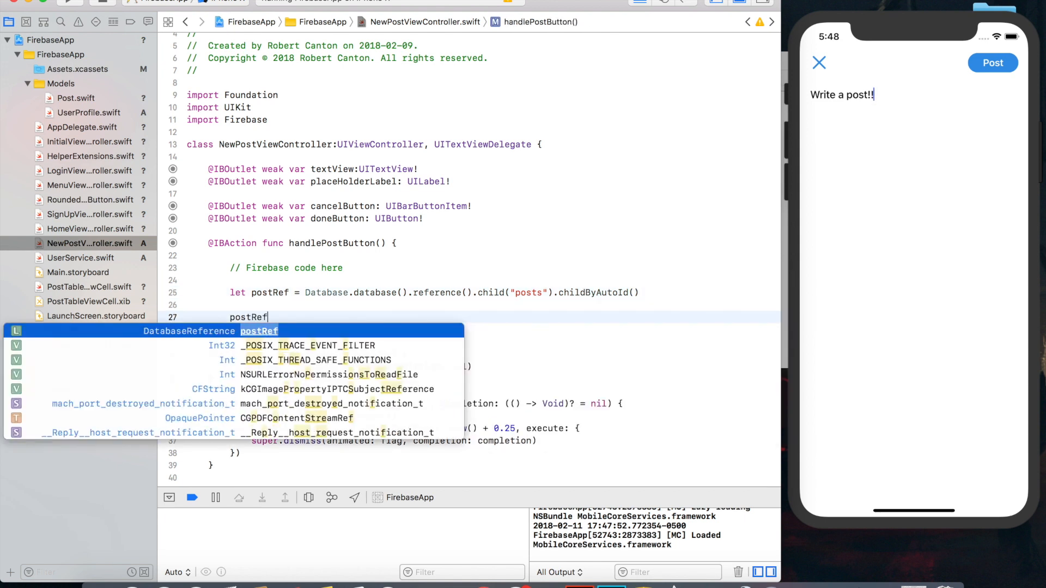
type(".setVa")
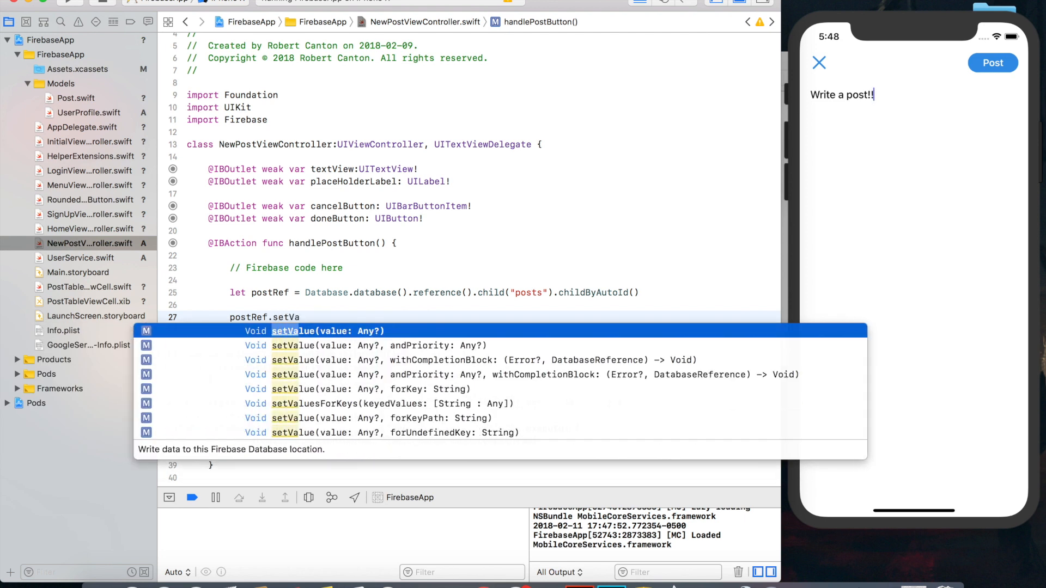
left_click(467, 360)
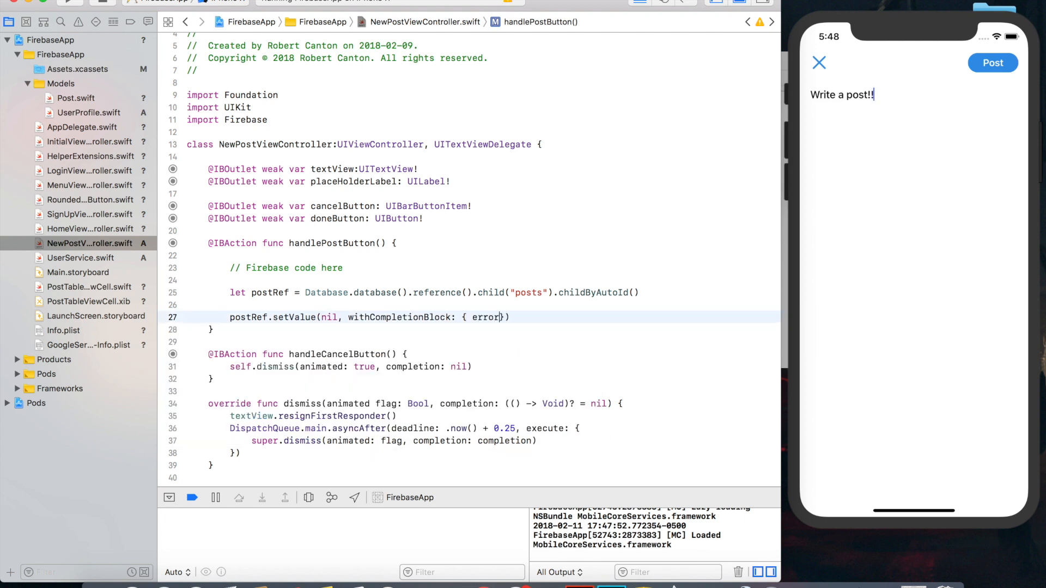
type(", ref inputView")
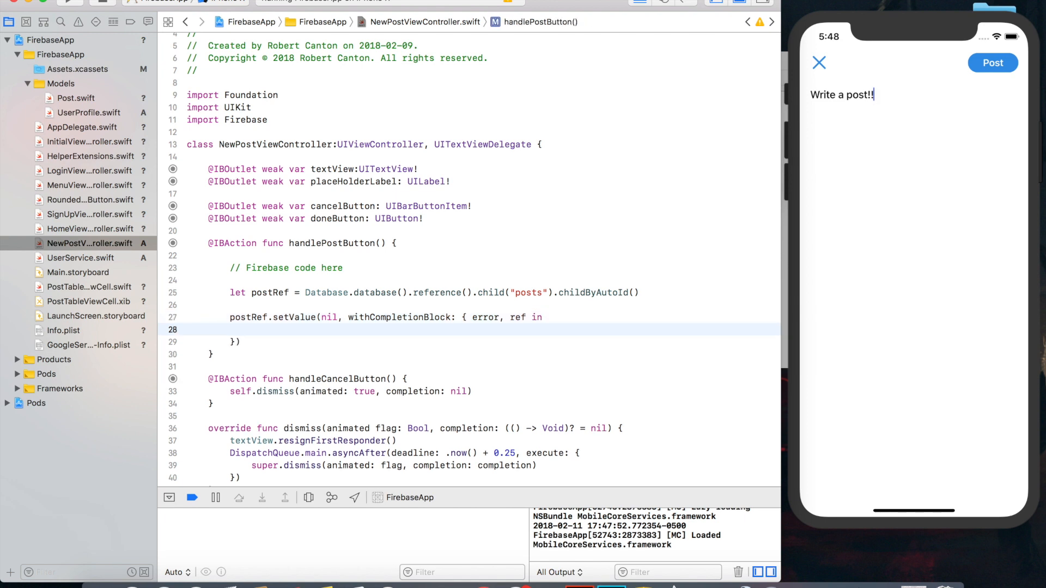
In the completion, dismiss animated when error == nil, else leave a Handle the error placeholder.
type("if error == n")
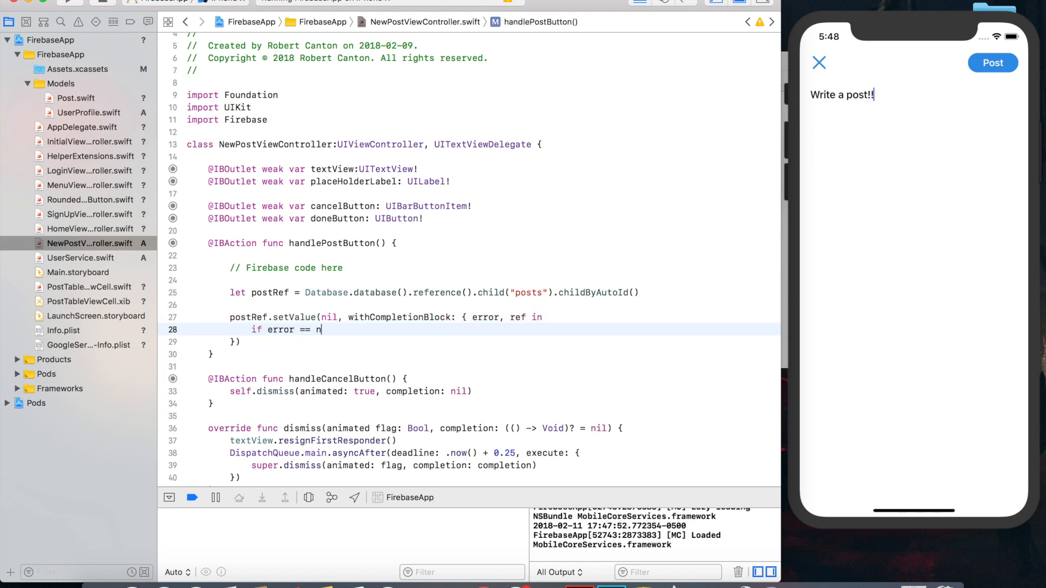
type("self.dismiss(animated: Bool, completion: (() -> Void)?")
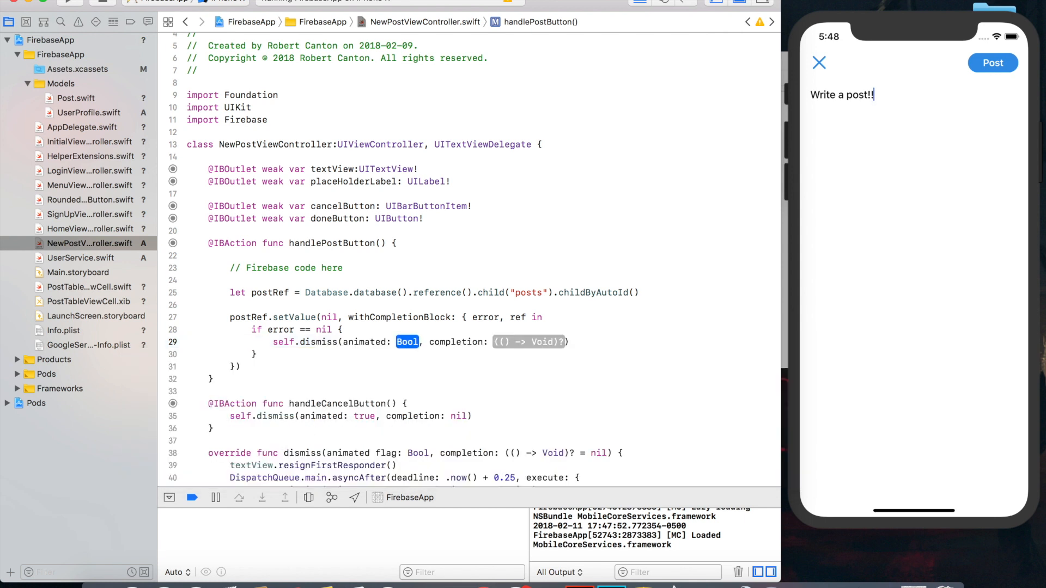
type("true")
type("// Handle th")
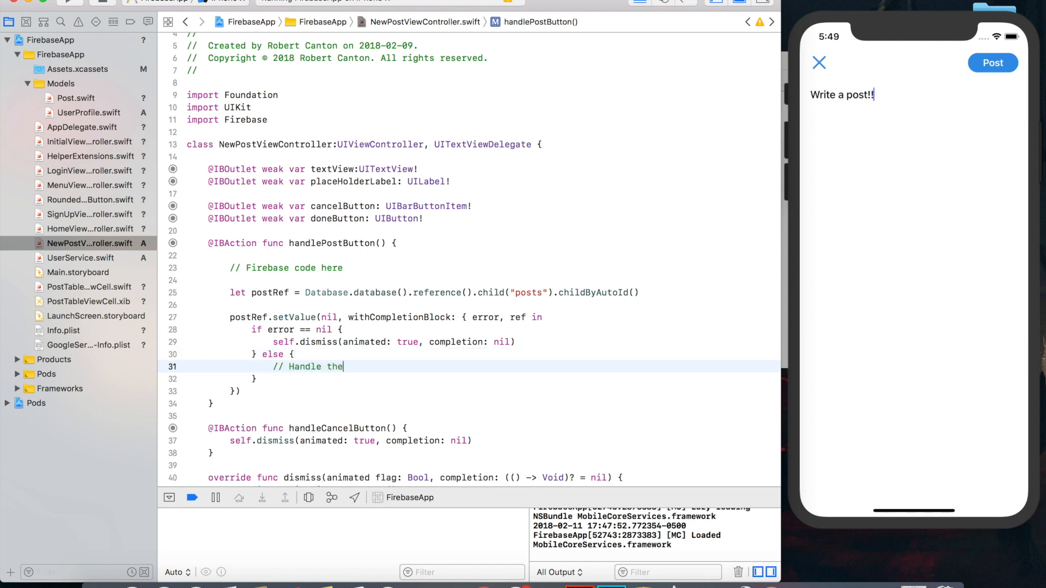
type("error")
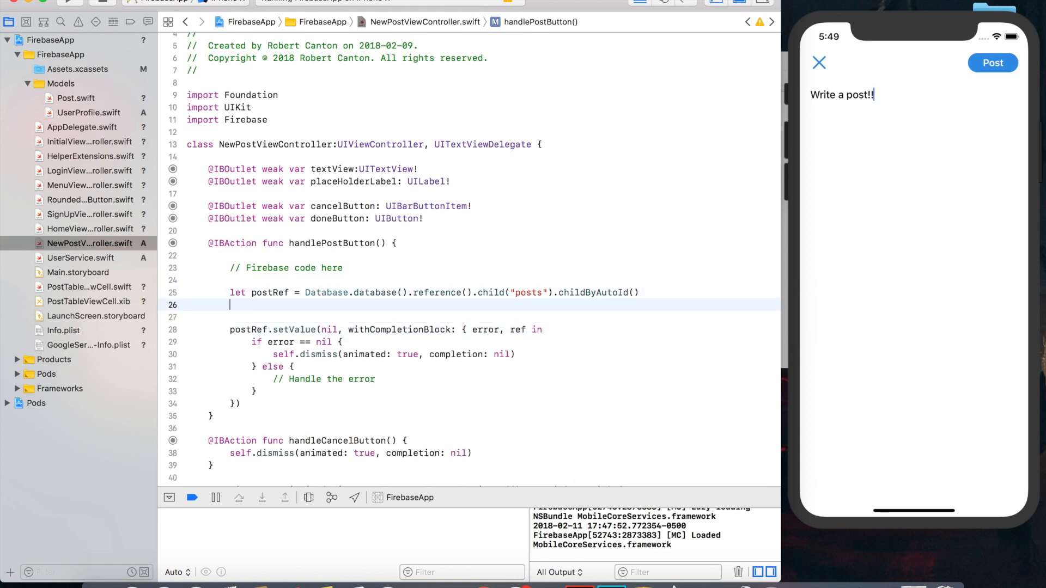
Build postObject with "text": textView.text and "timestamp": [".sv":"timestamp"].
type("let postObject =")
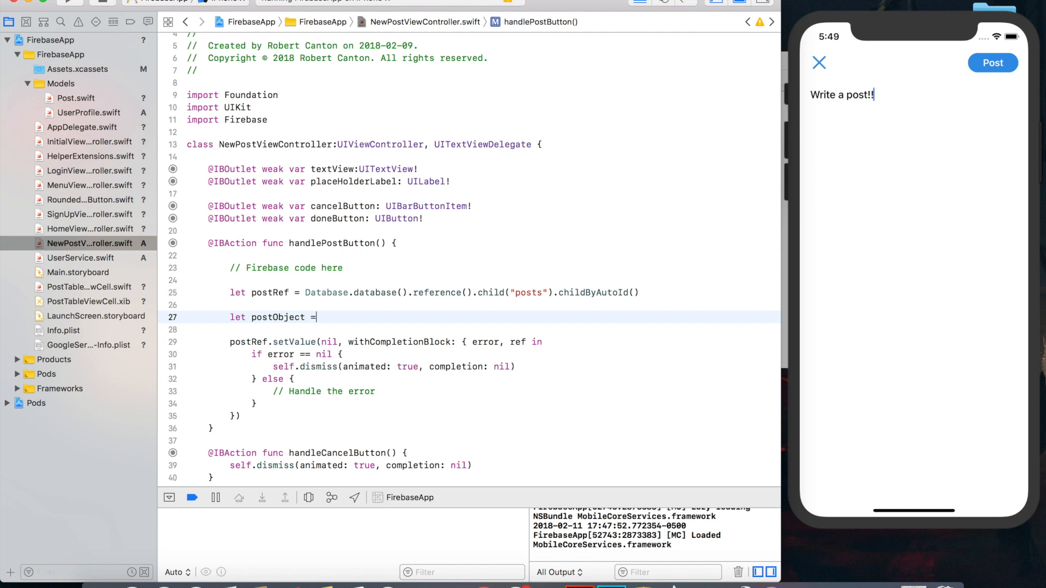
type("[")
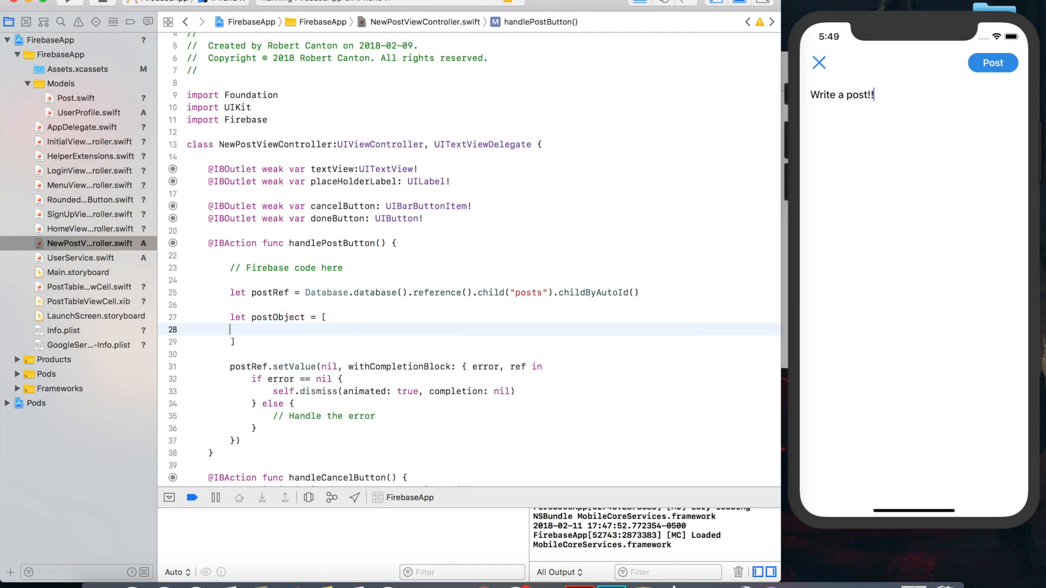
type("\"text\":")
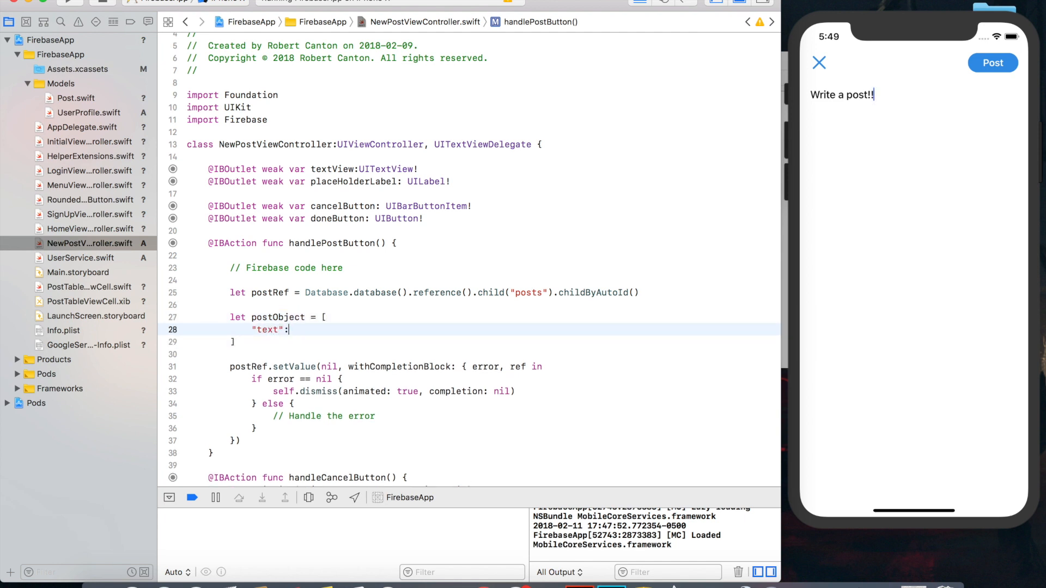
type("textView.text")
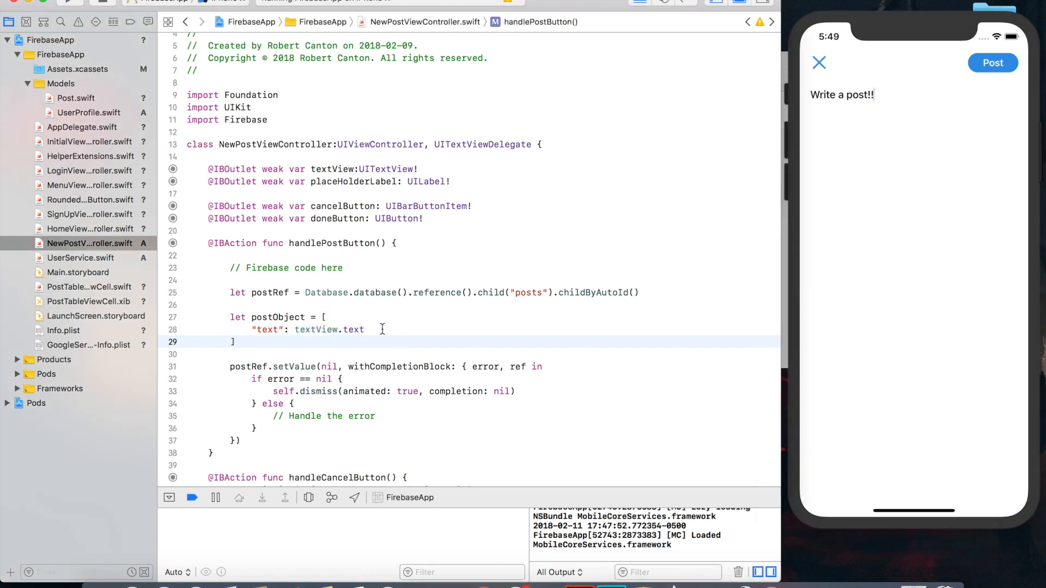
type("\"time\"")
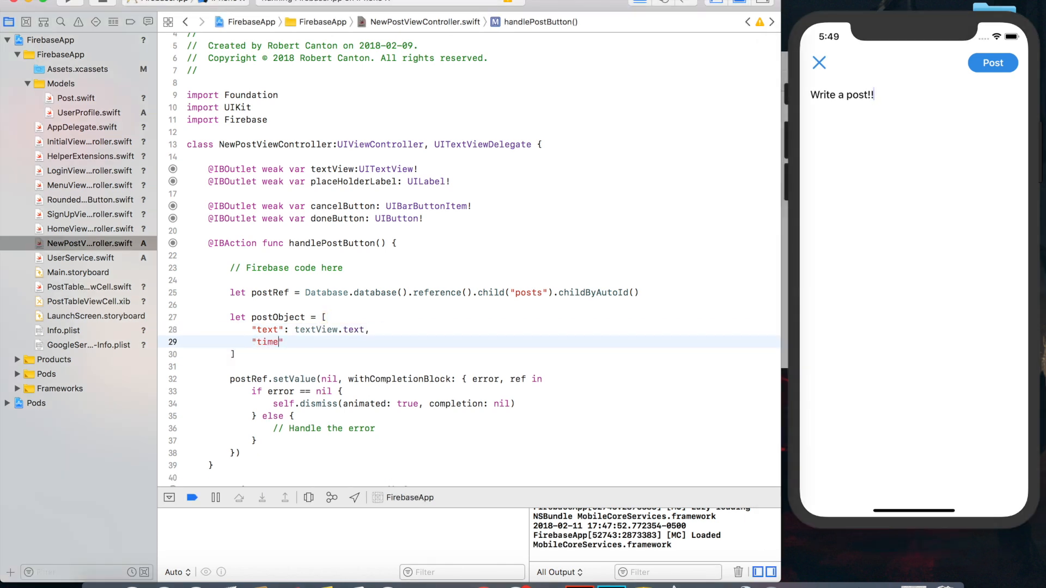
type("stamp\":")
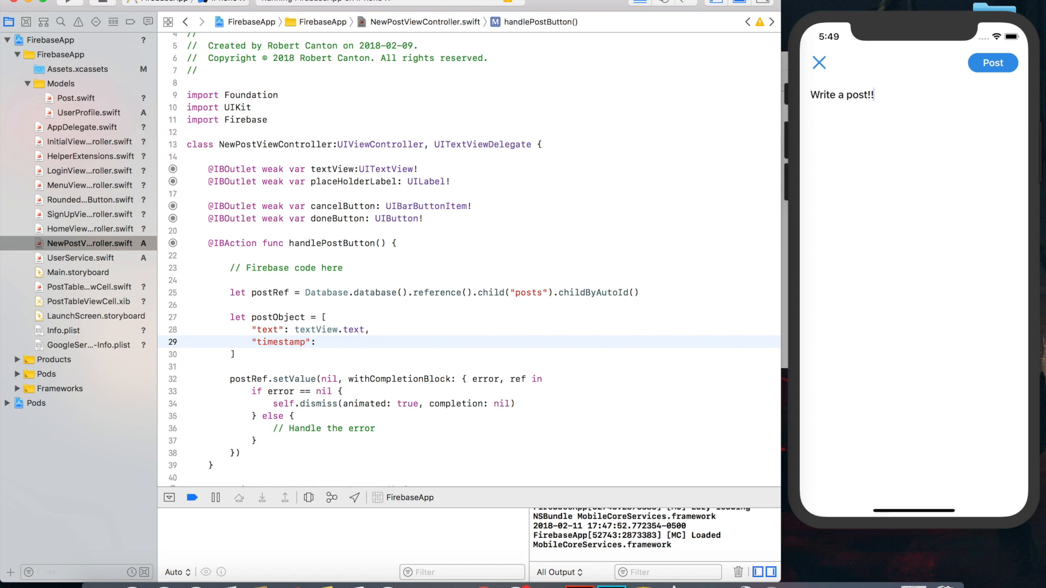
type("[")
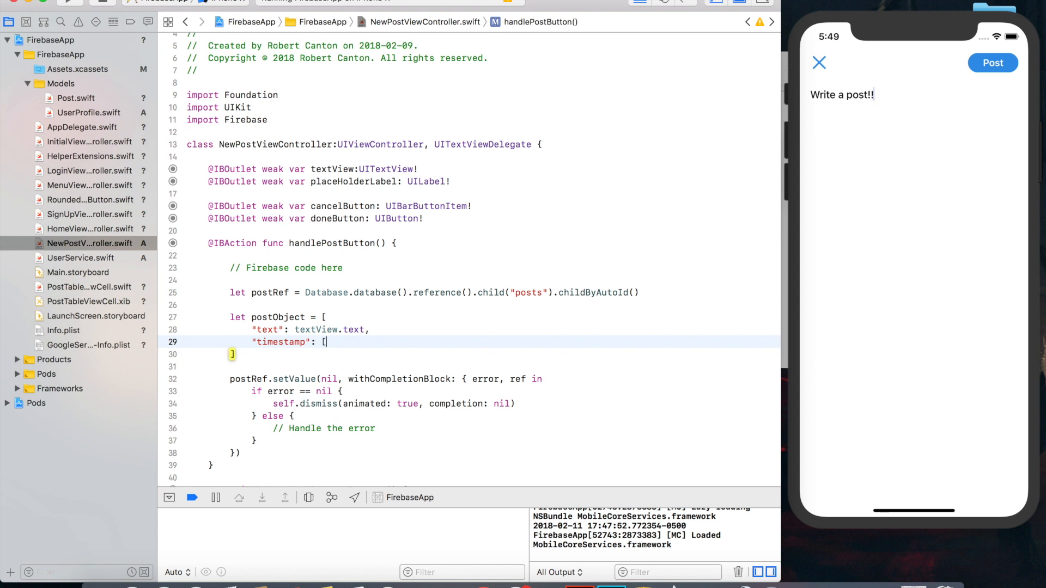
type("\".sv\":\"timestamp\"")
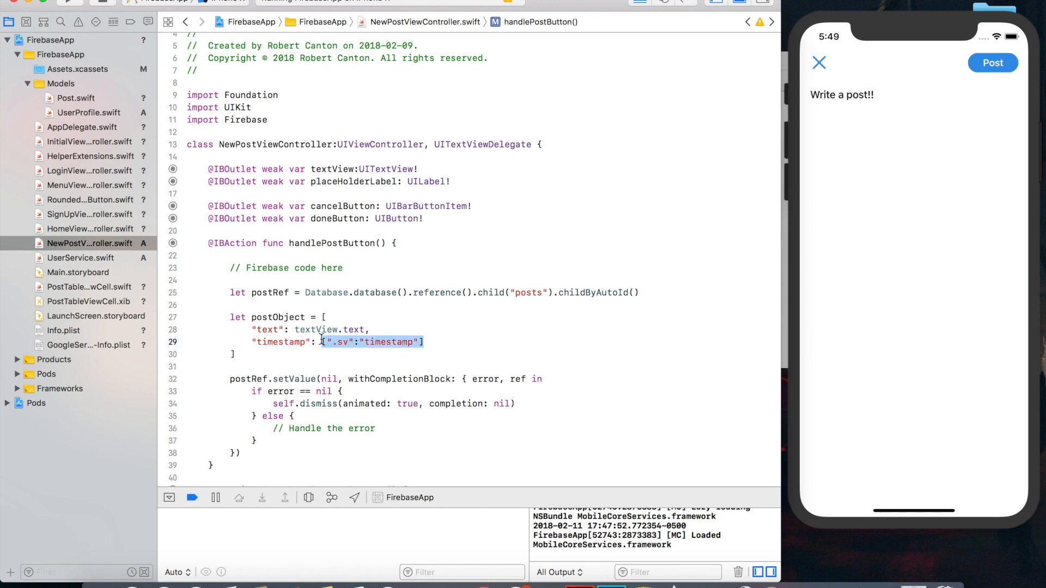
Cast postObject as [String:Any] and pass it to setValue in place of nil.
left_click(411, 341)
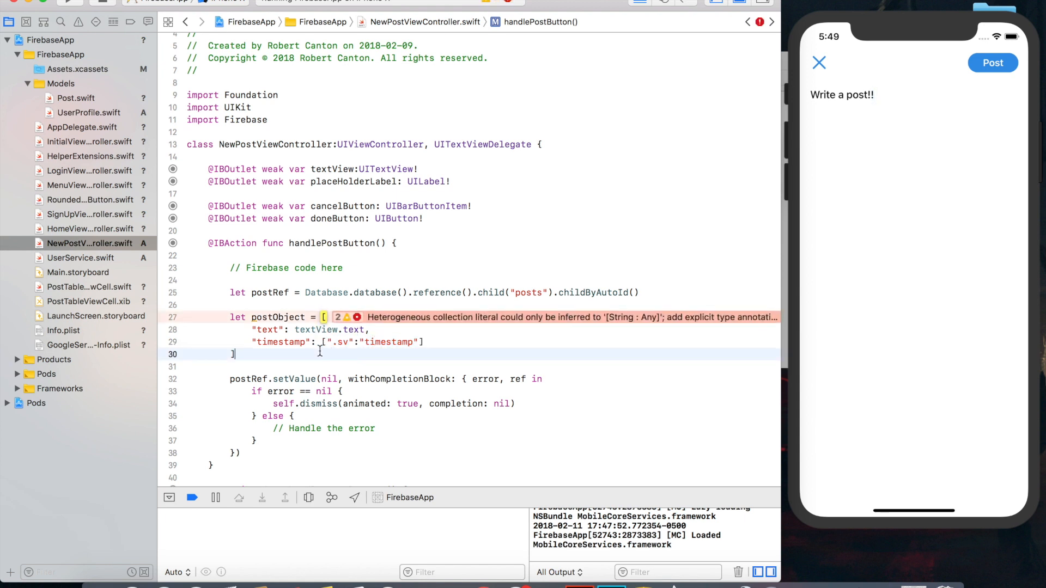
type("as")
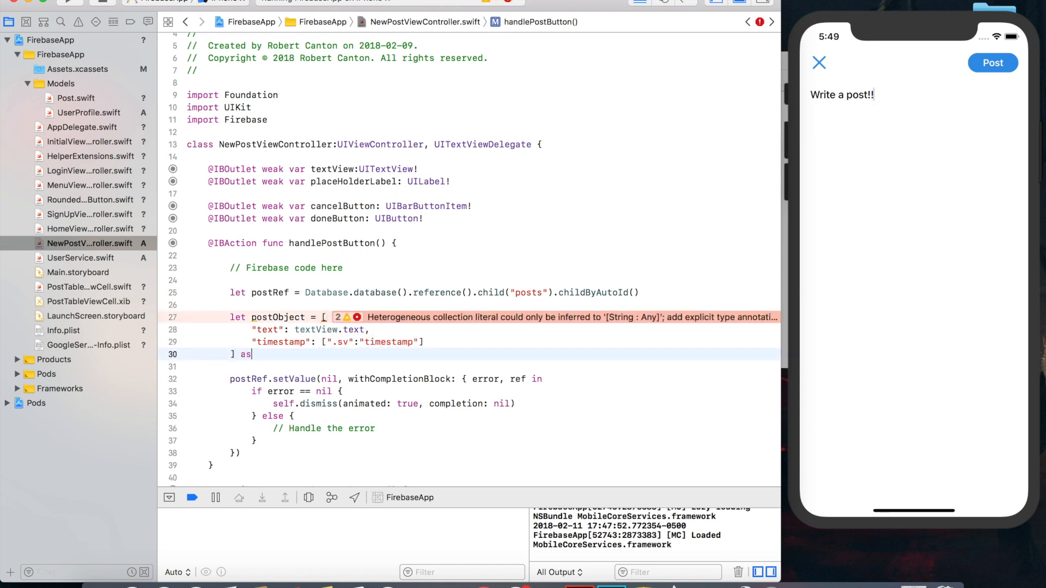
type("[String:]")
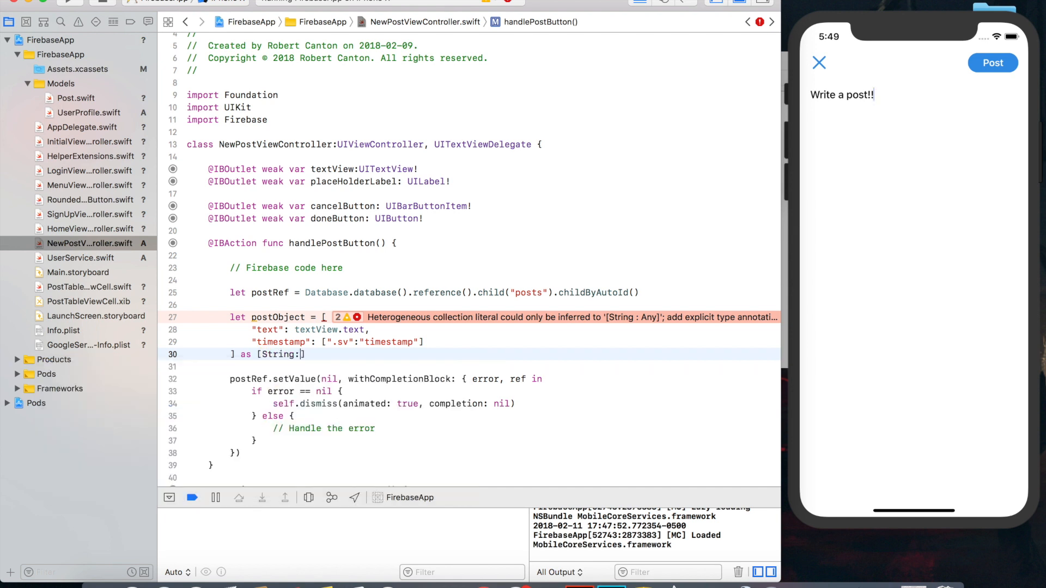
type("Any")
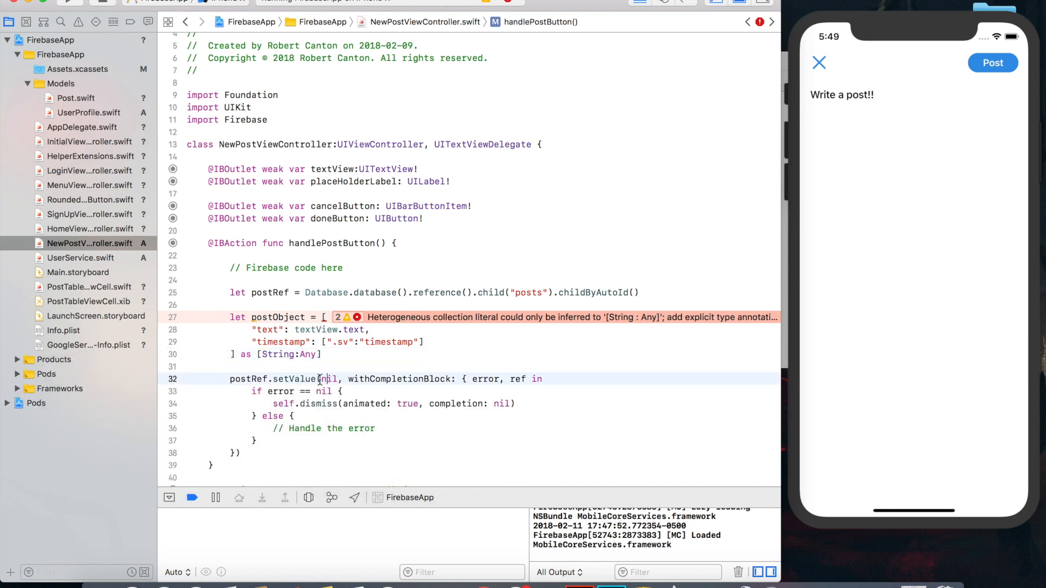
double_click(278, 317)
type("postObject")
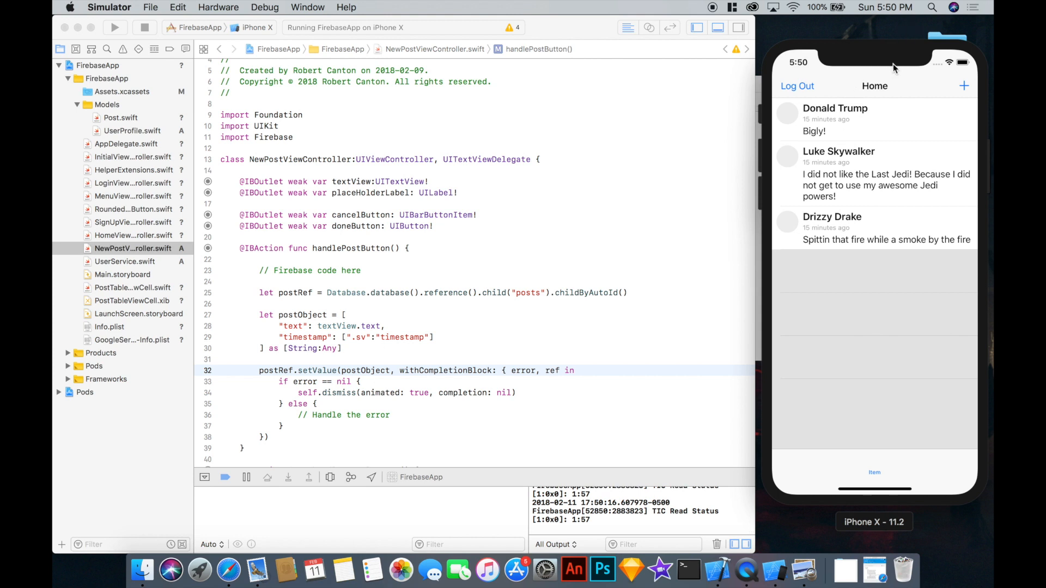
Compose and submit a post reading "Hello this is our first post!" from the home feed.
left_click(963, 85)
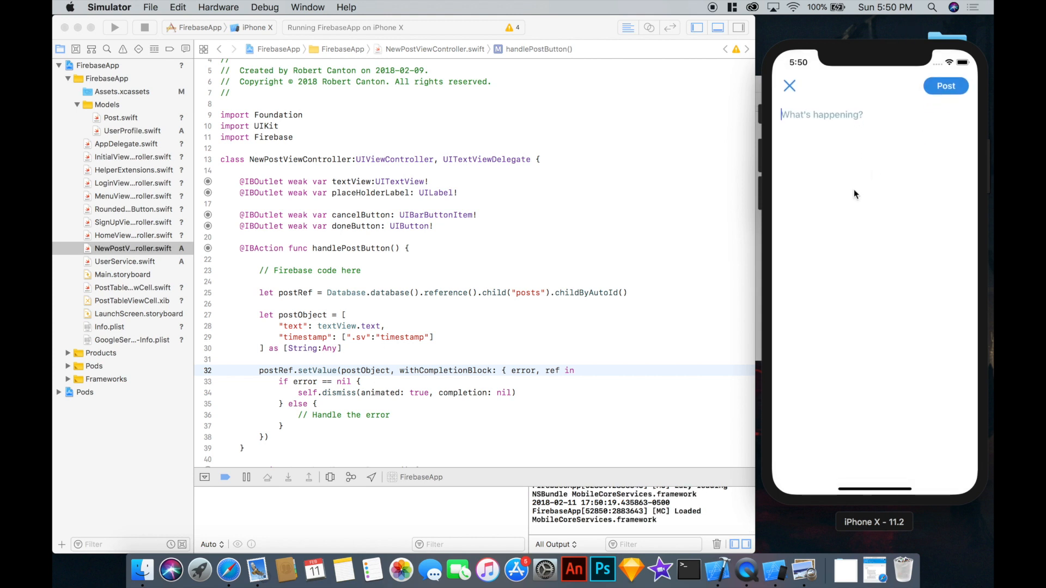
type("Hello this is")
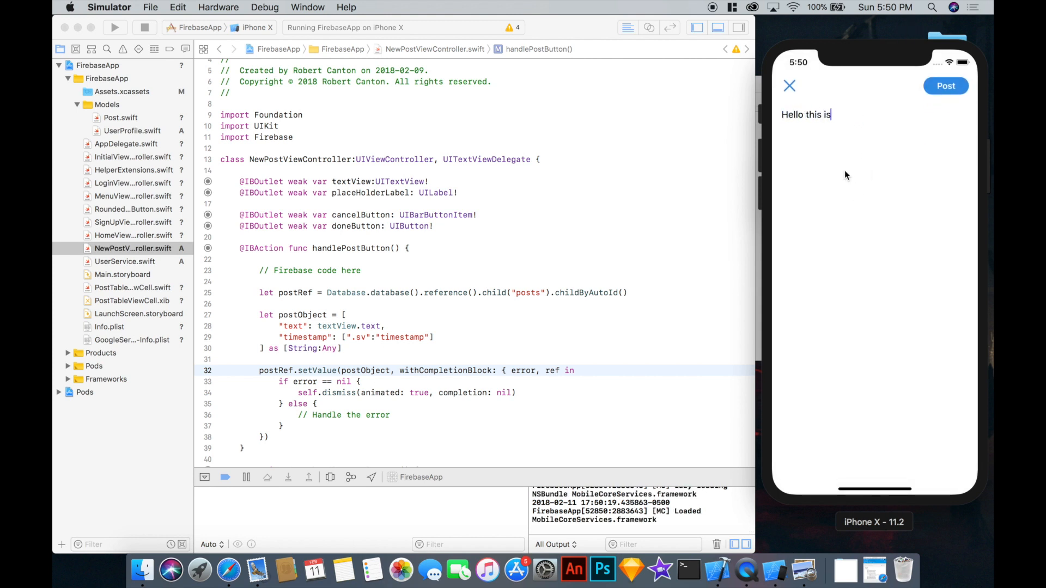
type("our first post")
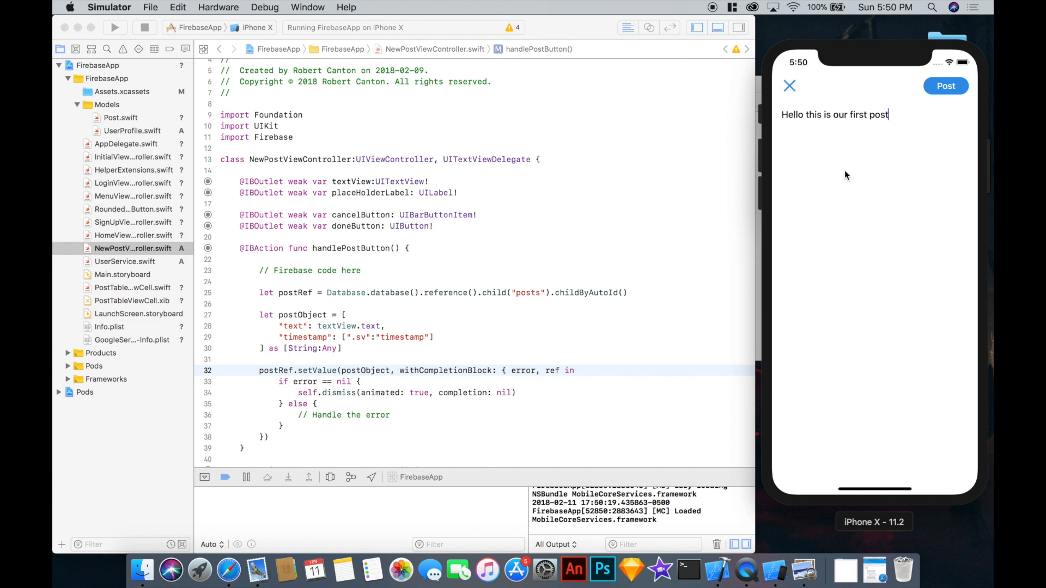
type("!")
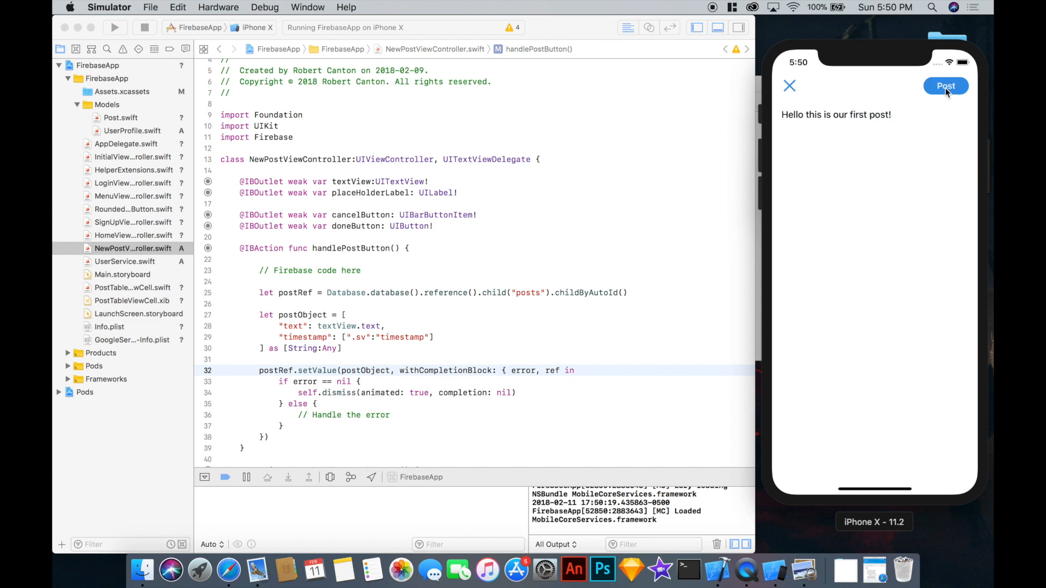
left_click(946, 85)
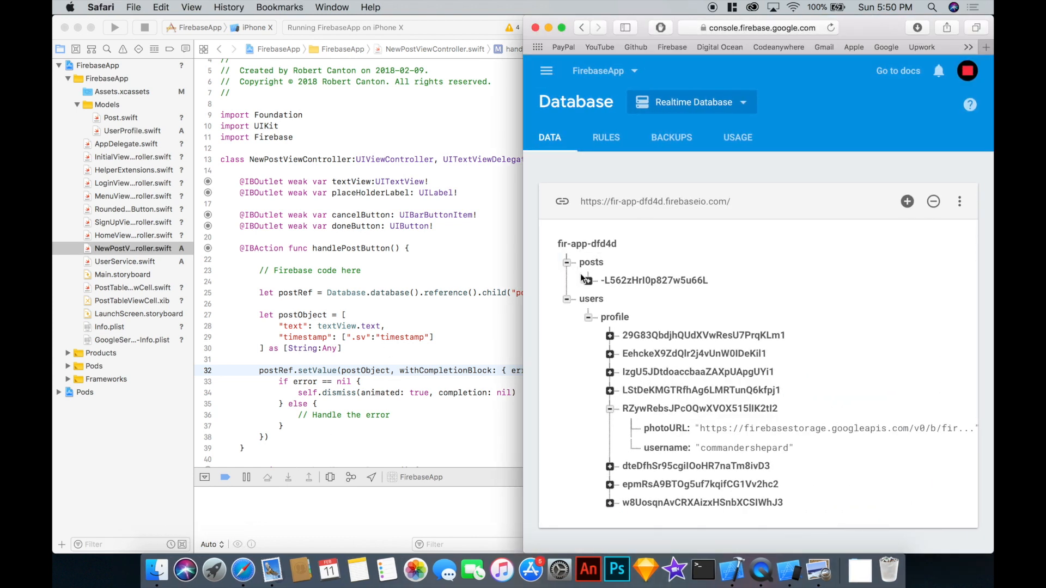
Expand the new posts entry and inspect its text and numeric server timestamp value.
left_click(587, 280)
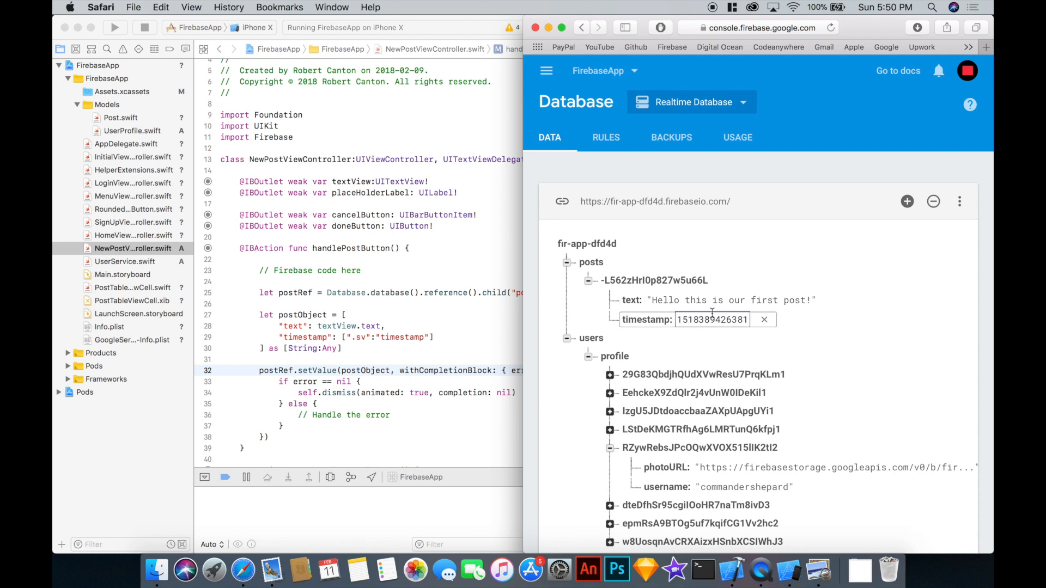
double_click(713, 320)
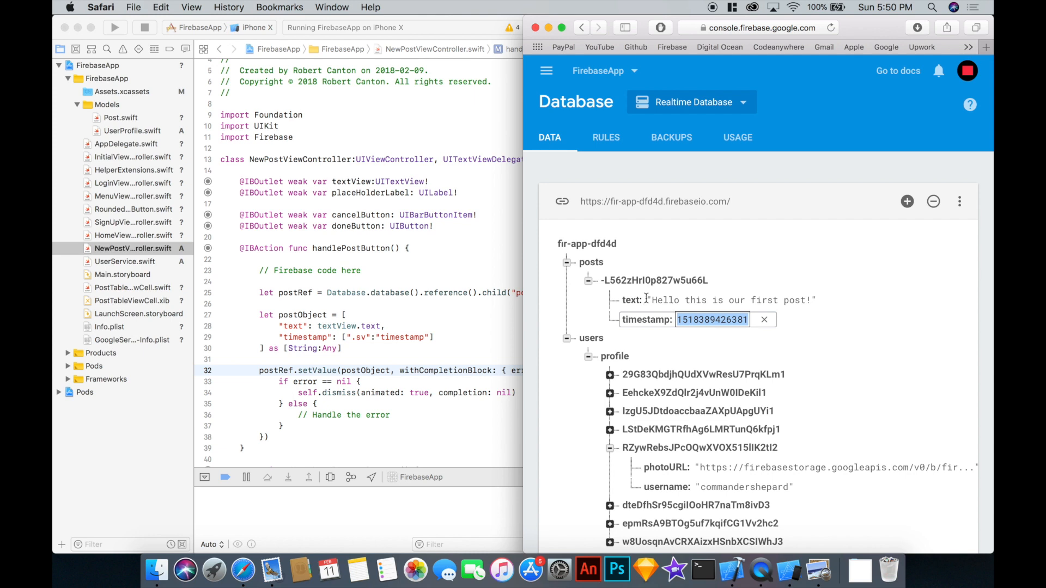
scroll("down", 3)
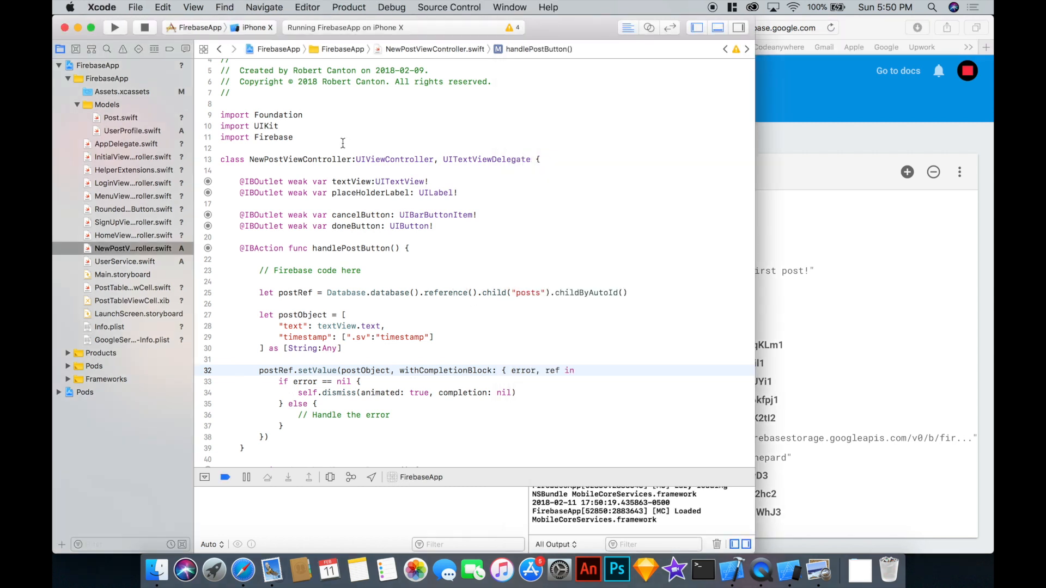
Review UserProfile.swift and a stored user profile entry, then select UserService.swift.
left_click(131, 131)
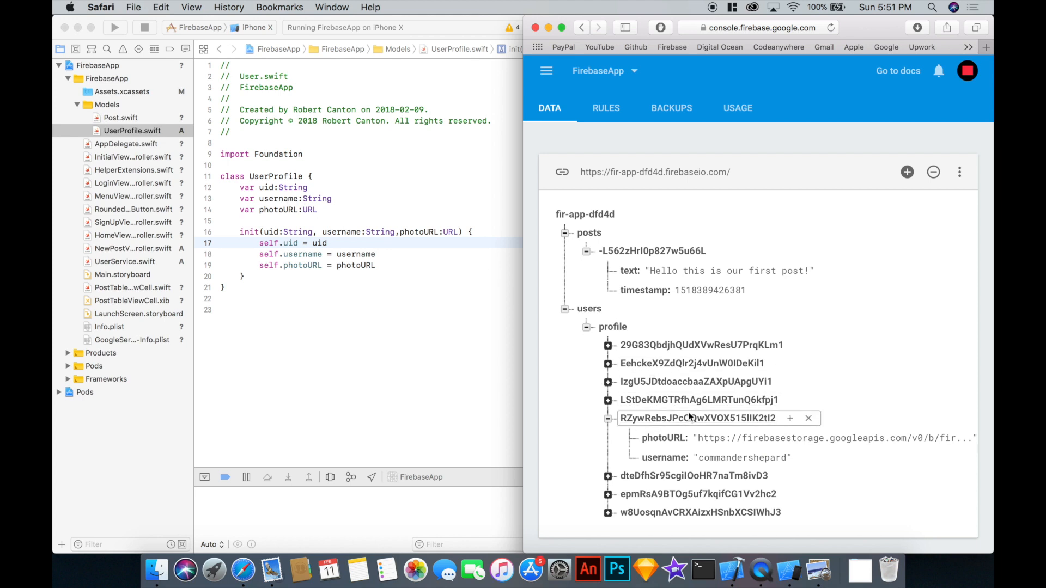
left_click(742, 457)
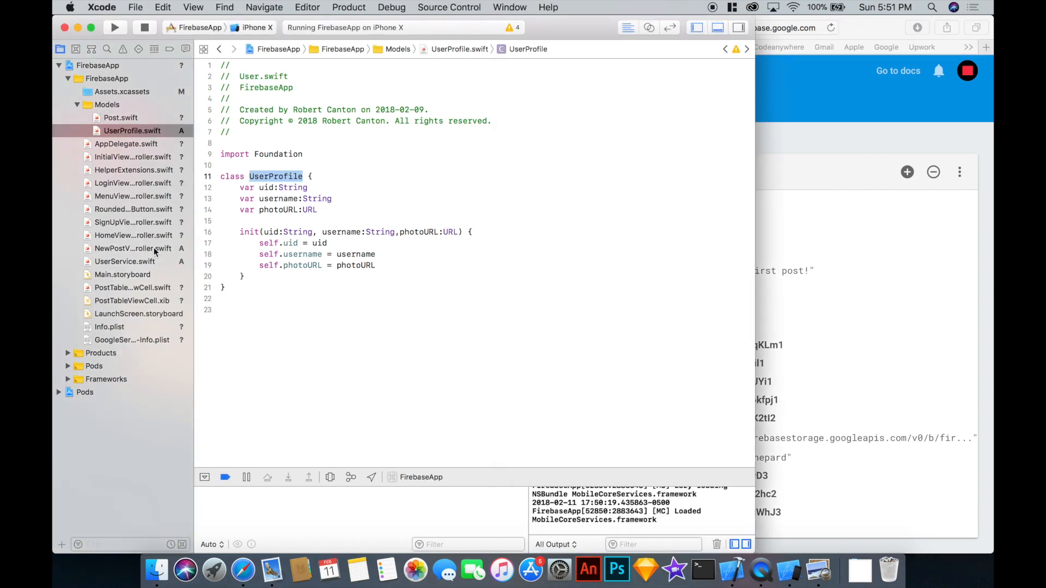
left_click(124, 260)
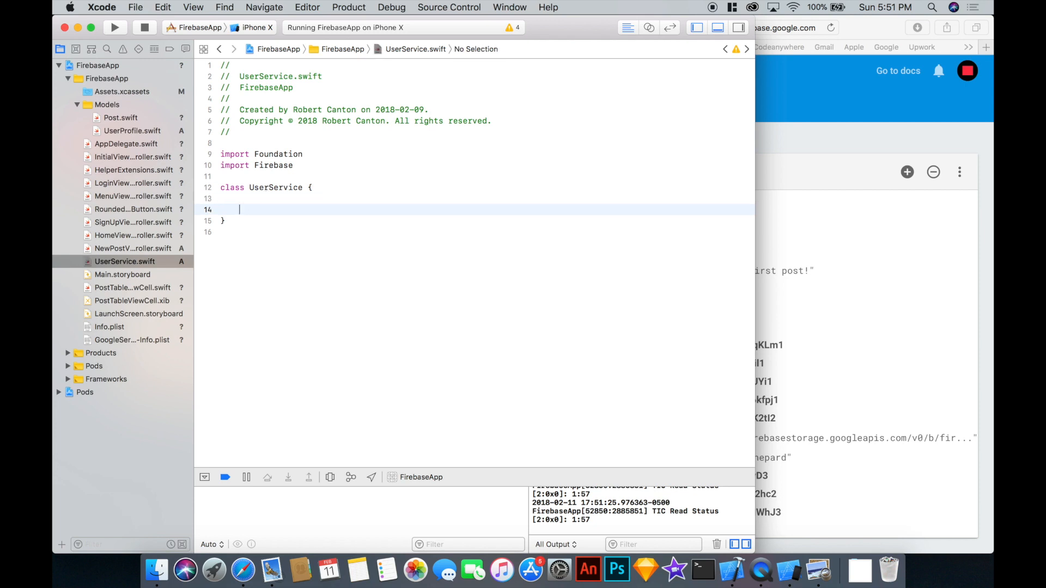
Declare static func observeUserProfile(_ uid:String, completion: (_ userProfile:UserProfile?) -> ()).
type("static func")
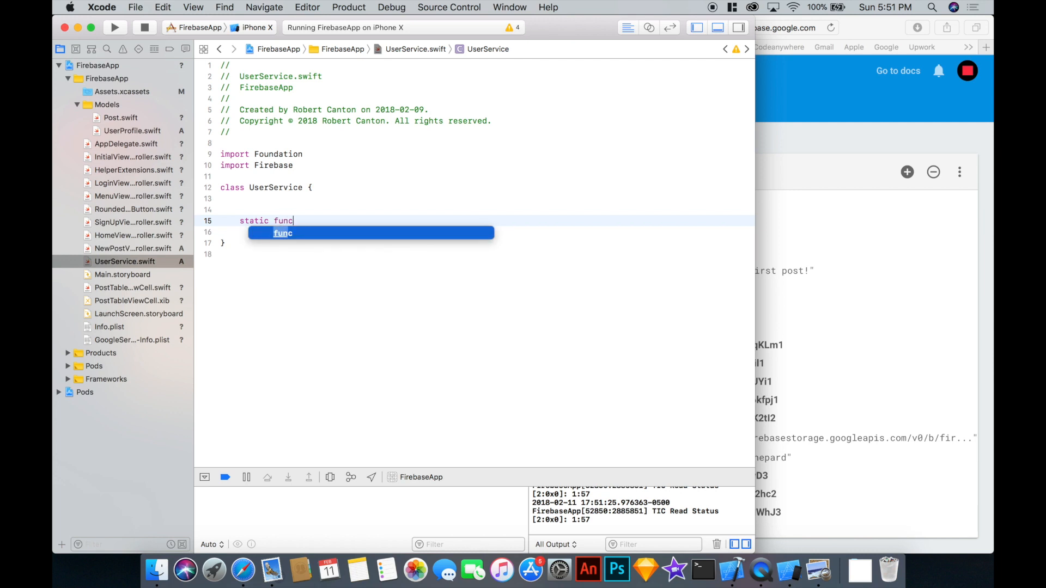
type("observeUser")
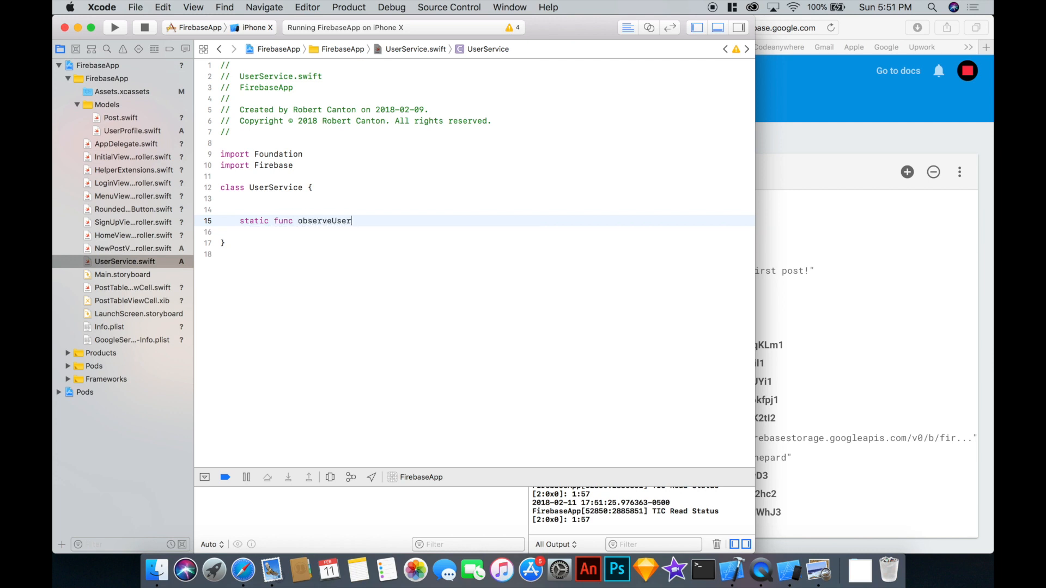
type("Profile(")
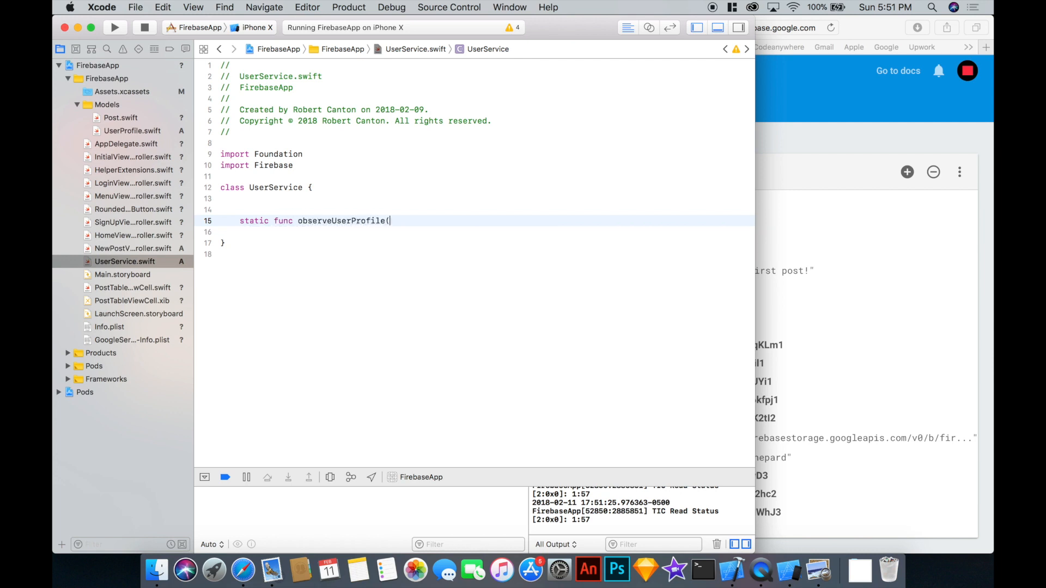
type("_ uid:String, completion:")
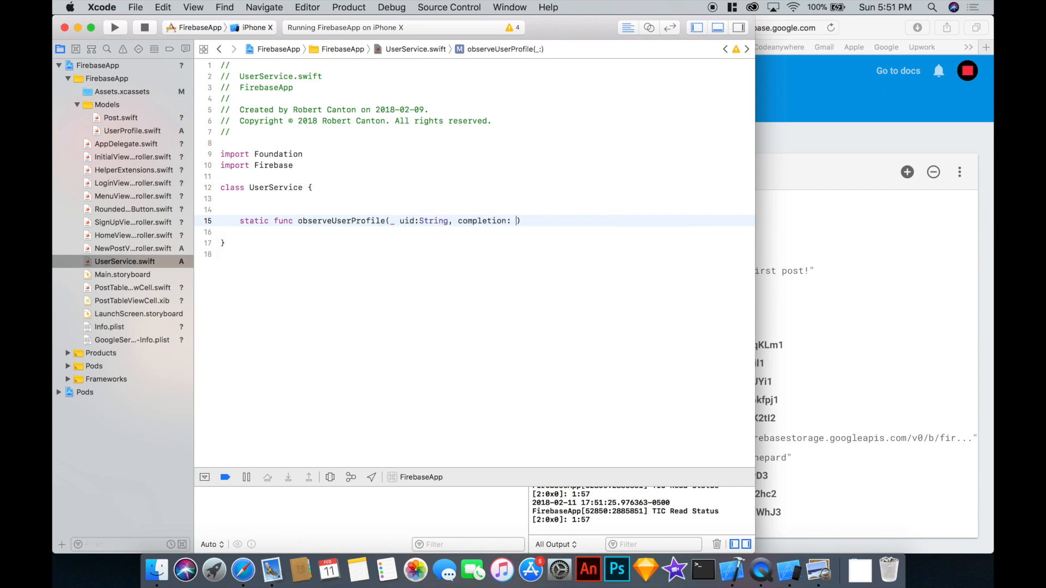
type("()))")
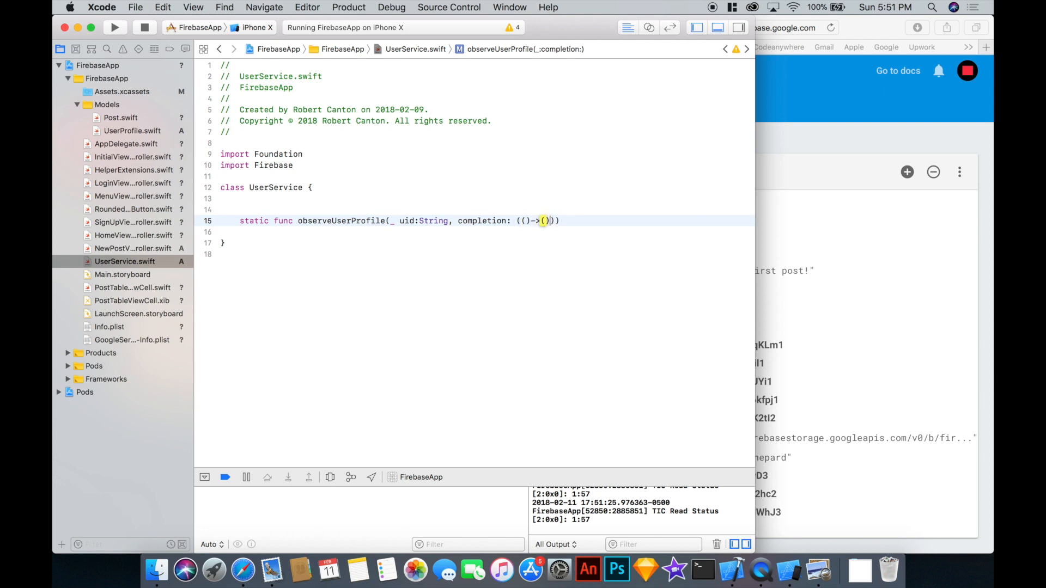
type("_")
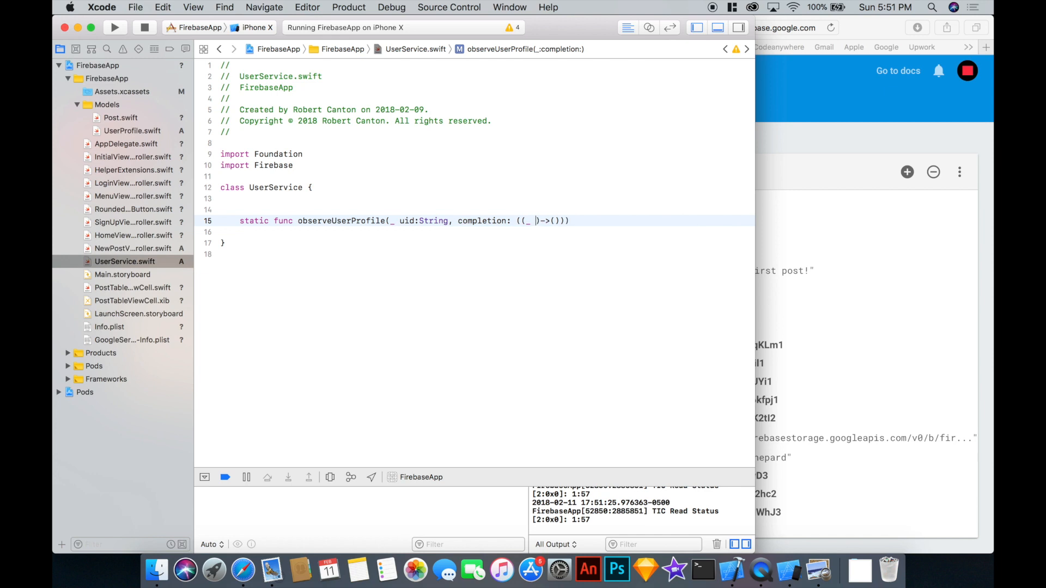
type("userProfile")
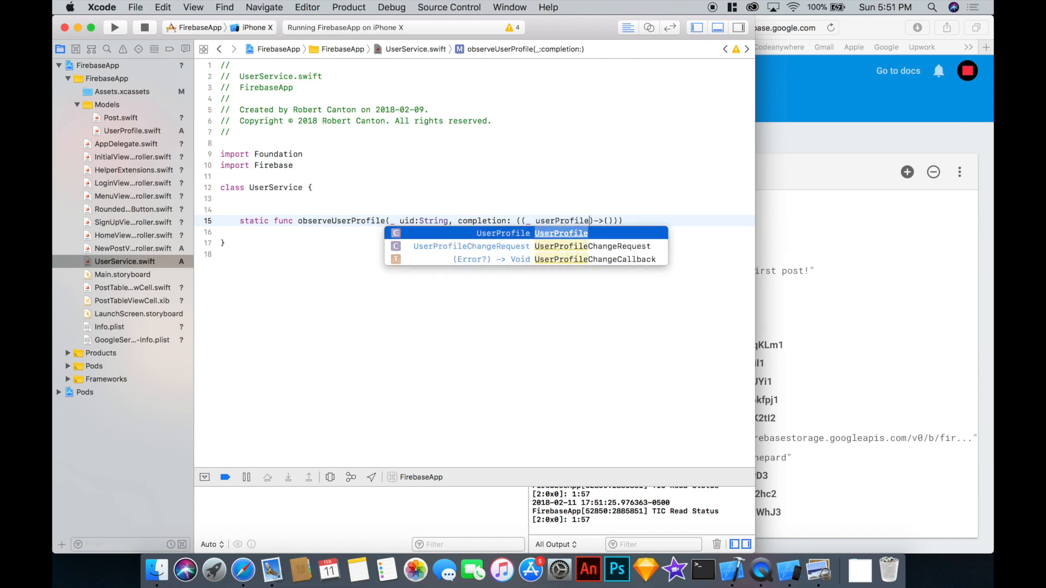
type("IU")
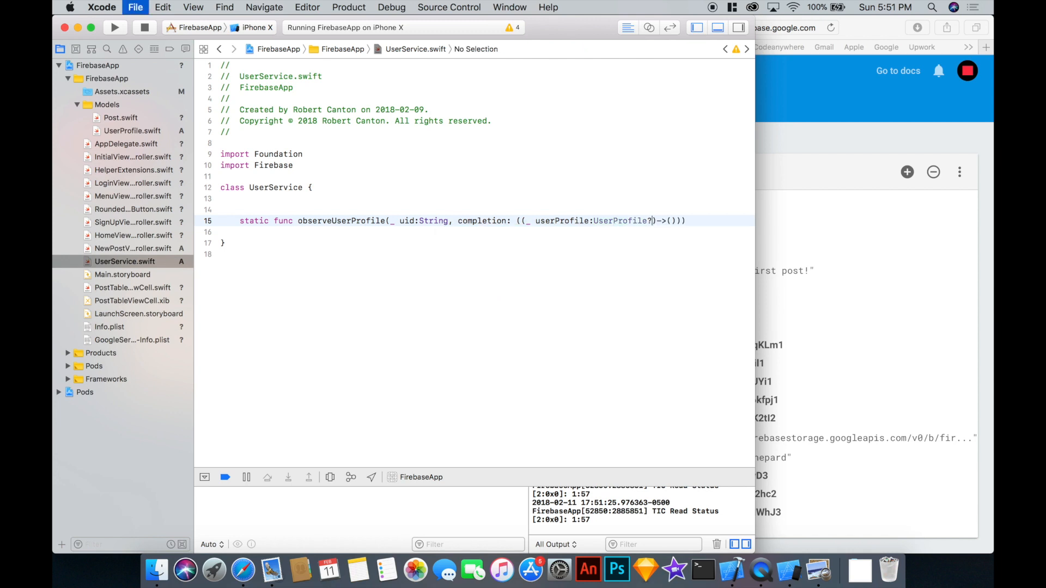
left_click(646, 221)
type(" {")
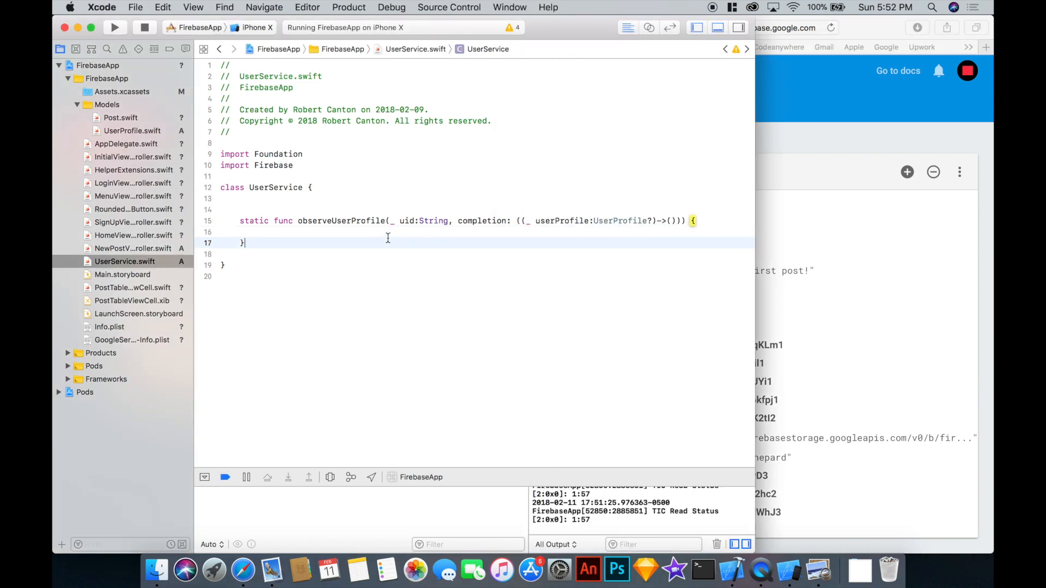
Create userRef as a database reference to "users/profile/\(uid)".
type("let userR")
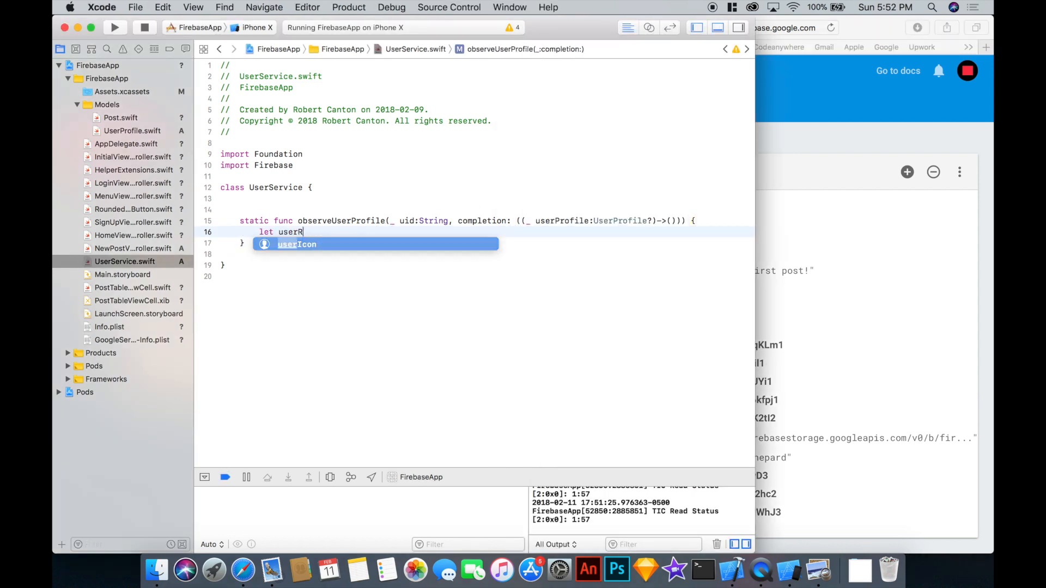
type("ef = Data")
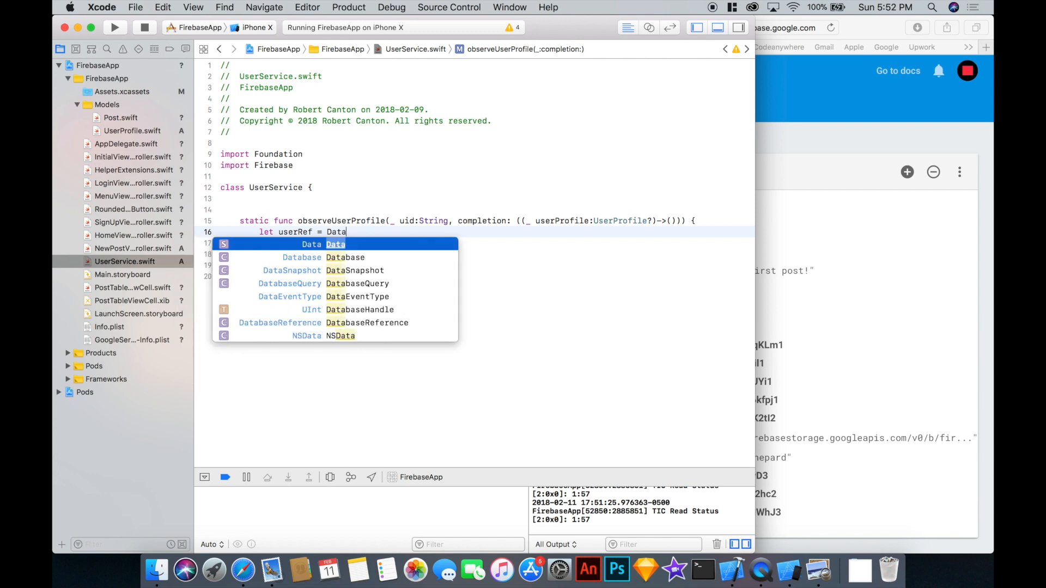
type("ba")
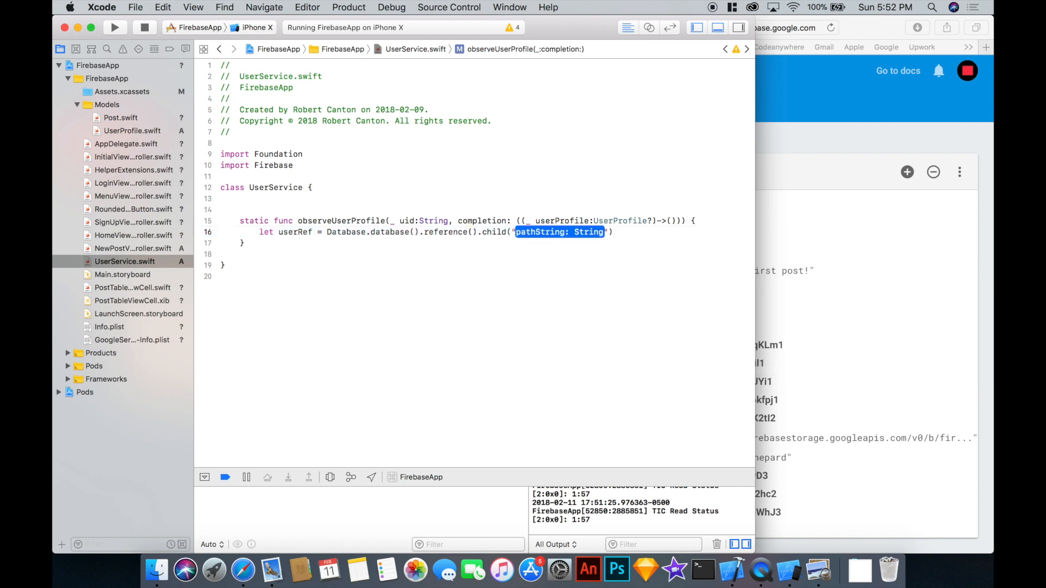
type("users/")
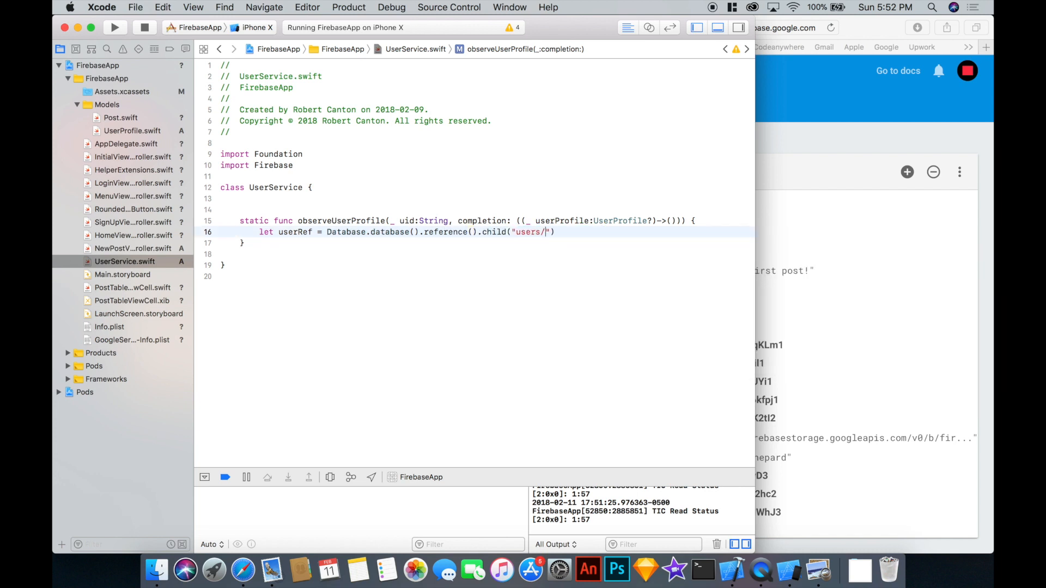
type("profile/")
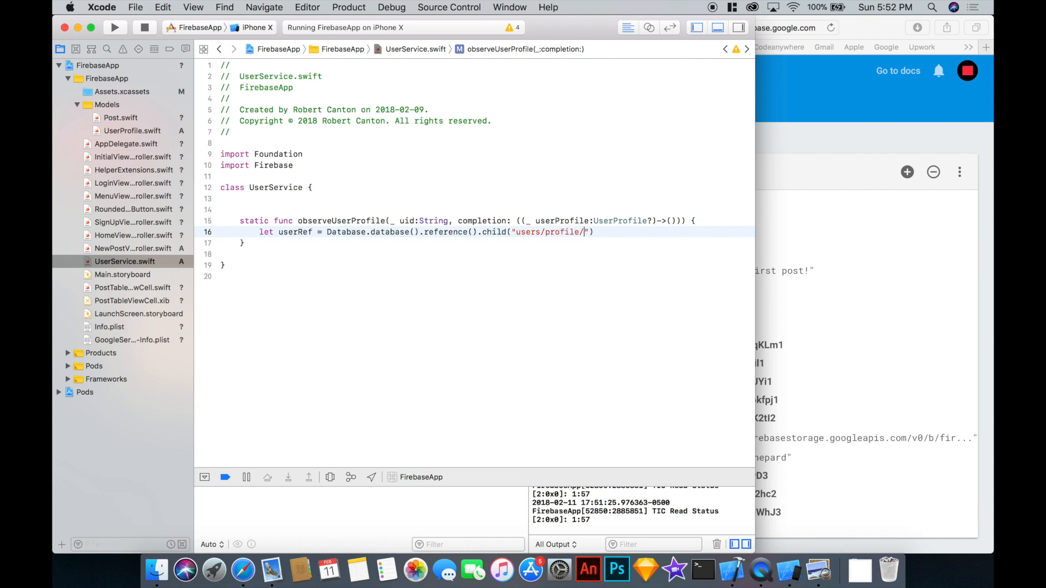
type("\\(uid")
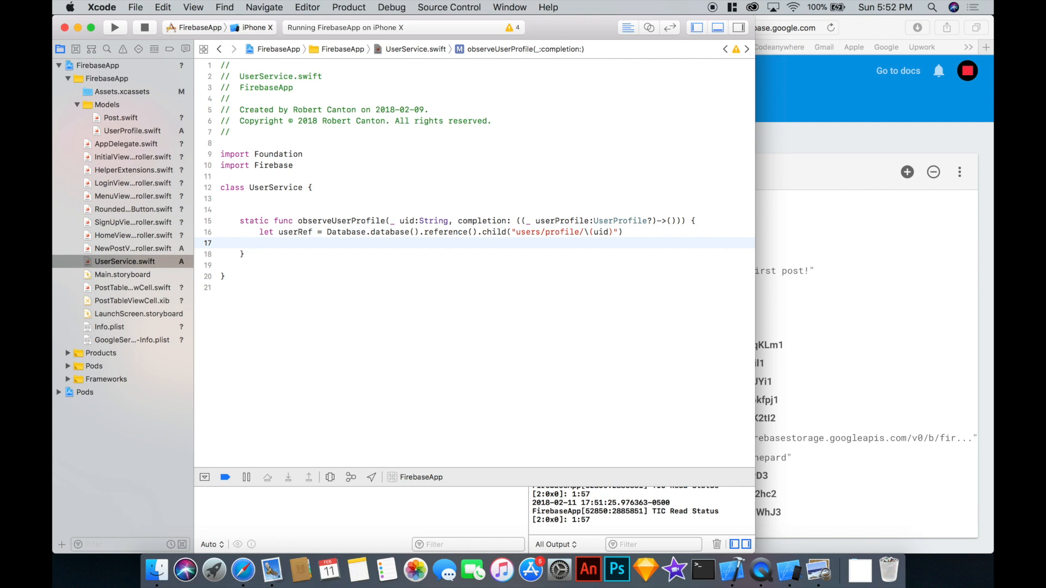
Observe userRef's .value and declare var userProfile:UserProfile? inside the closure.
type("userR")
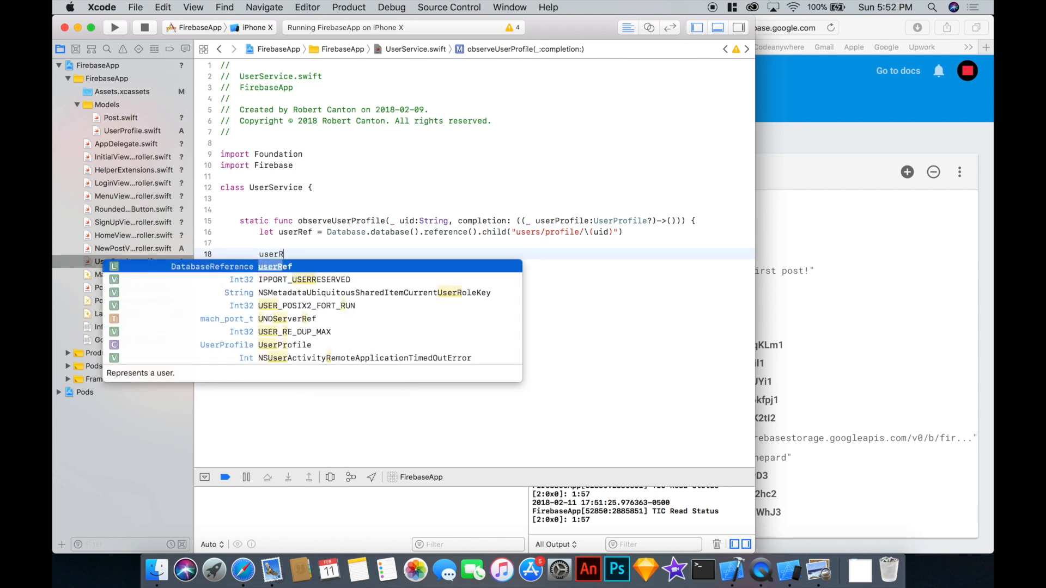
key("return")
type("var u")
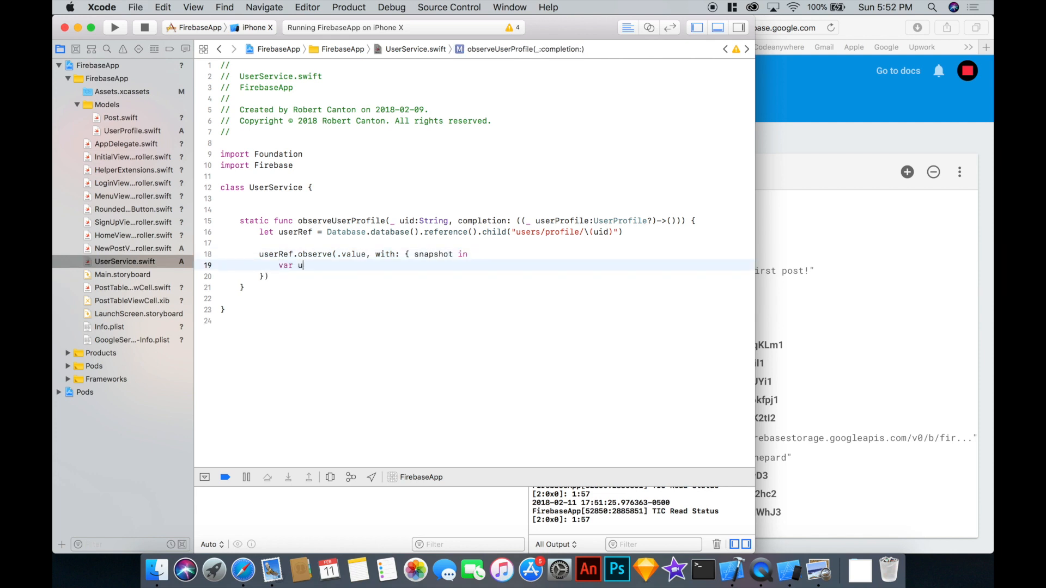
type("serProfile:")
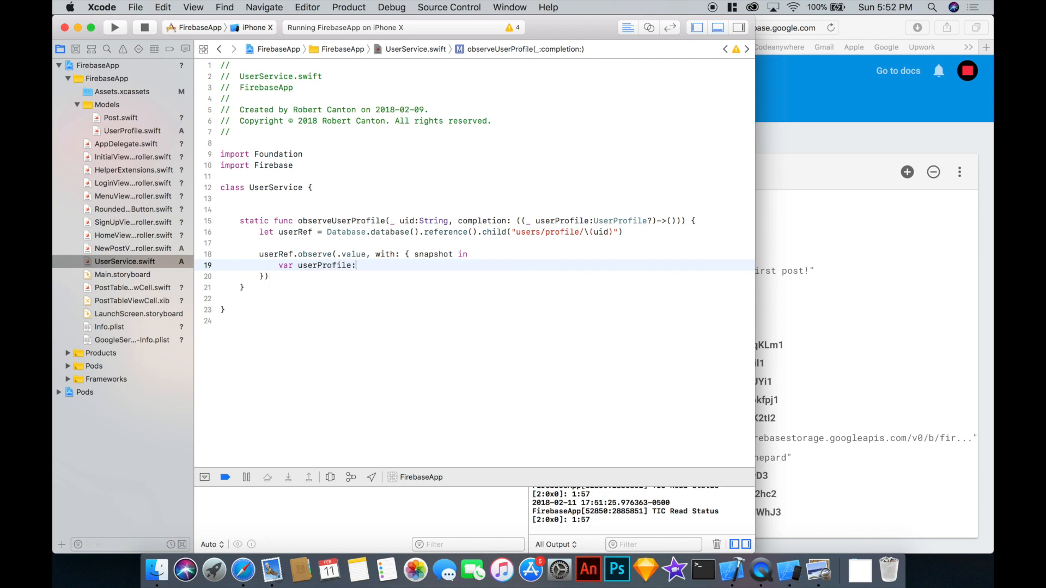
type("UserProfile?")
type("if")
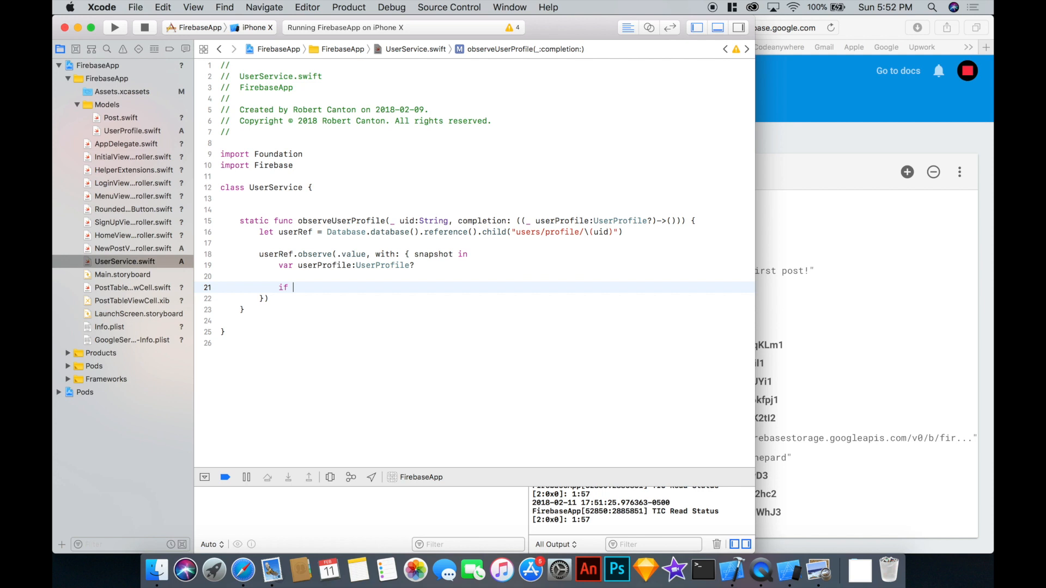
Begin if let dict = snapshot.value as? [String:Any] with an opening brace.
type("let dict = s")
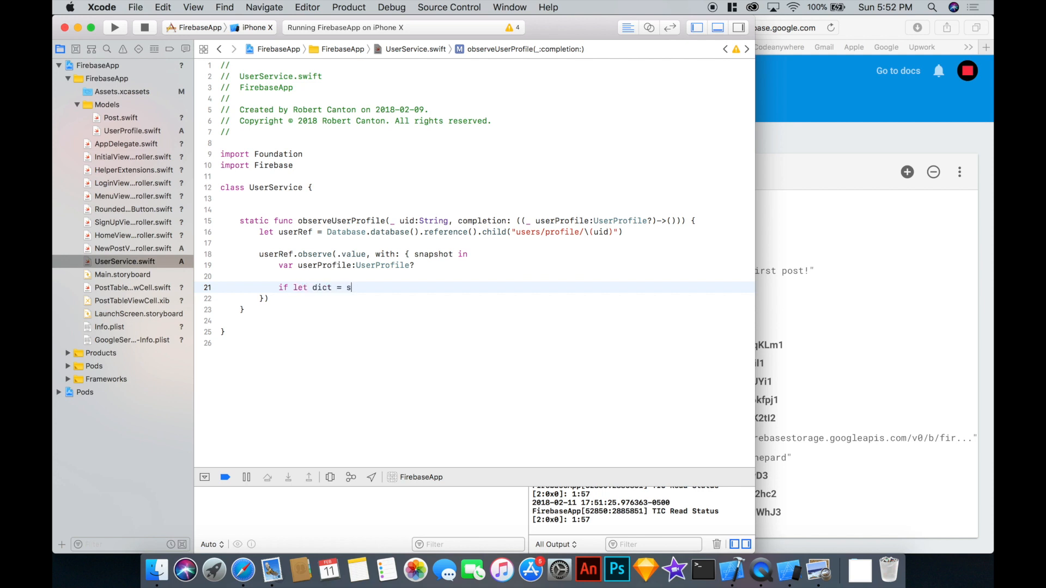
type("napshot.value as? [Stri")
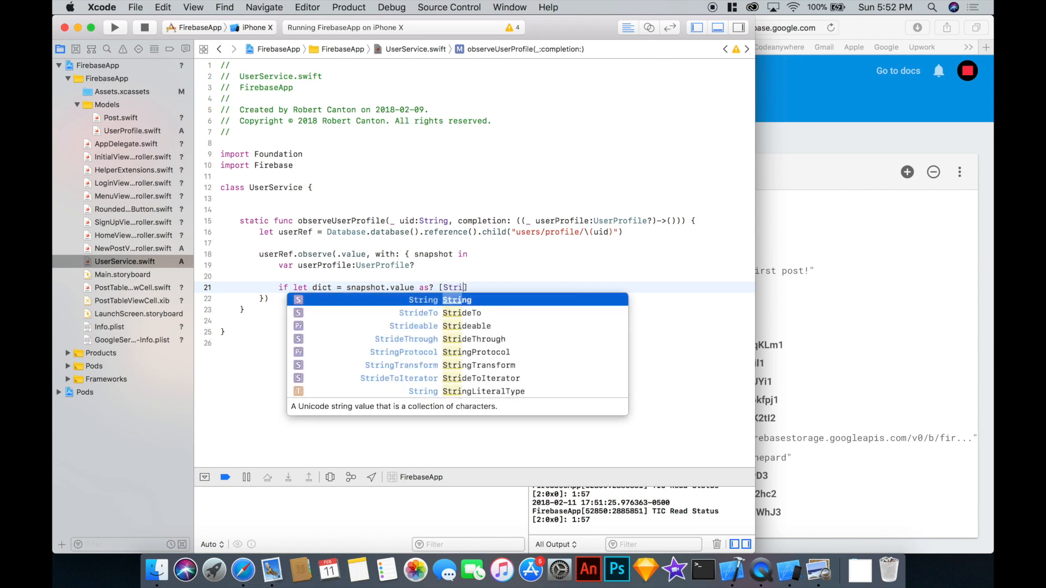
type(":Any")
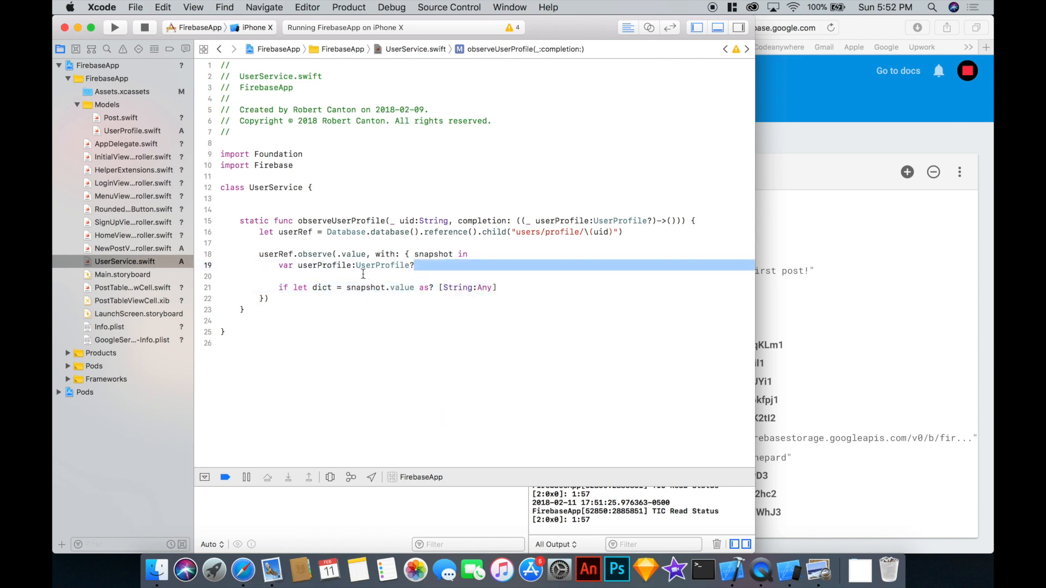
left_click(507, 288)
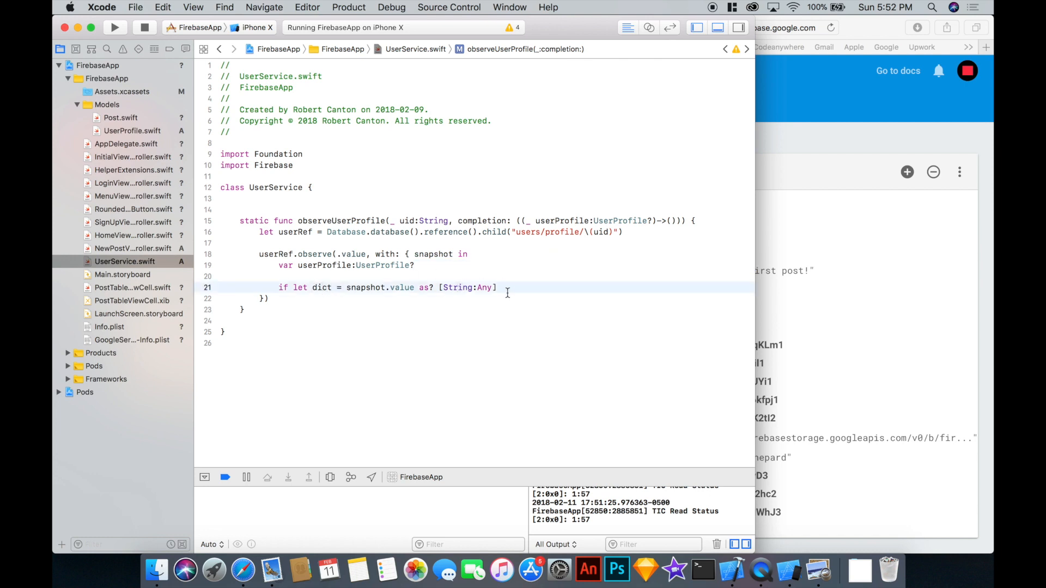
type("{")
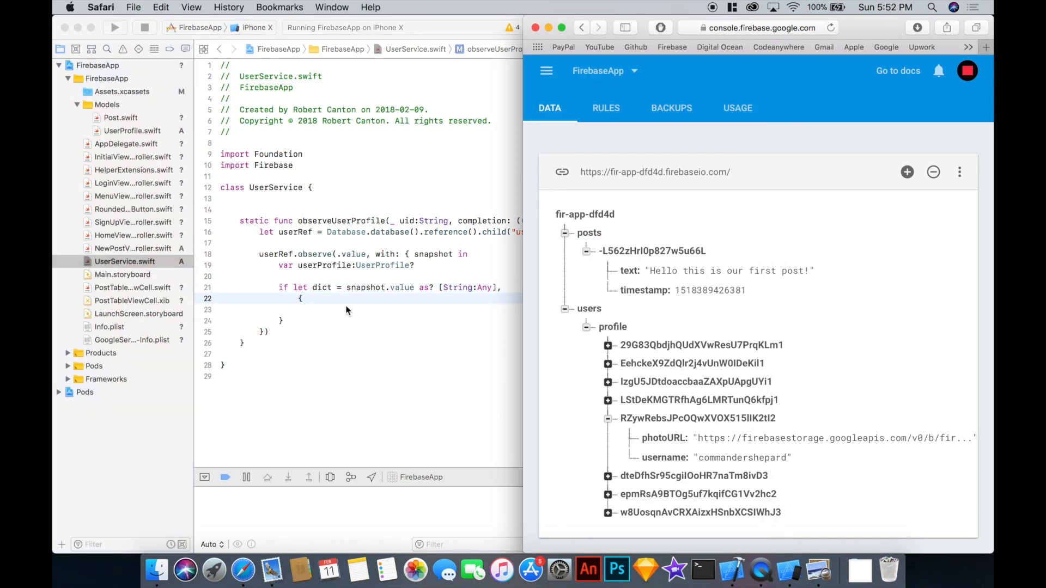
Add let username = dict["username"] as? String and let photoURL = dict["photoURL"] as? String to the if-let.
type("let u")
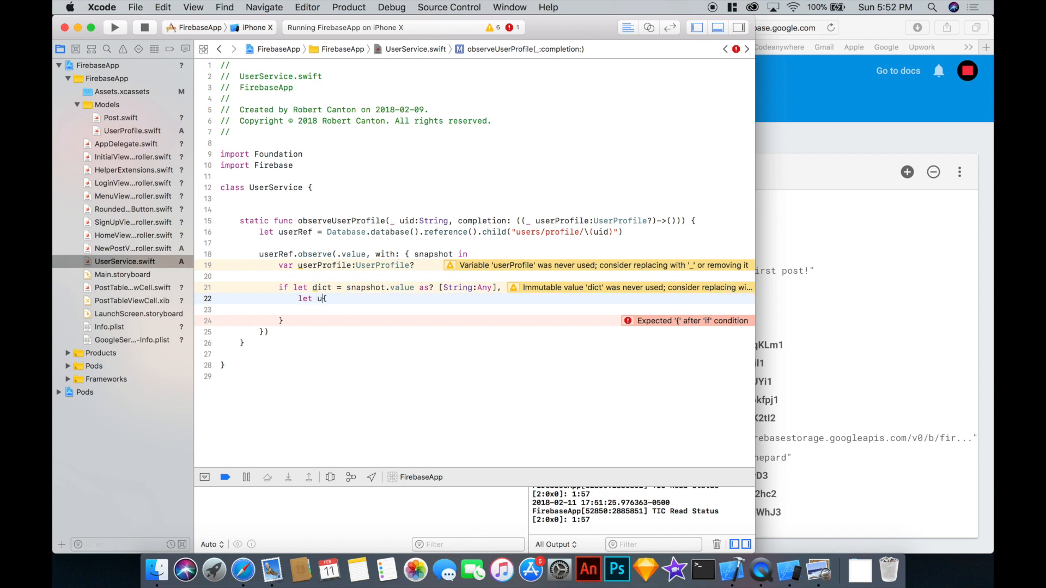
type("sername = dict[")
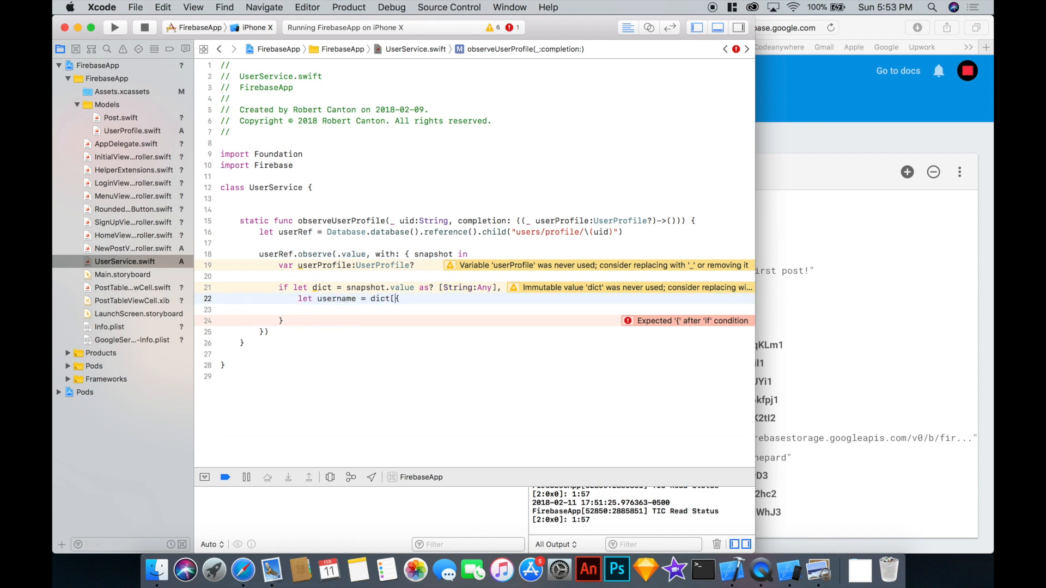
type("\"username\"]")
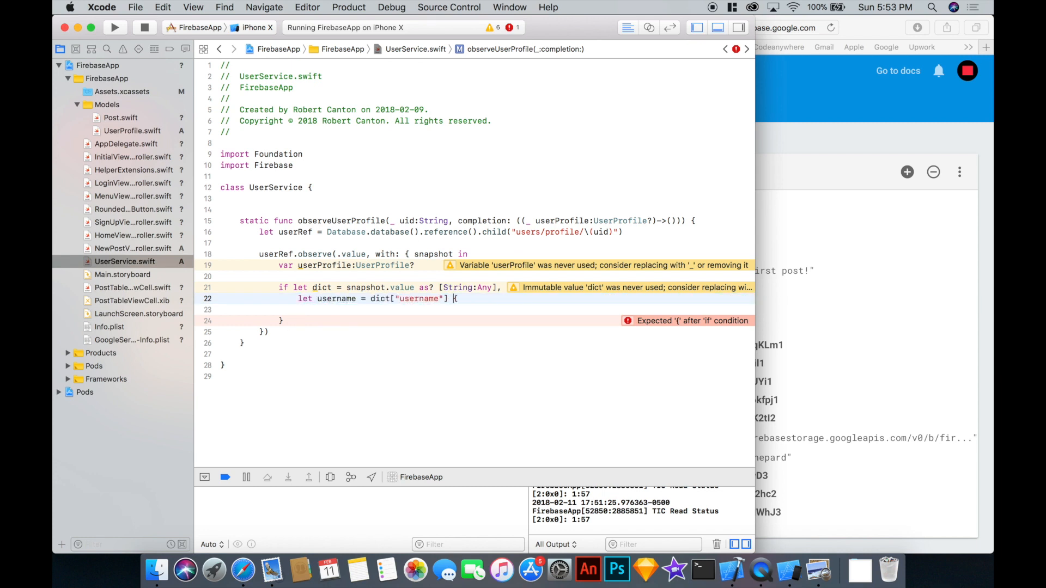
type("as? String,")
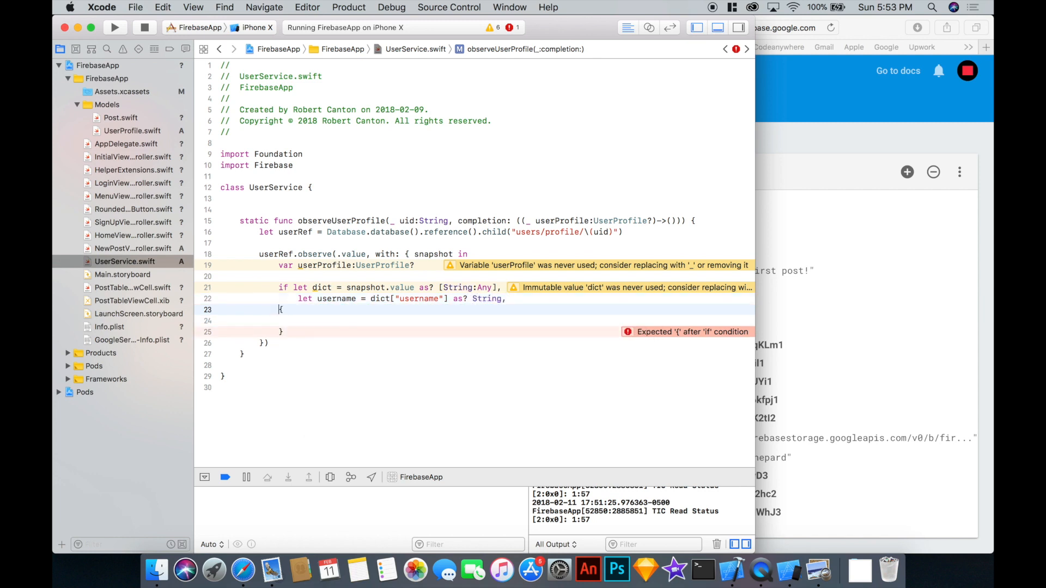
type("let photURL =")
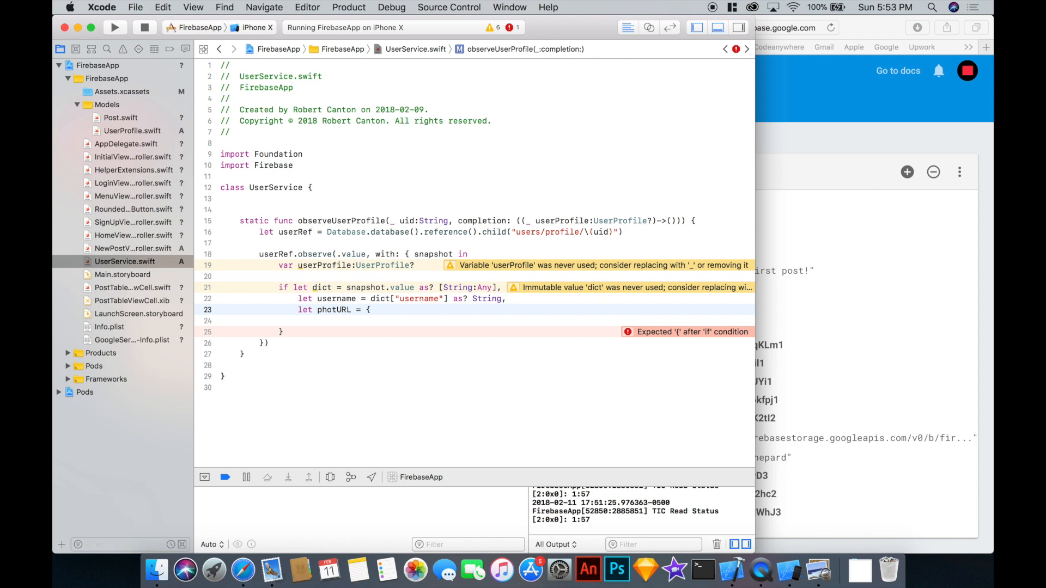
type("dict[\"photoURL")
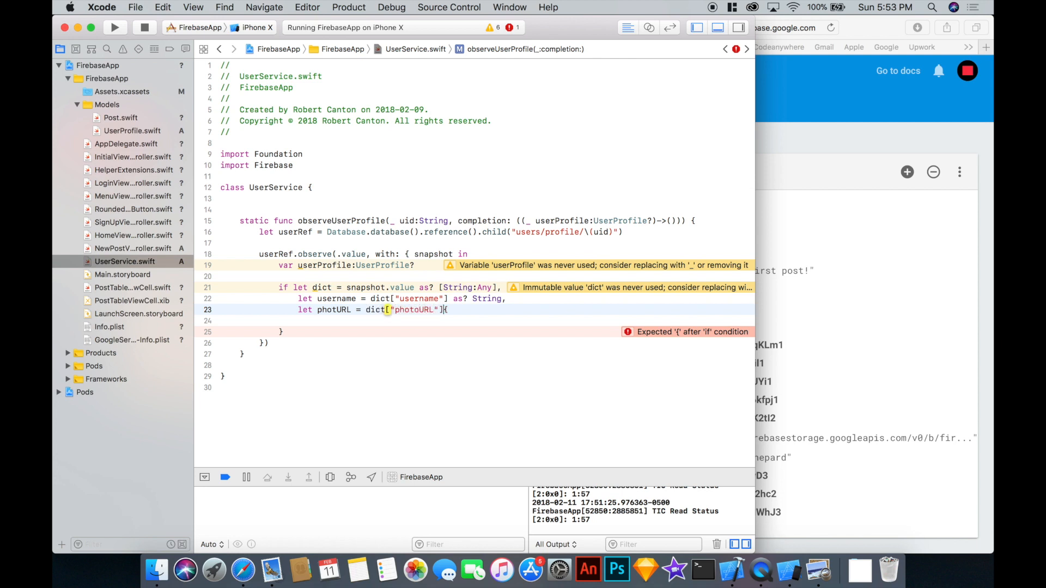
type("as? String,")
type("jser")
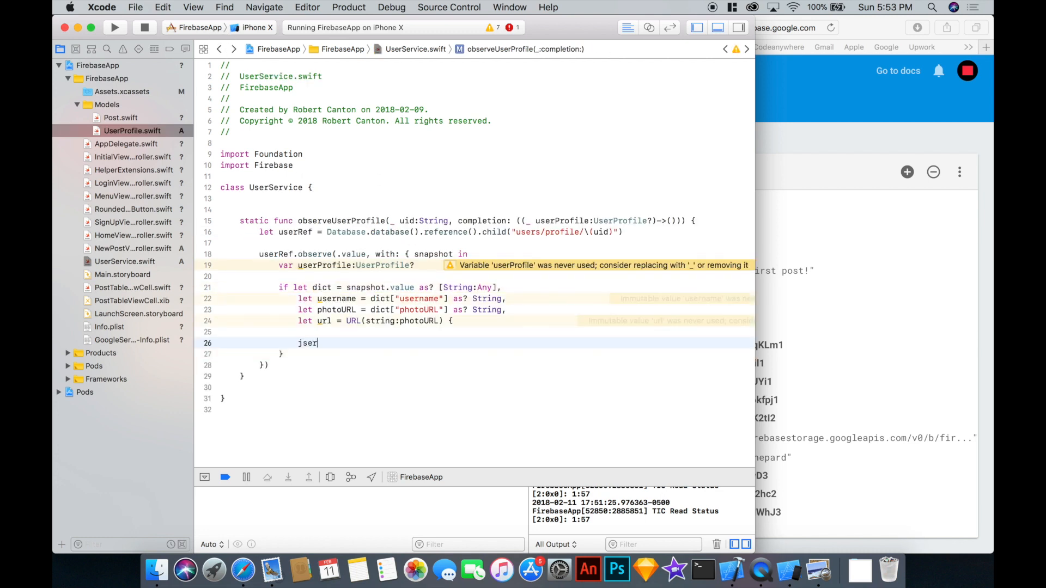
Assign userProfile = UserProfile(uid: snapshot.key, username, photoURL: url) and call completion(userProfile).
type("userProfile =")
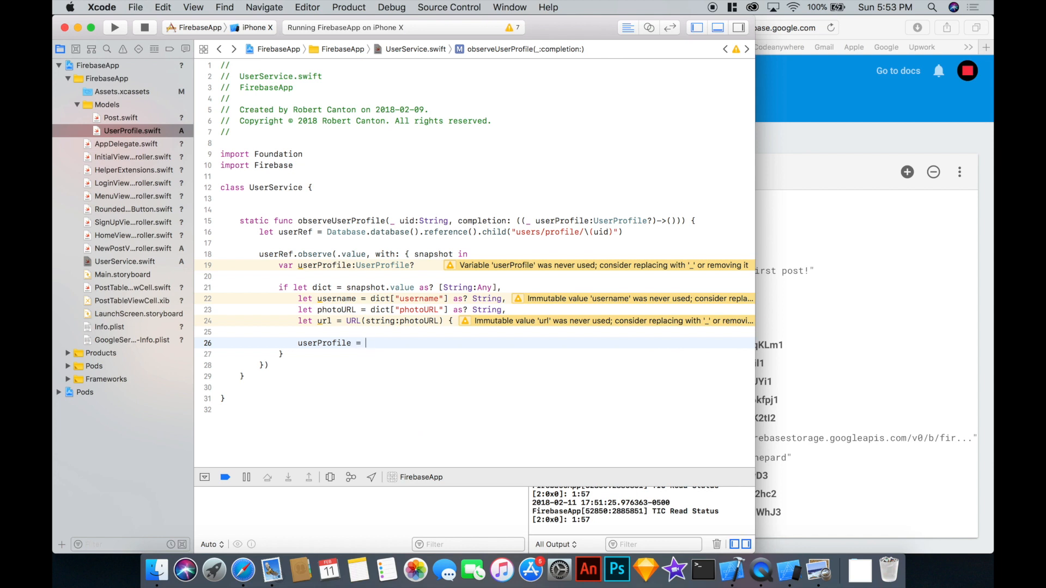
type("userProfile(")
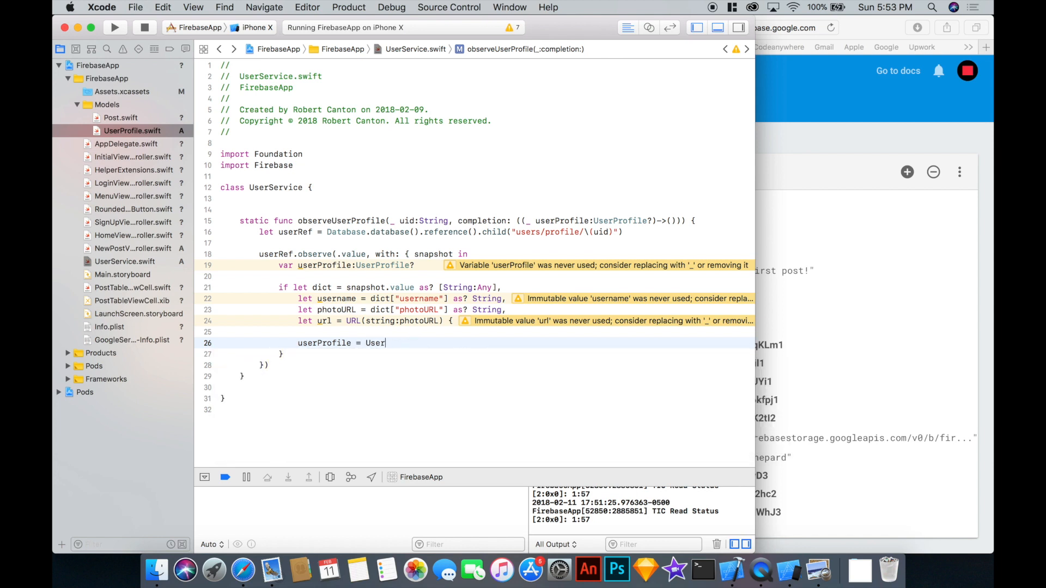
type("Profile(uid: String, username: String, photoURL: URL")
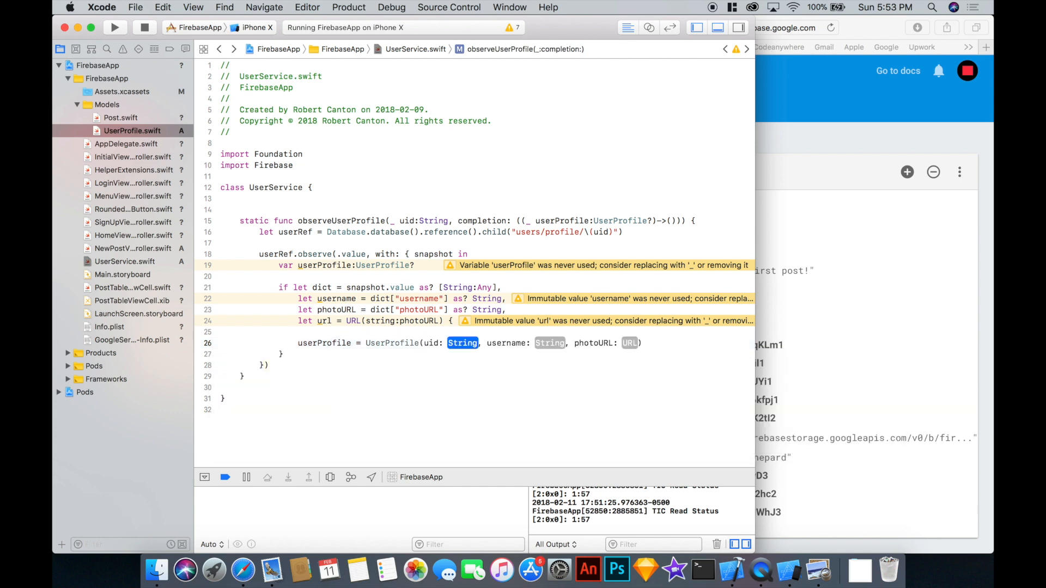
type("snapshot.key")
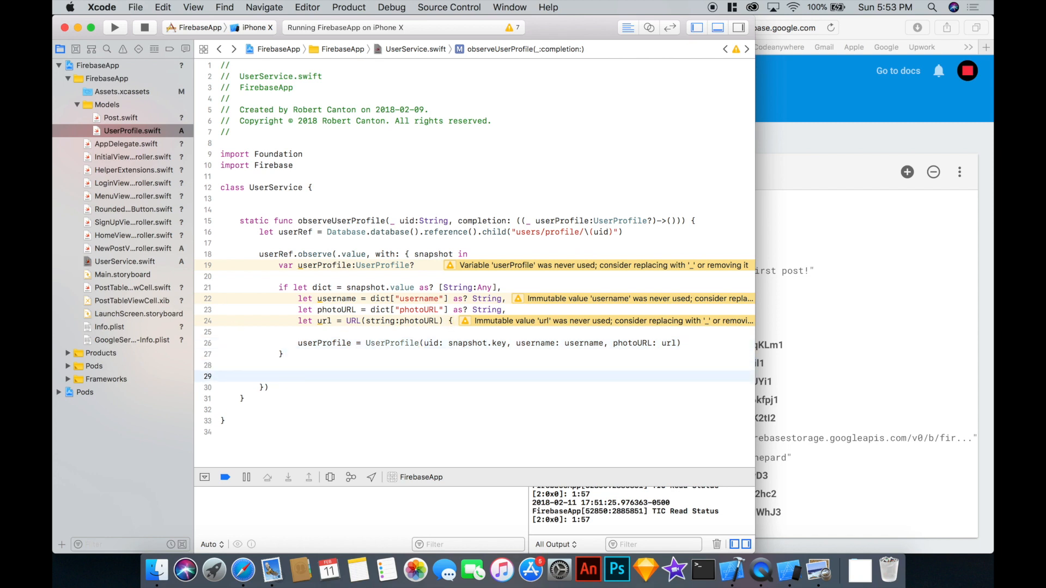
type("completion(")
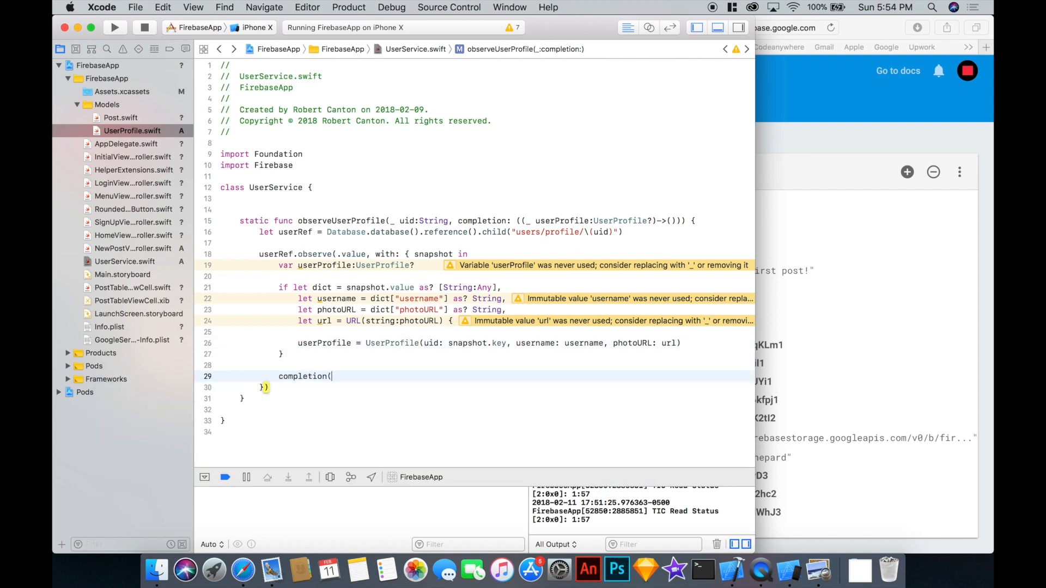
type("userProfile")
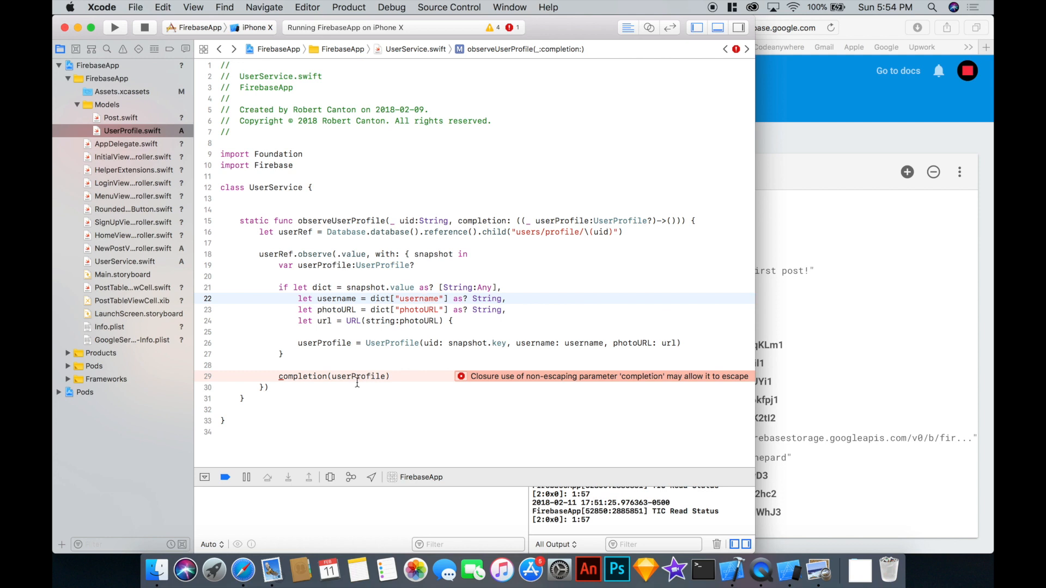
double_click(358, 376)
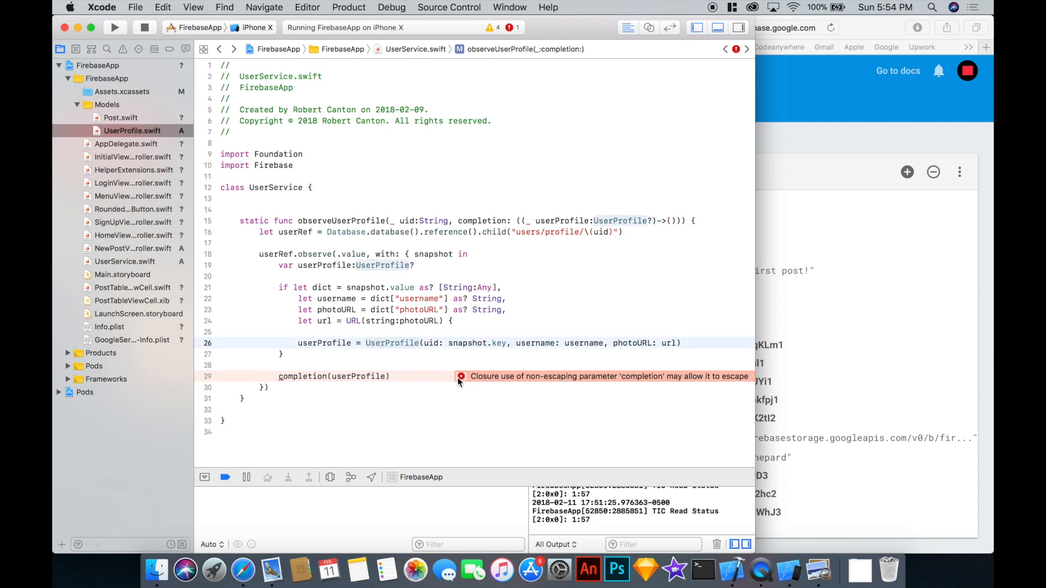
left_click(461, 375)
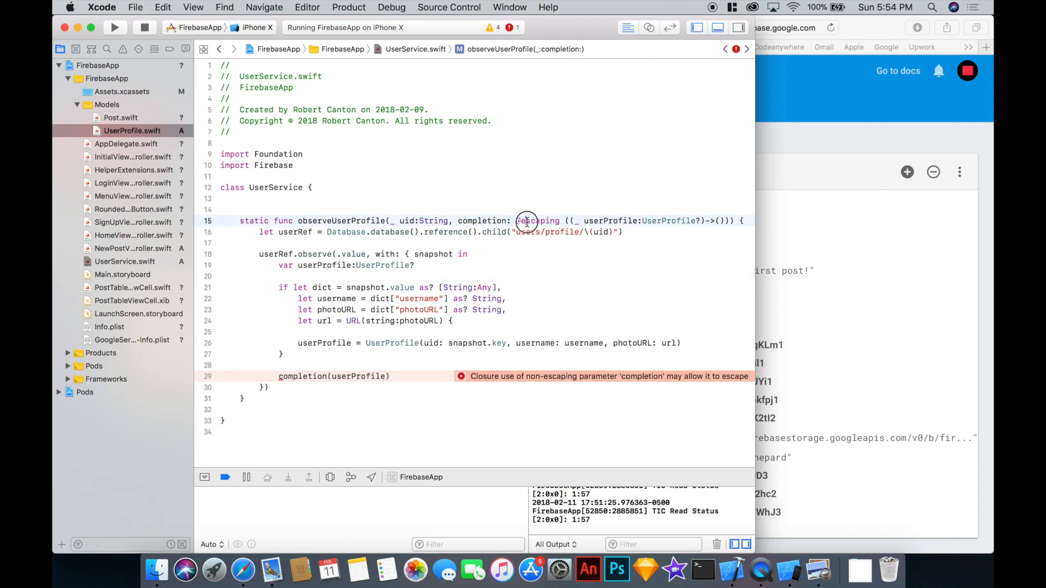
double_click(536, 221)
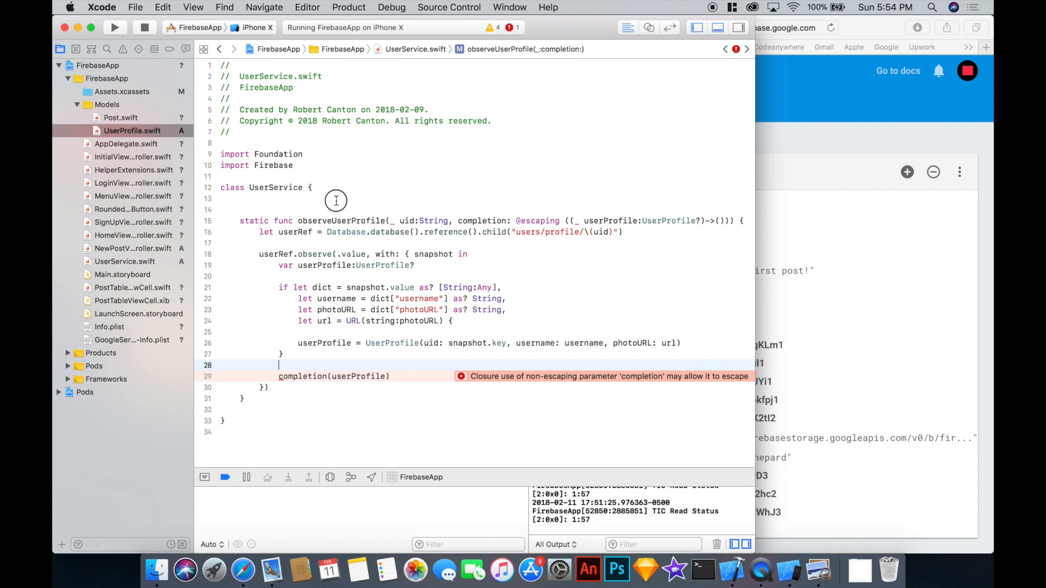
Declare static var currentUserProfile: UserProfile? inside the UserService class.
type("static var")
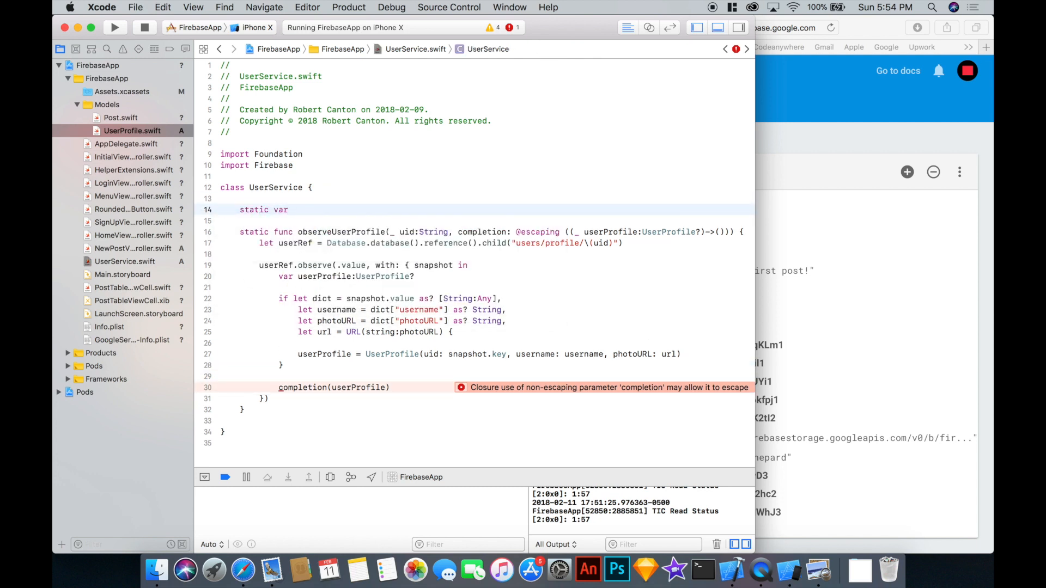
type("currentUserProfi")
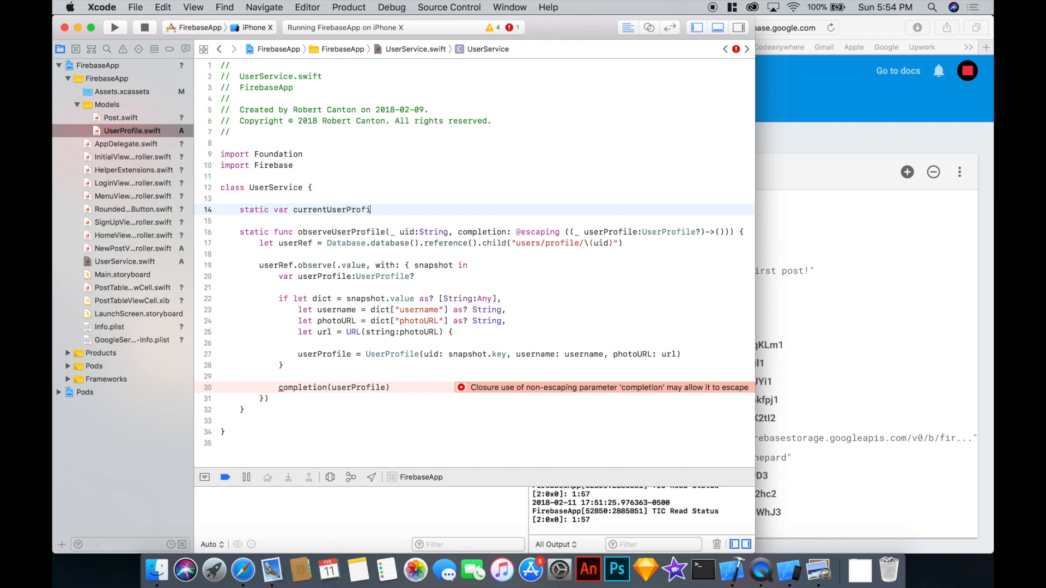
type("le:UserProfile?")
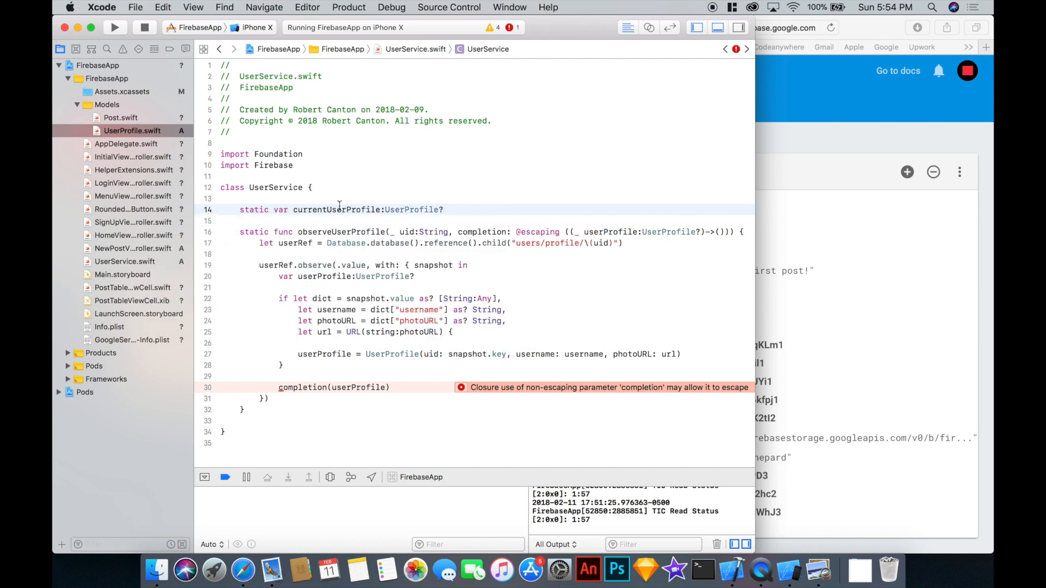
double_click(336, 209)
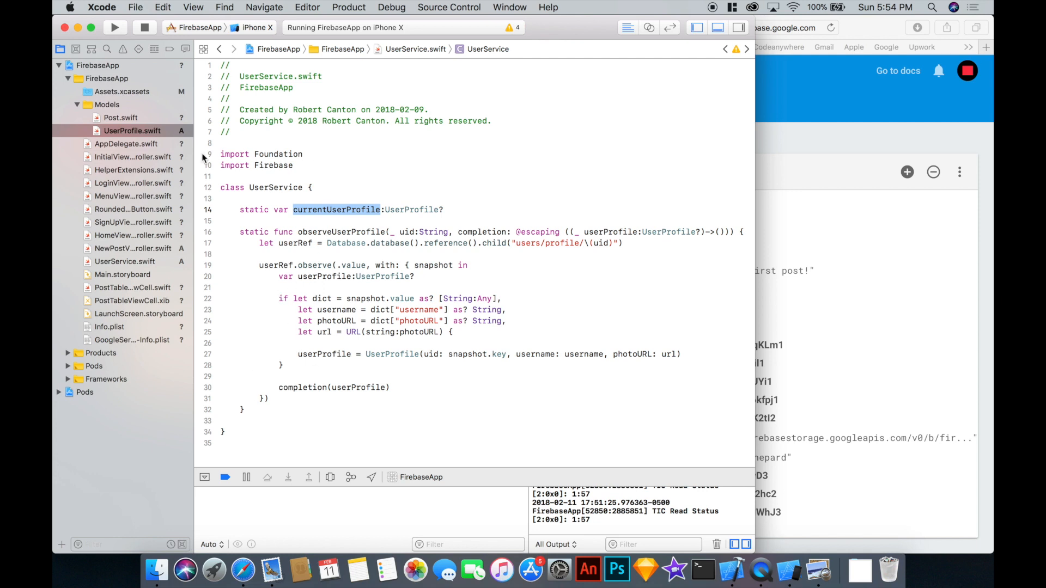
In AppDelegate.swift's auth listener, observe the user's profile and store it in UserService.currentUserProfile.
left_click(126, 143)
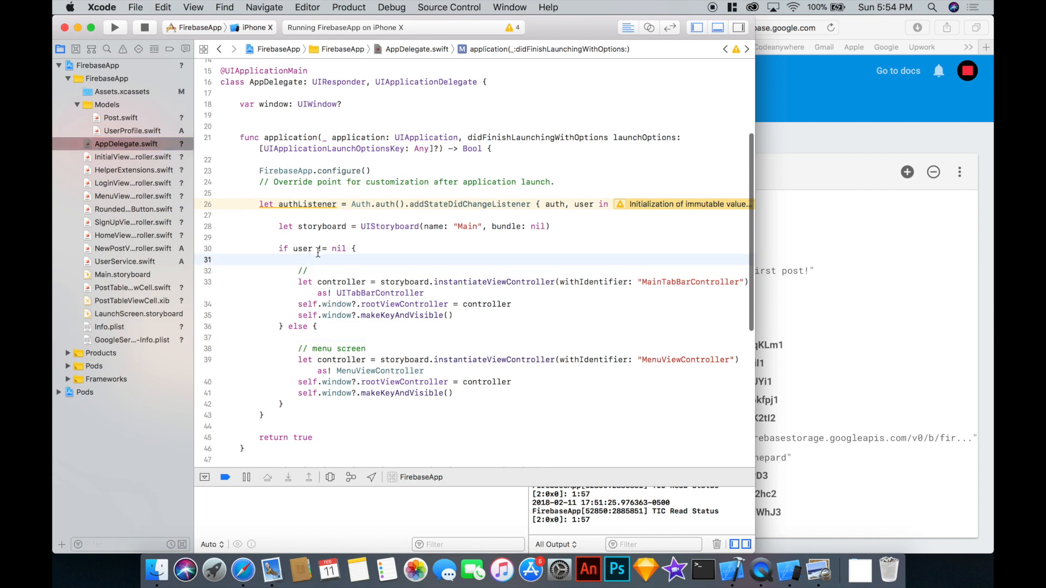
type("UserService")
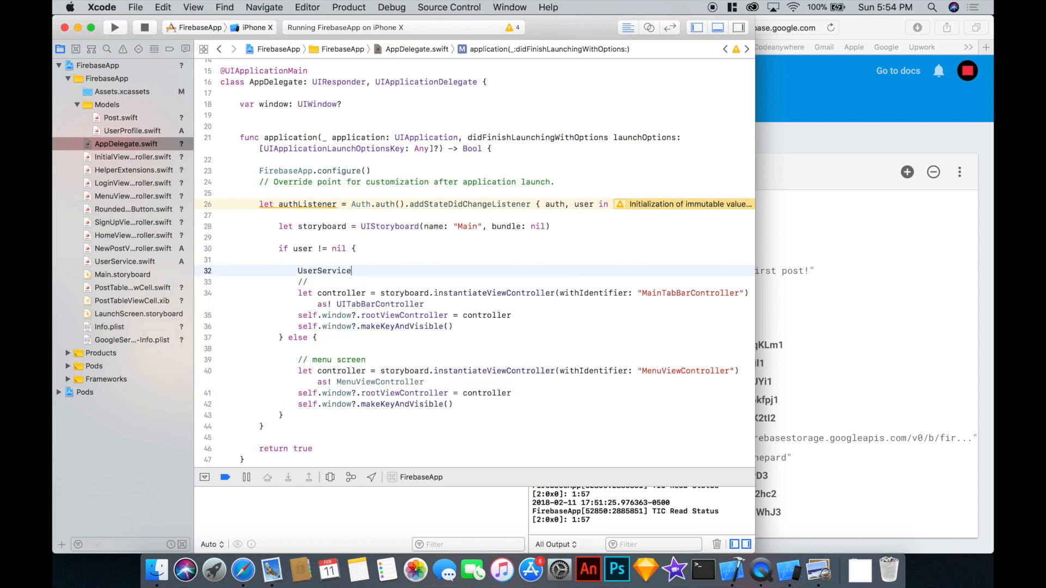
type(".")
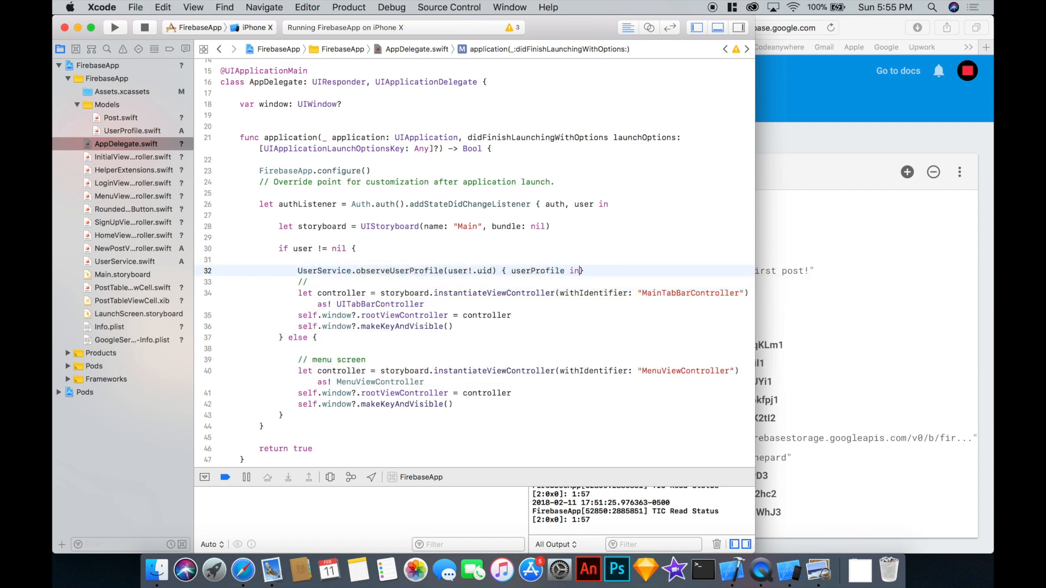
type("User")
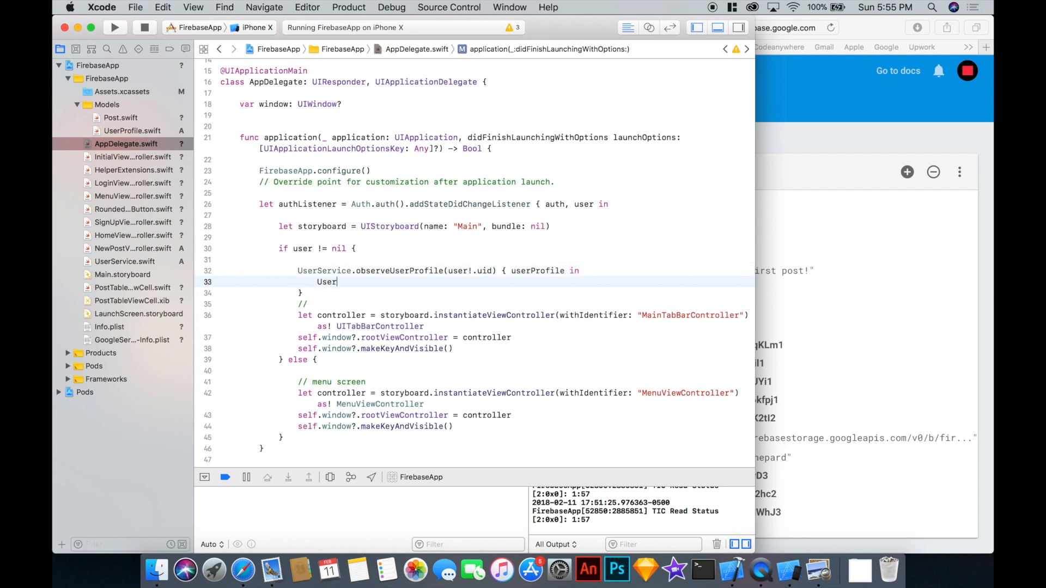
type("Service.currentUserProfile = userProfile")
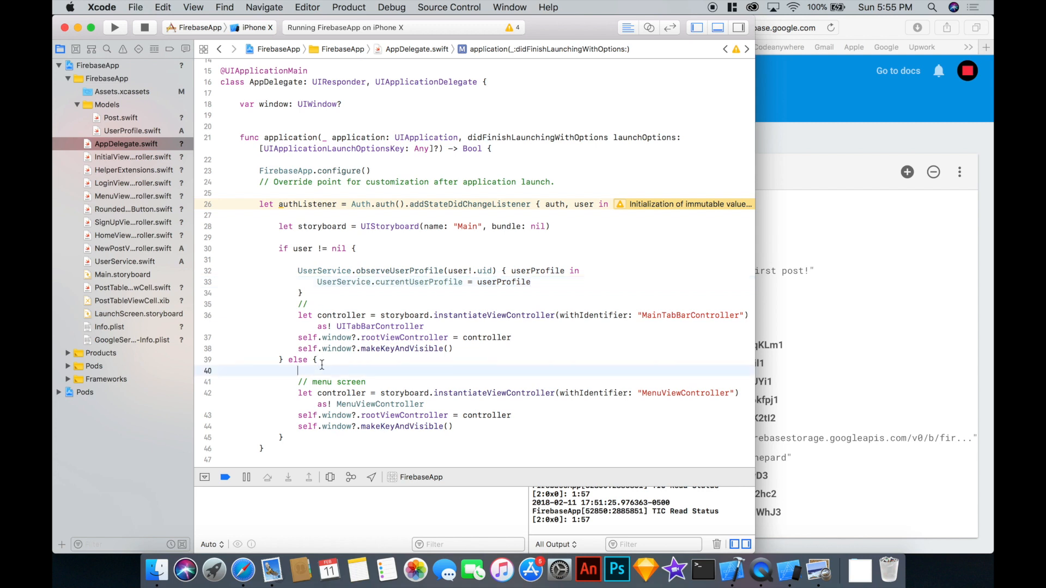
Set UserService.currentUserProfile to nil in the signed-out branch.
type("UserService.")
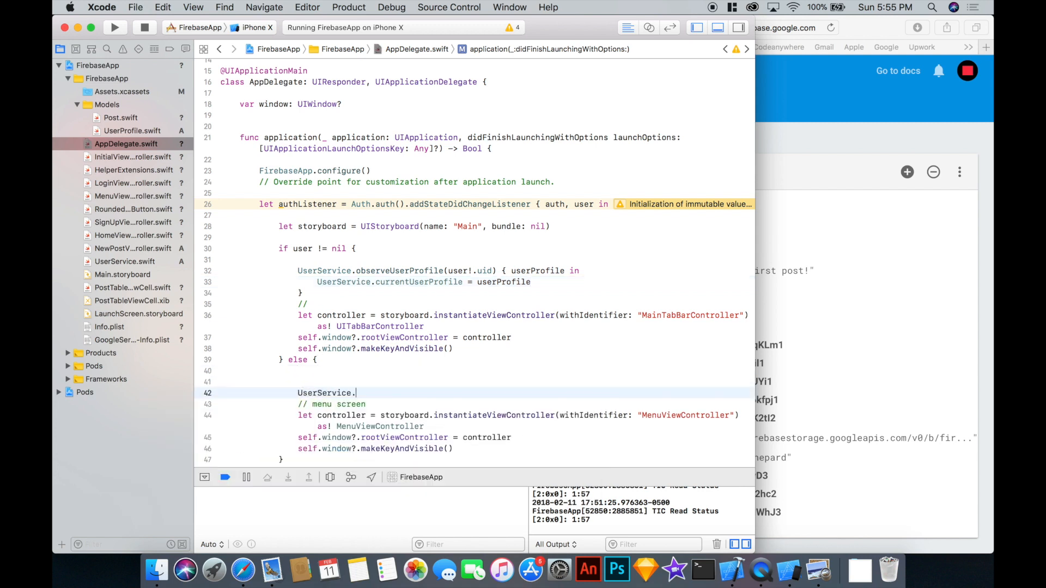
type("currentUserProfile =")
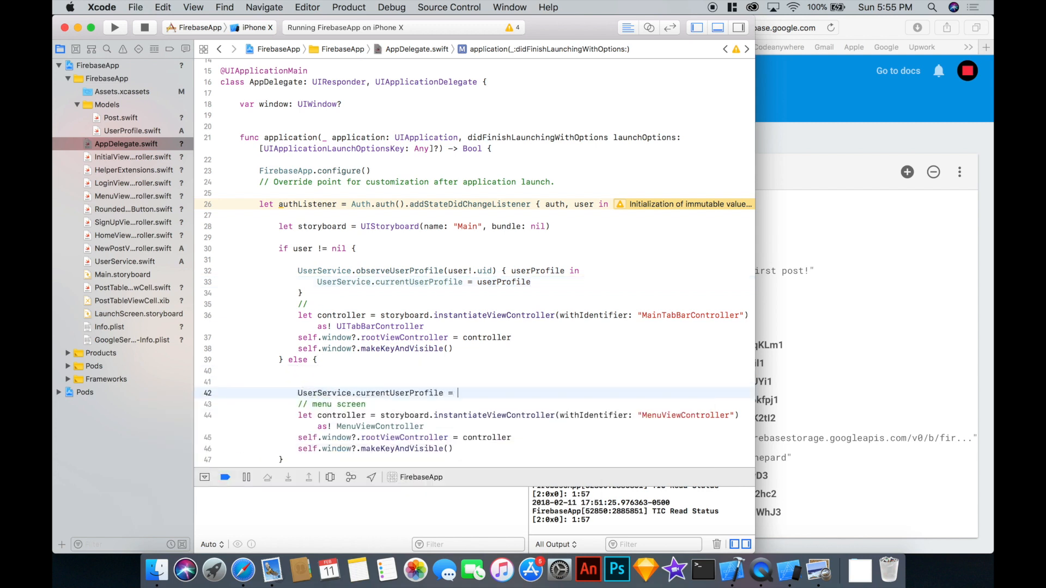
type("nil")
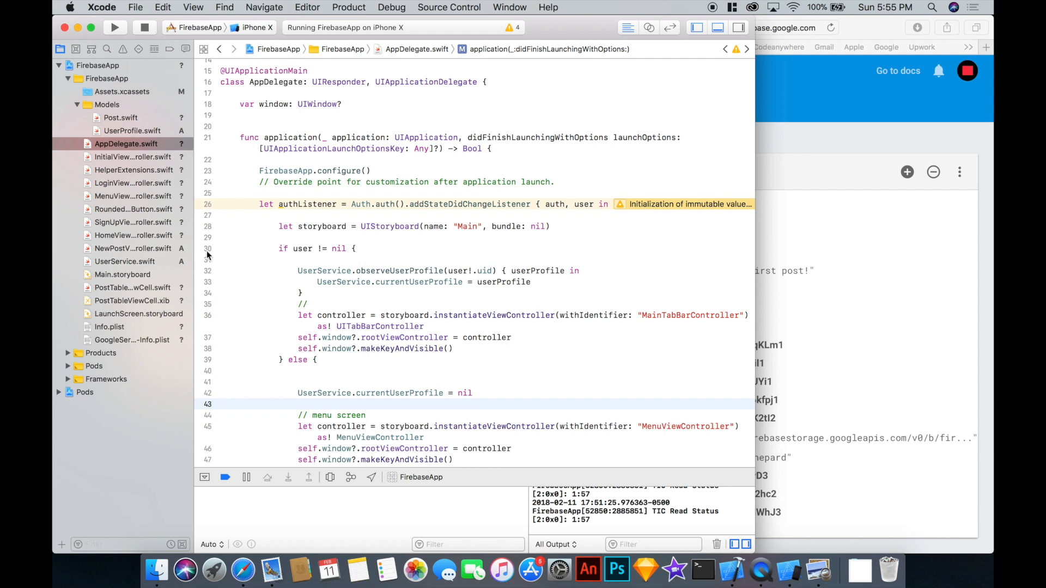
left_click(126, 144)
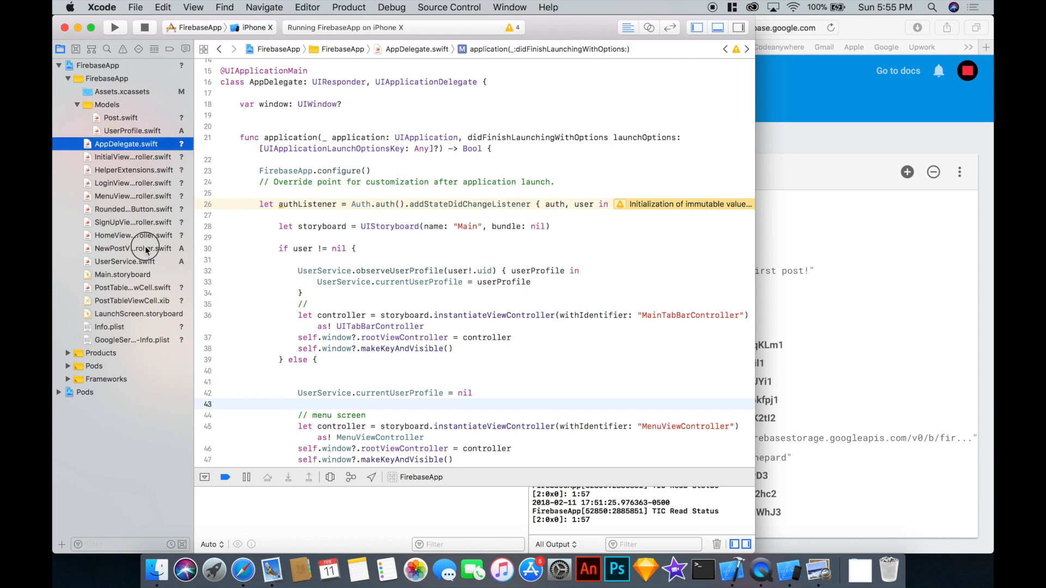
In NewPostViewController.swift, guard that UserService.currentUserProfile exists, else return.
left_click(132, 249)
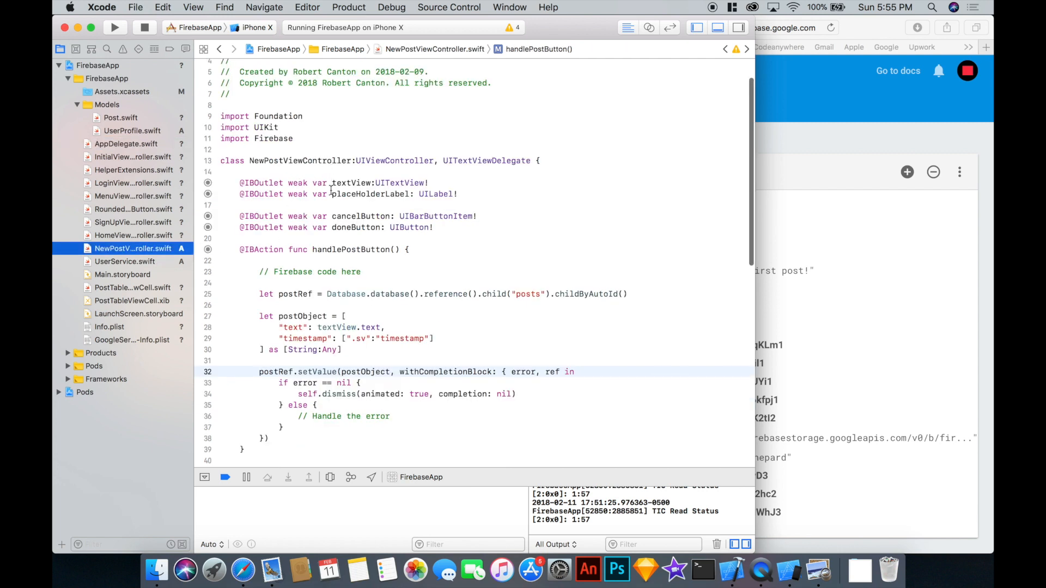
type("guar")
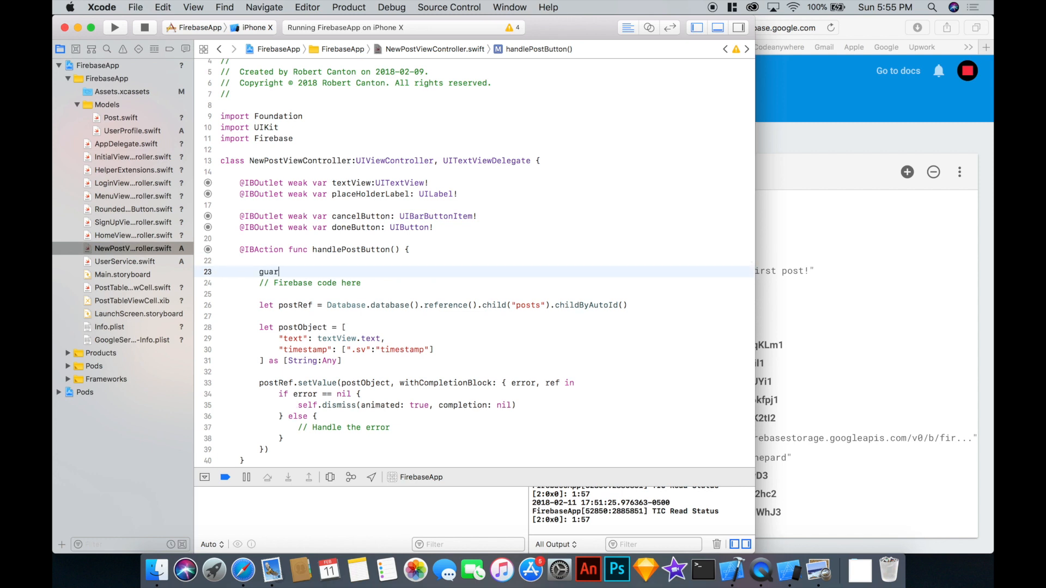
type("userProfile")
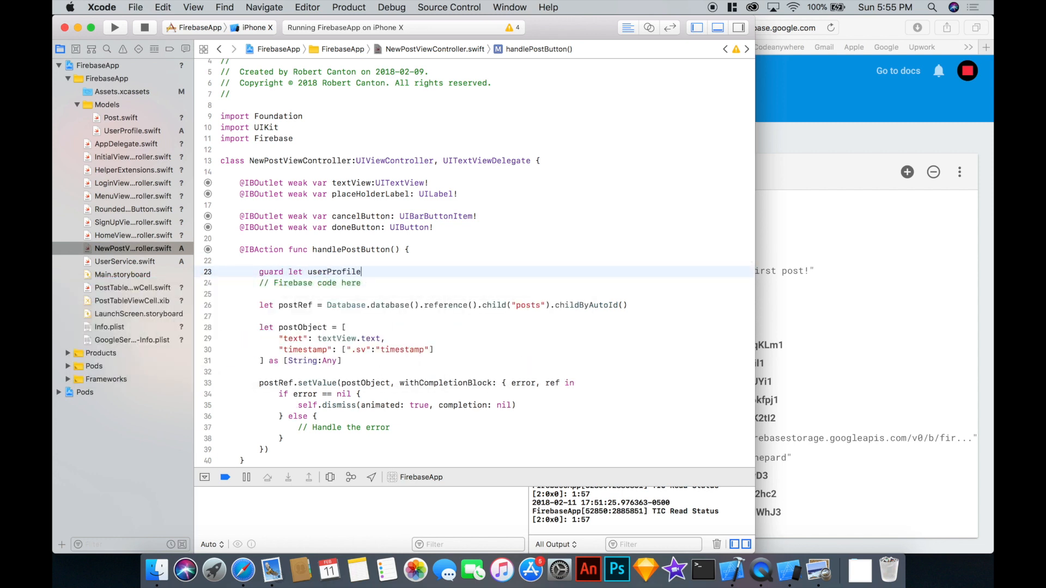
type("= UserService.currentUserProfile else {")
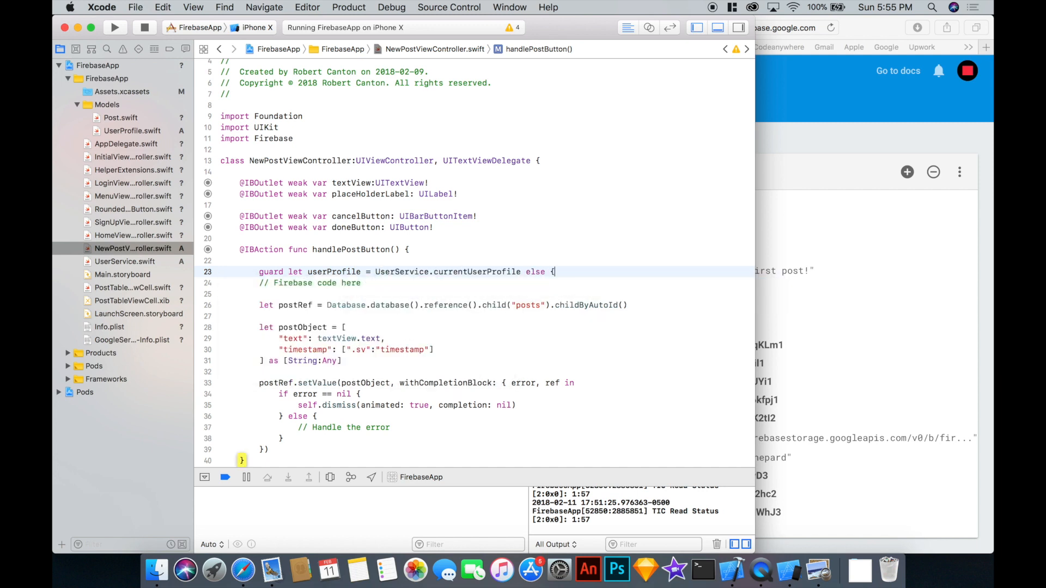
type("return }")
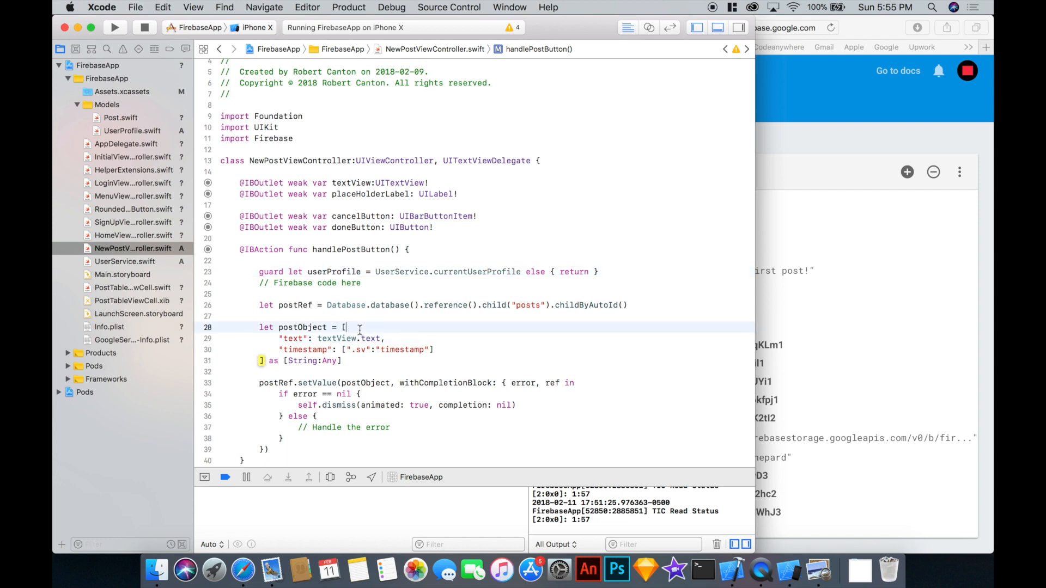
Add an "author" dictionary with uid, username and photoURL.absoluteString to the post object.
type("\"author\": [")
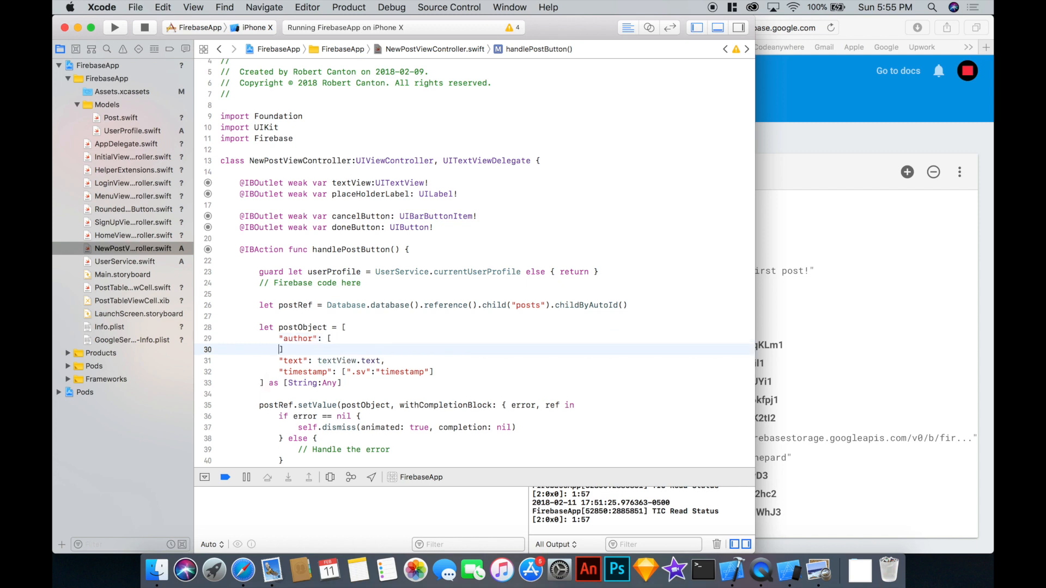
type(",")
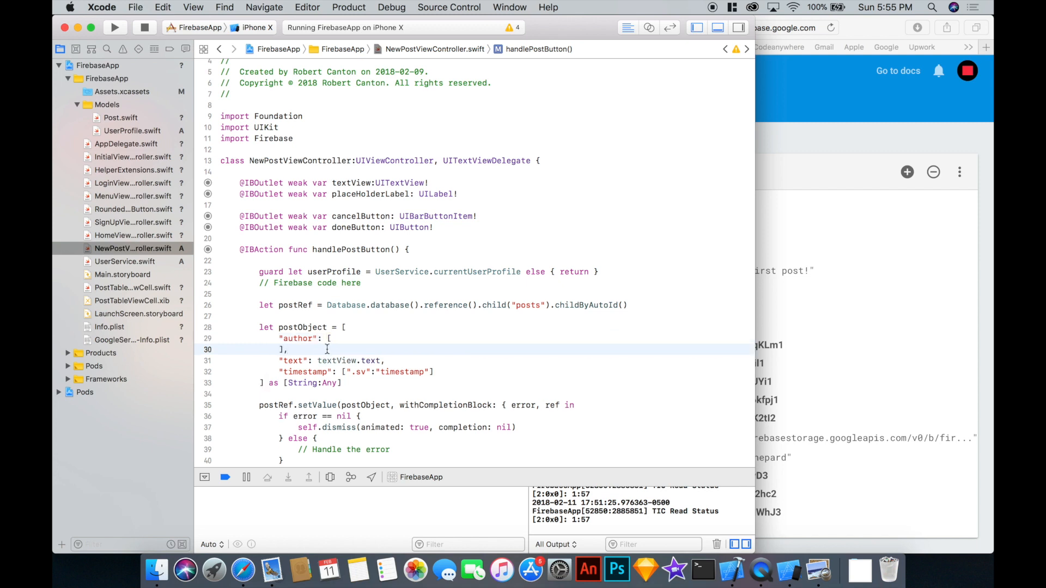
type("\"username\":")
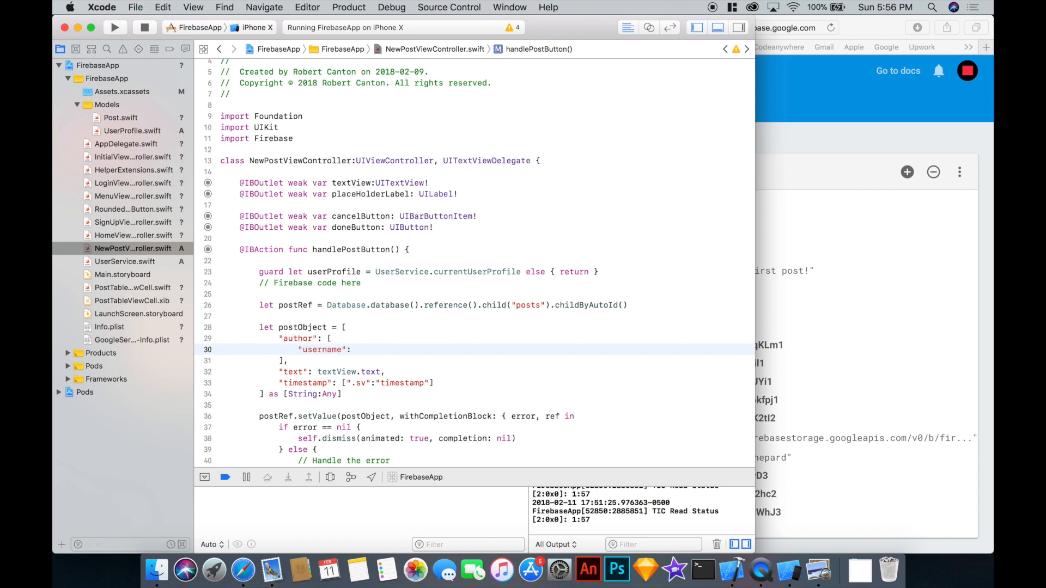
type("userProfile.username")
type("\"uid\":")
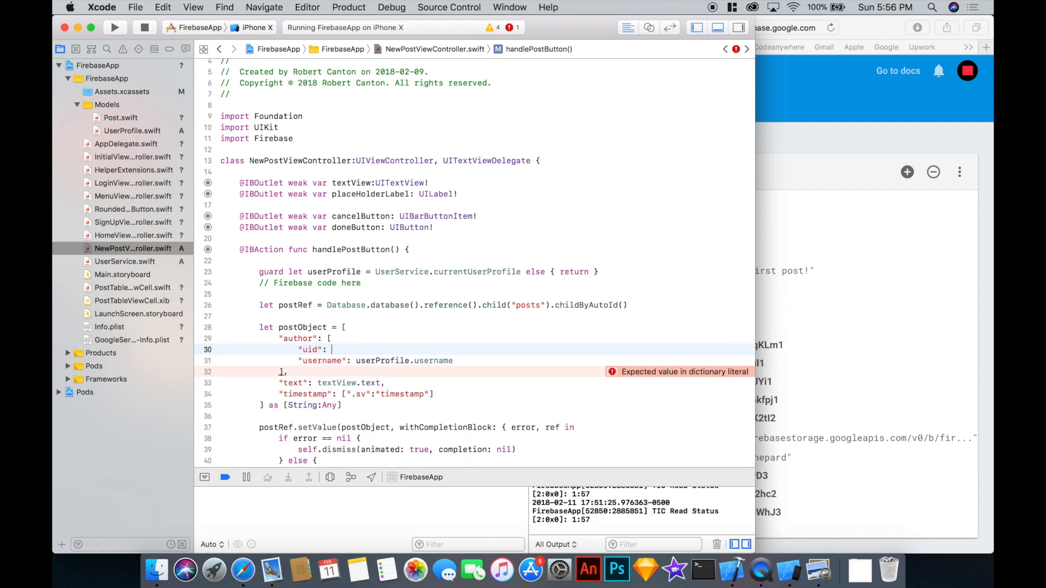
type("userProfile/")
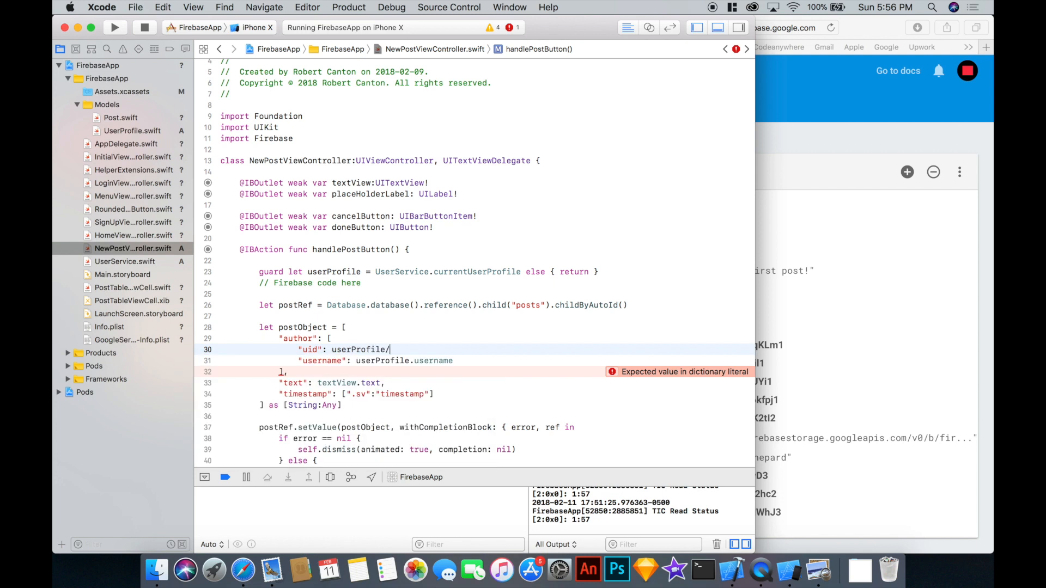
type("uid")
left_click(486, 360)
type(",")
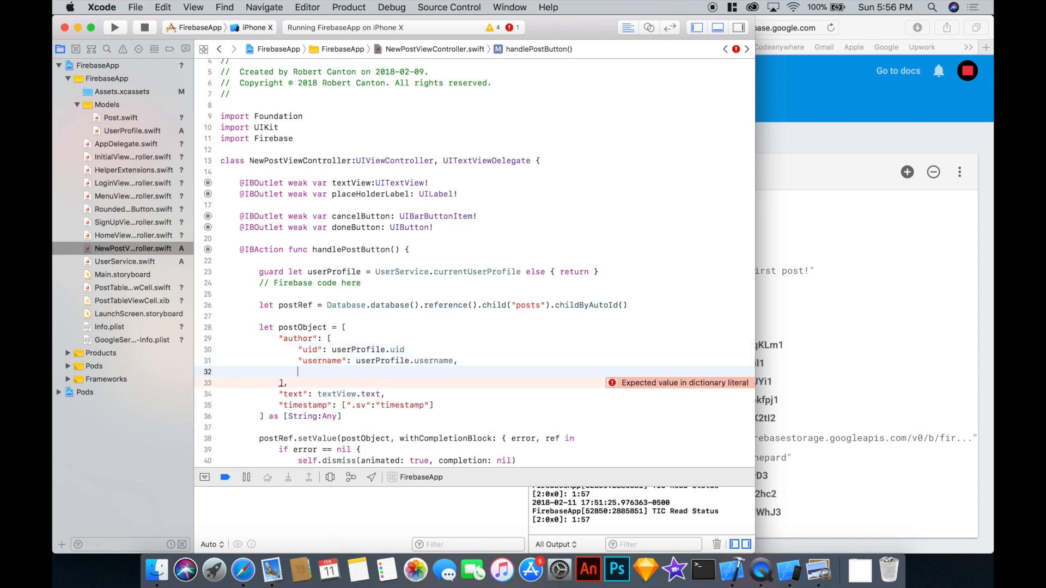
type("\"photoURL\"")
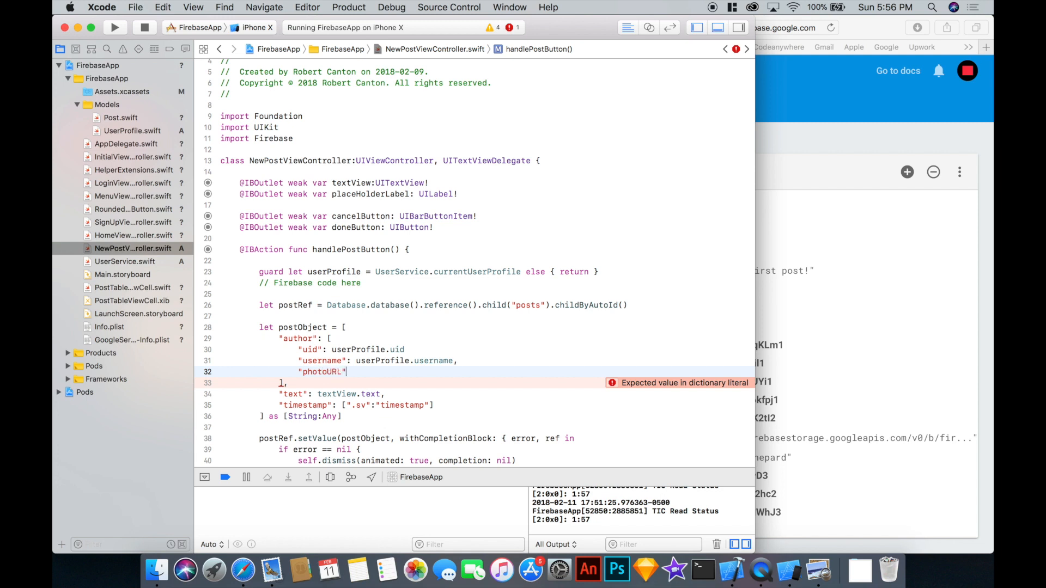
type(": userProfile")
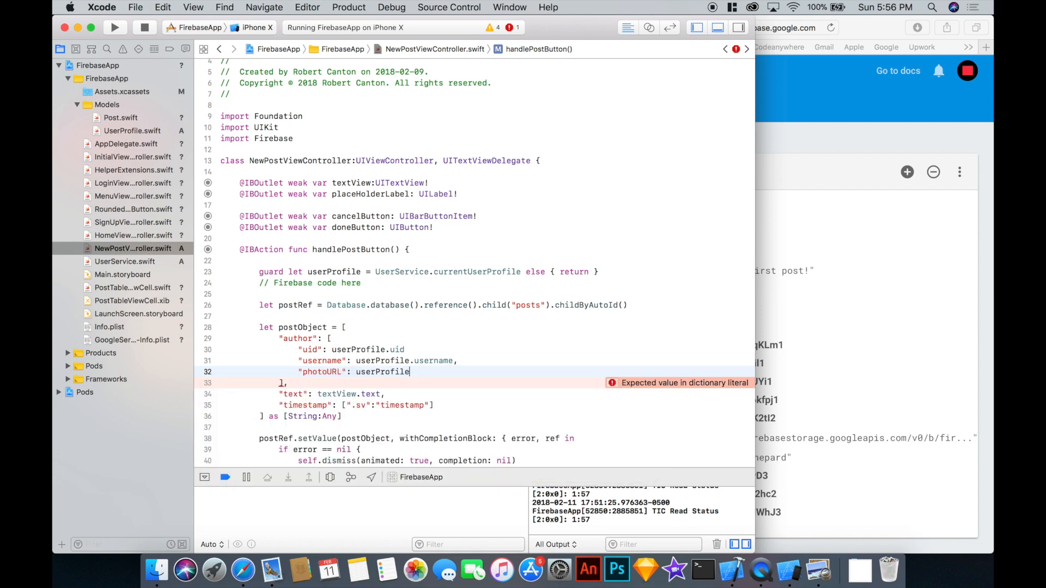
type(".photoURL.")
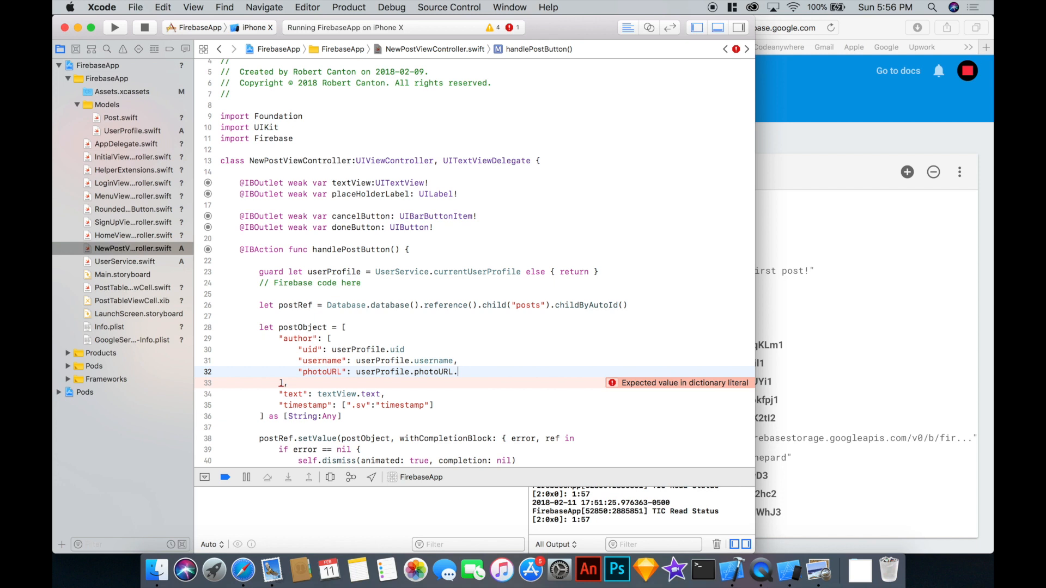
type("absoluteString")
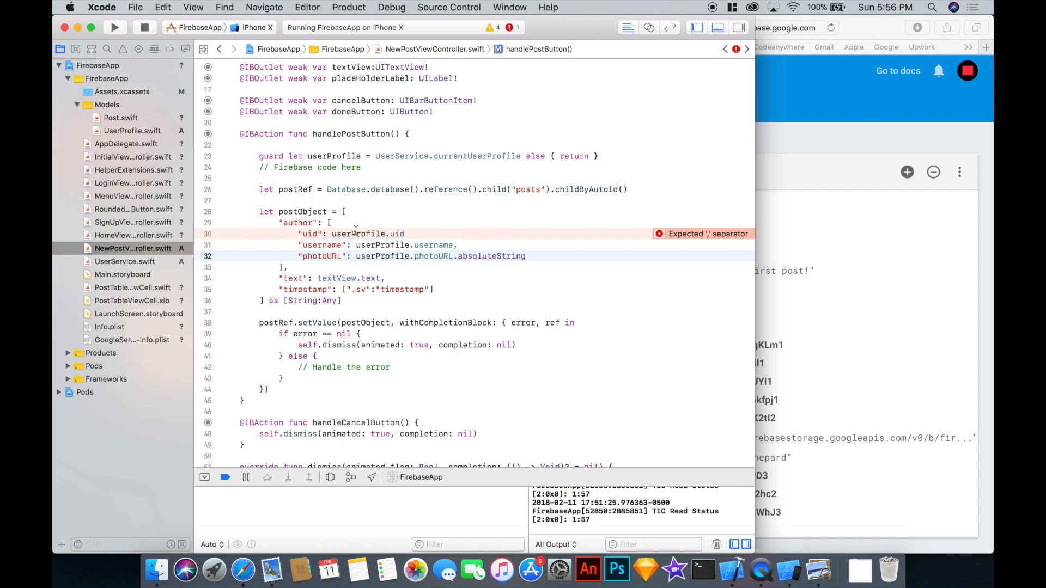
type(",")
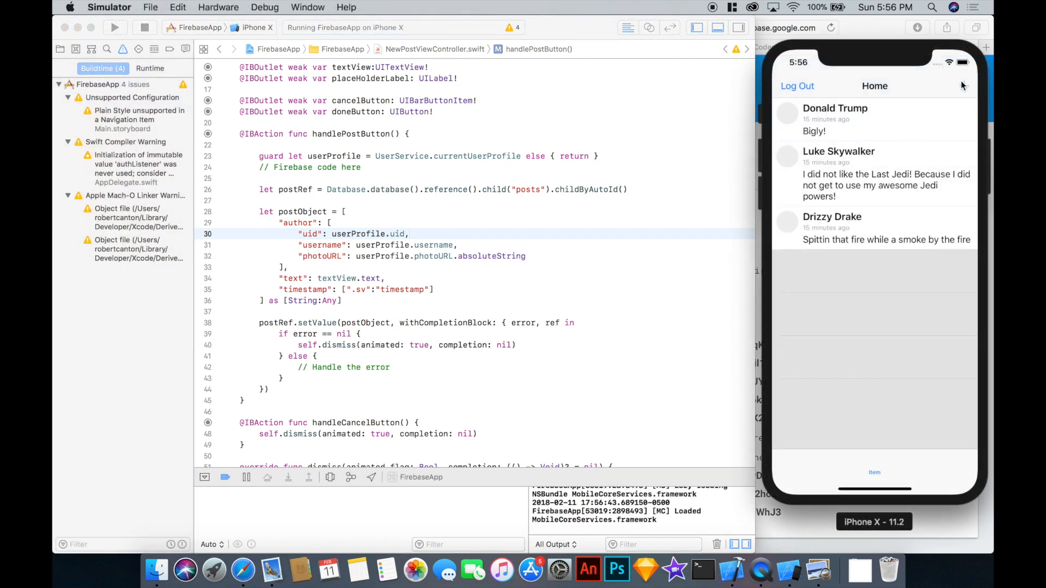
Write "Hey what is going on folks!" in the compose screen and publish the post.
type("Hey")
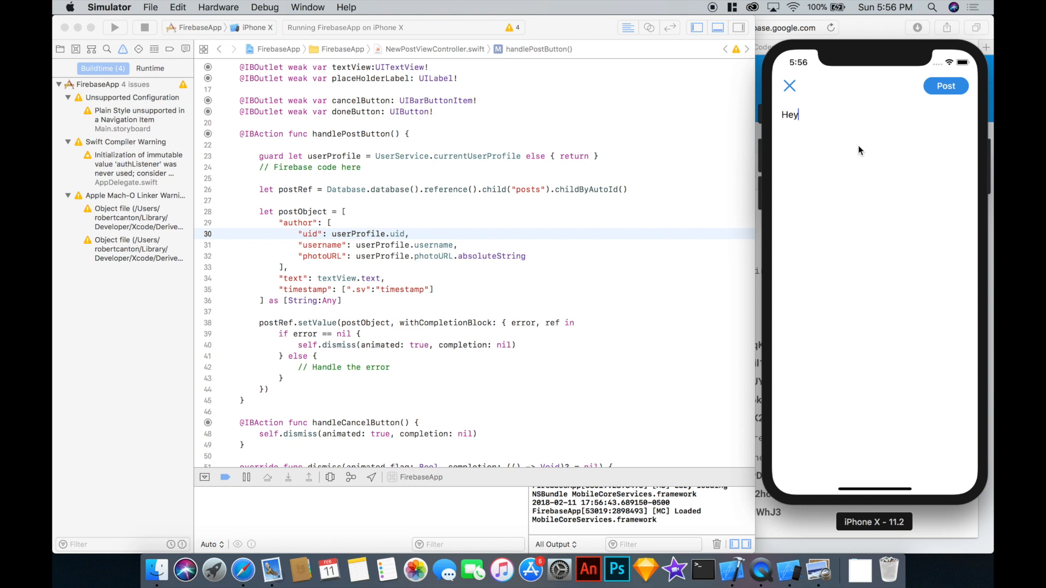
type("what is going")
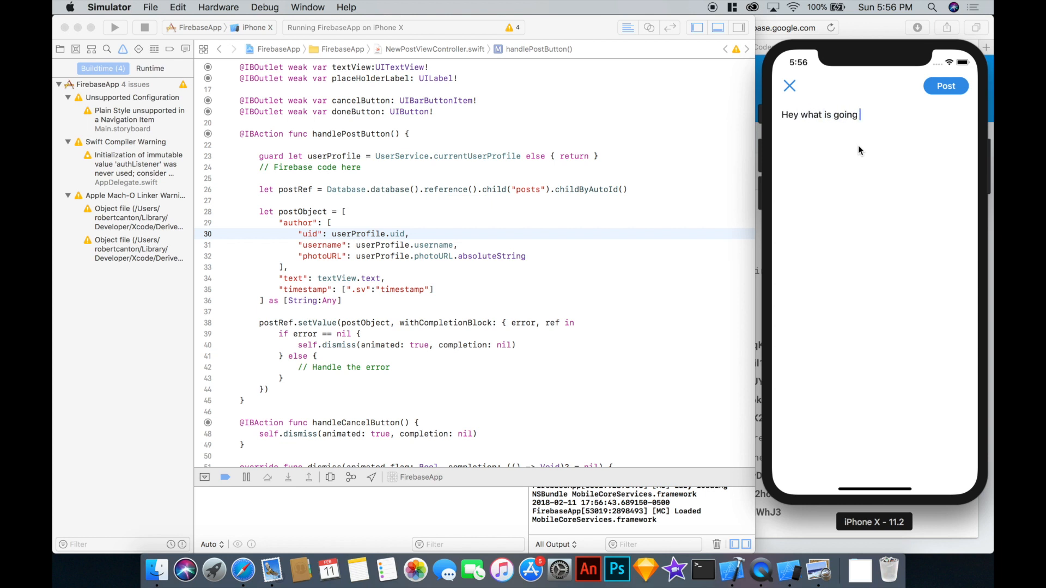
type("on folks!")
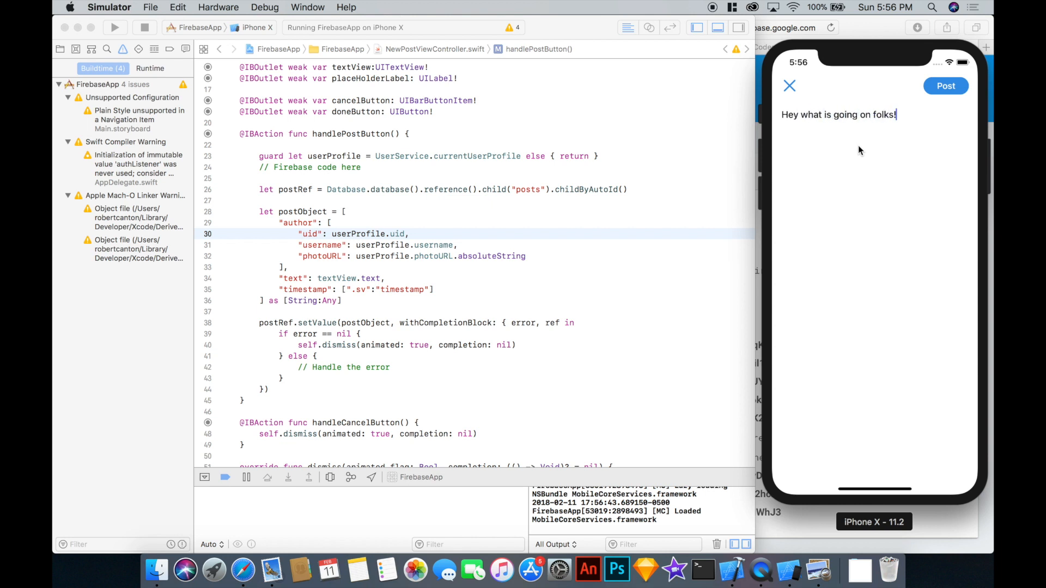
left_click(945, 85)
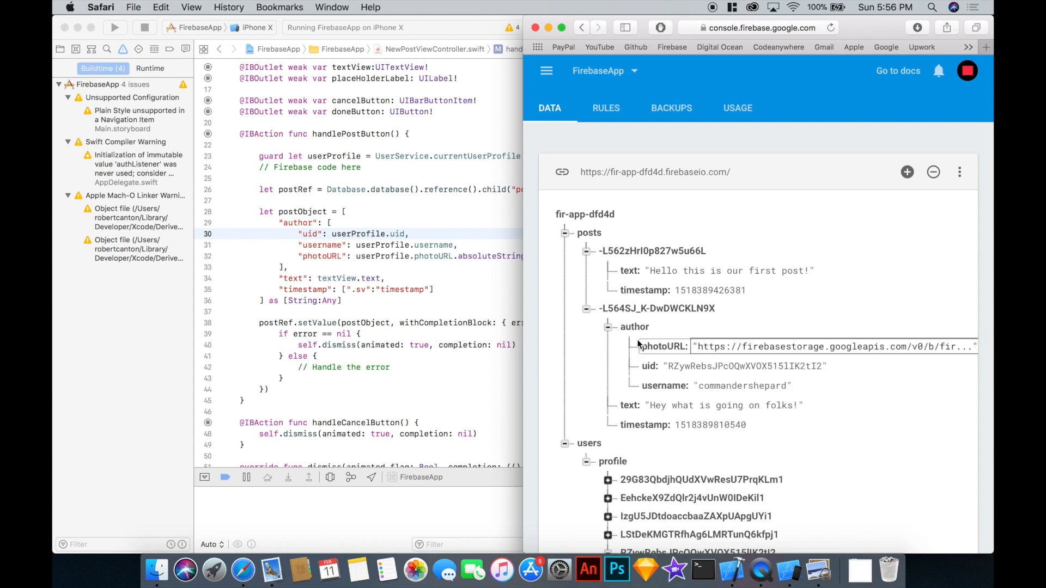
Expand the posts node to inspect the new post's author username and the timestamp.
left_click(742, 386)
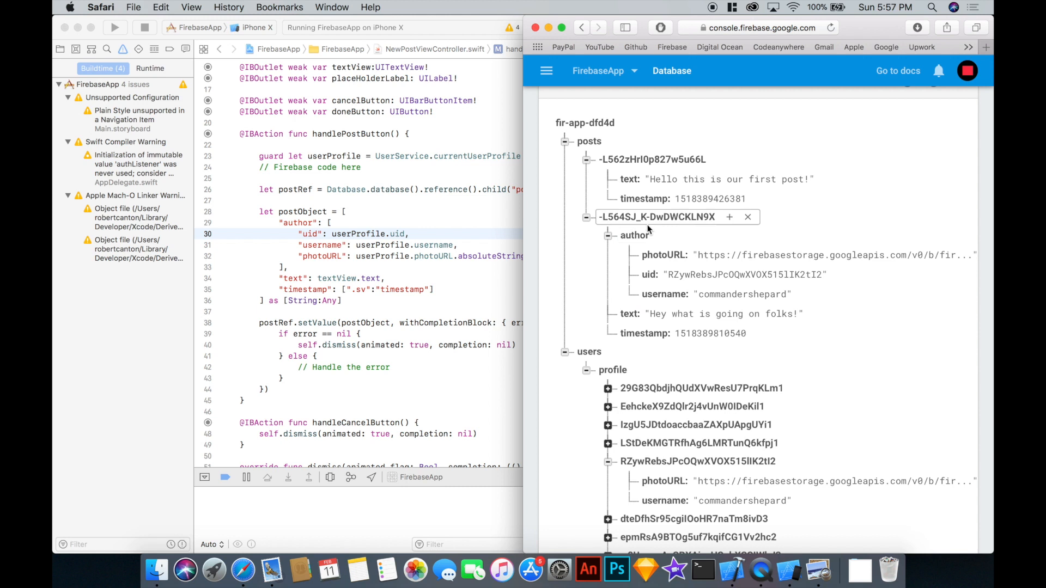
left_click(724, 314)
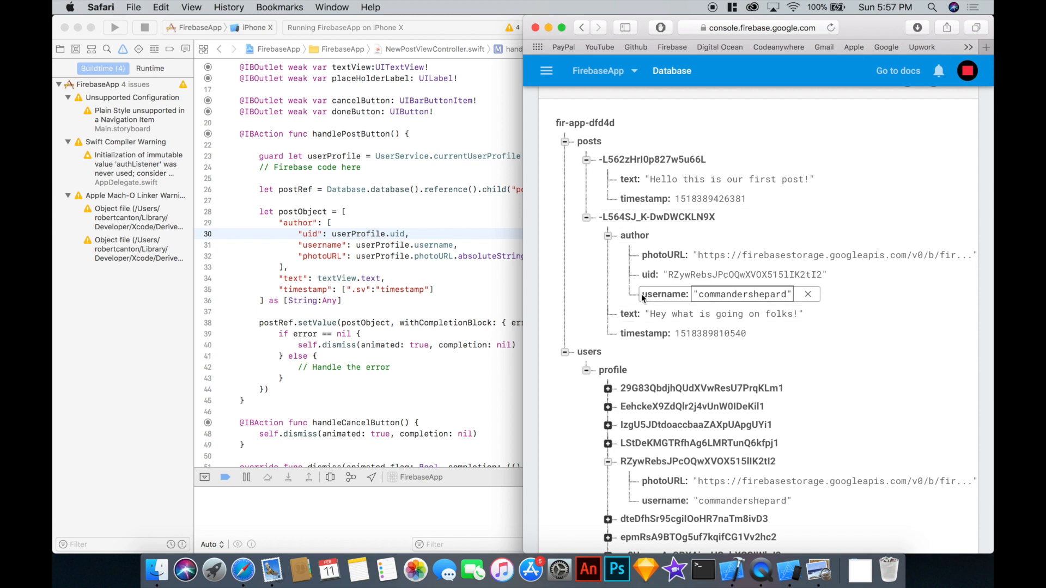
left_click(530, 260)
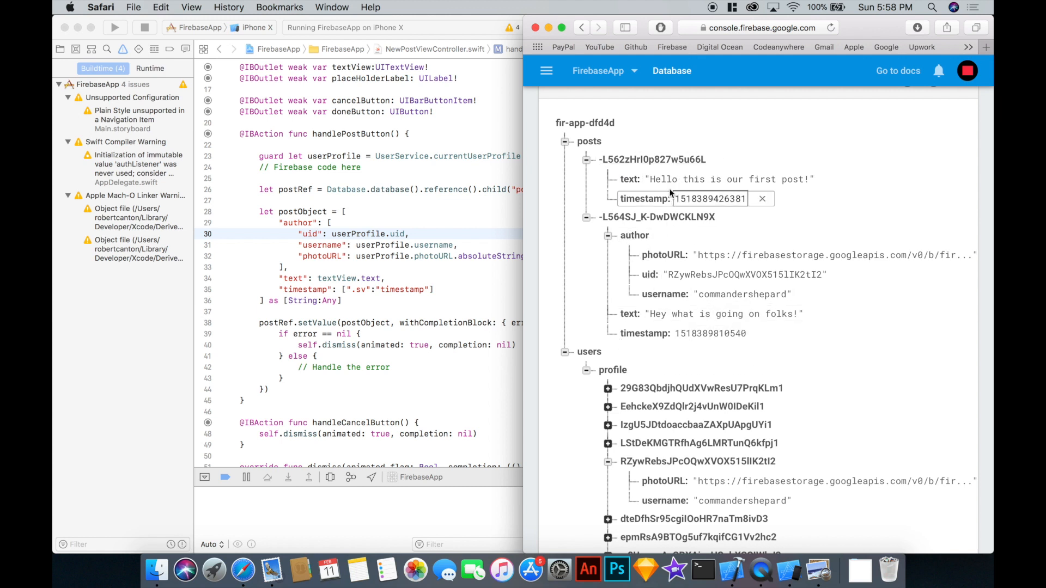
left_click(763, 198)
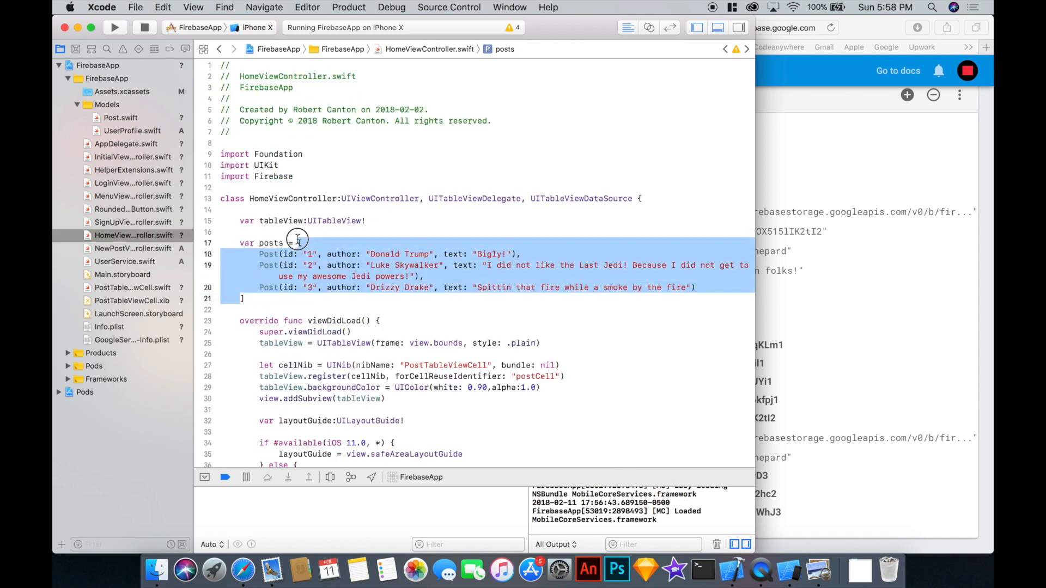
Delete the dummy posts array and start observePosts with postsRef referencing child("posts").
key("Delete")
type("func ob")
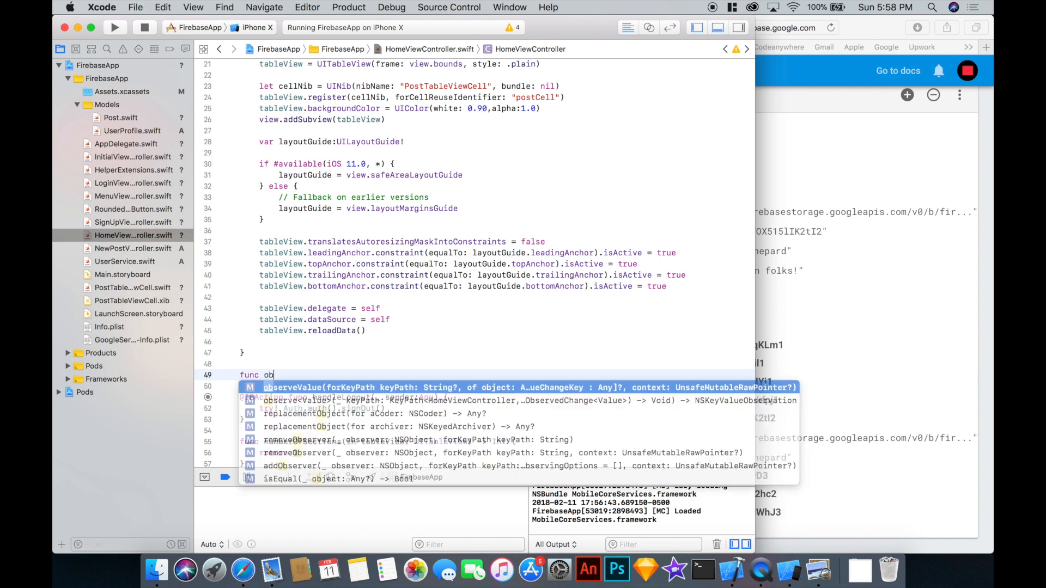
type("servePosts() {")
type("let postsRef = Database.database().")
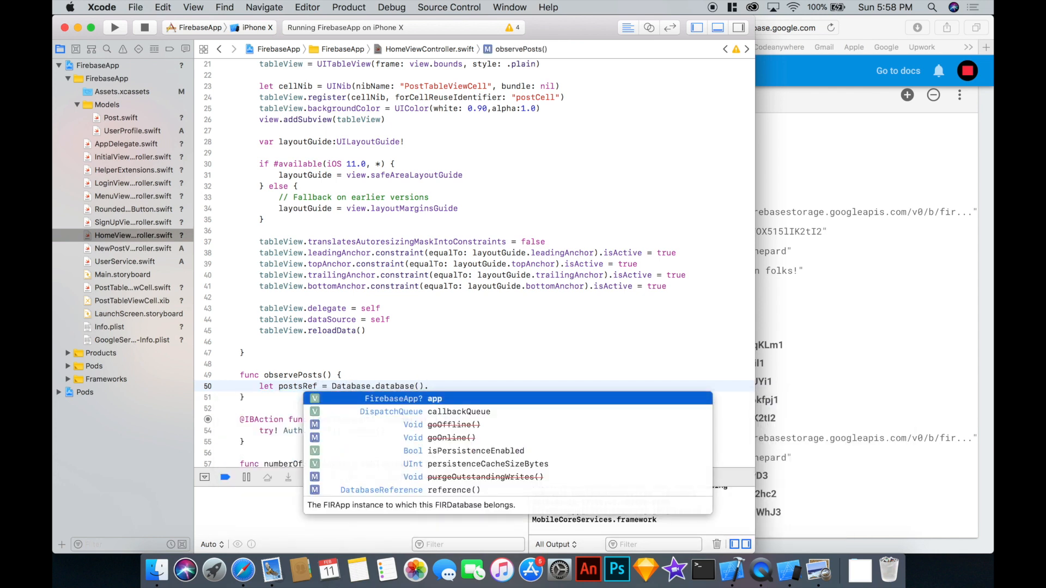
type("reference().ch")
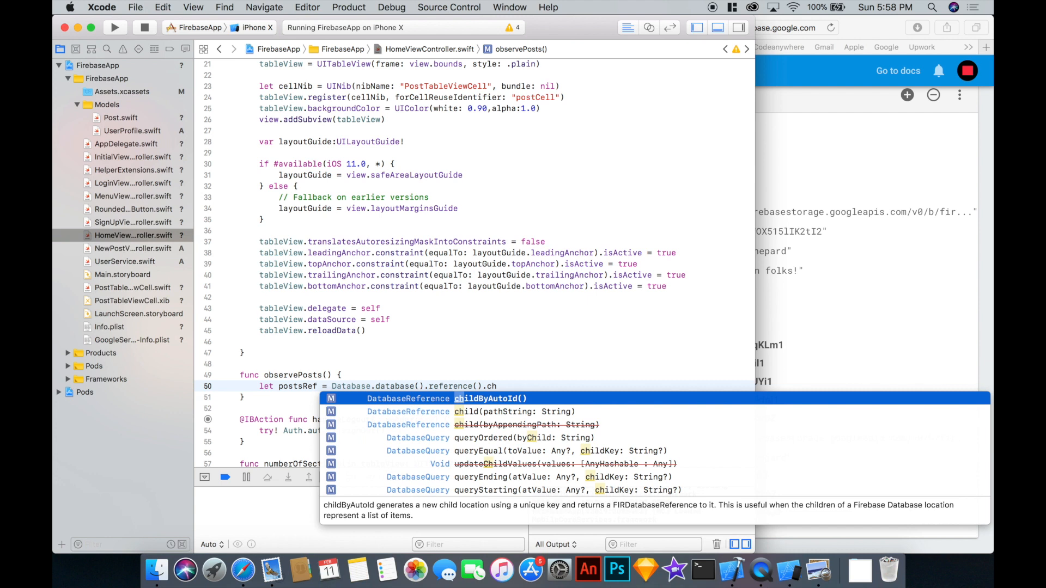
type("(\"posts\")")
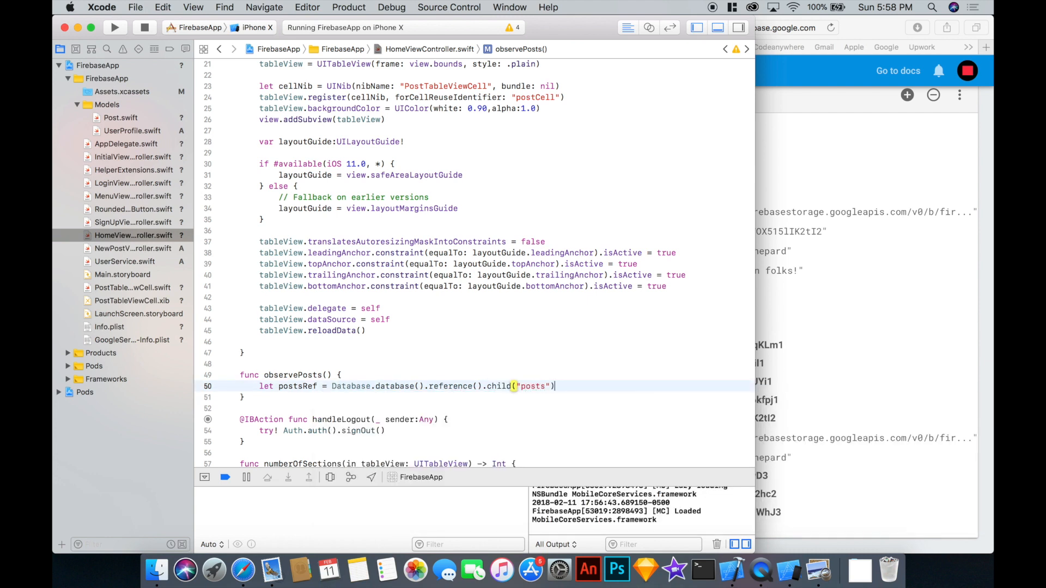
Call postsRef.observe(.value) with an empty { snapshot in } closure.
type("postsRef")
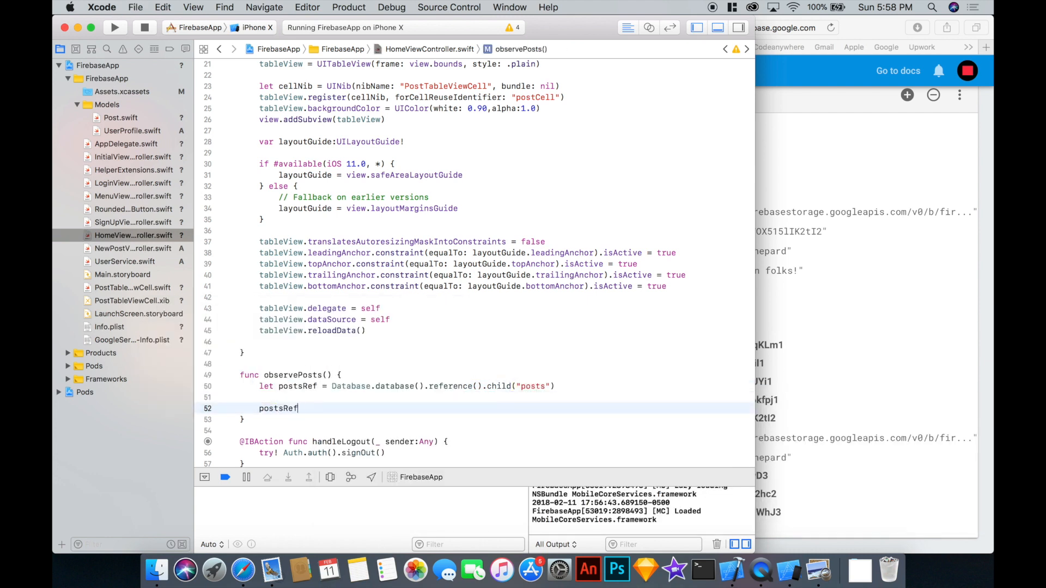
type(".observe(.value, with: (DataSnapshot) -> Void")
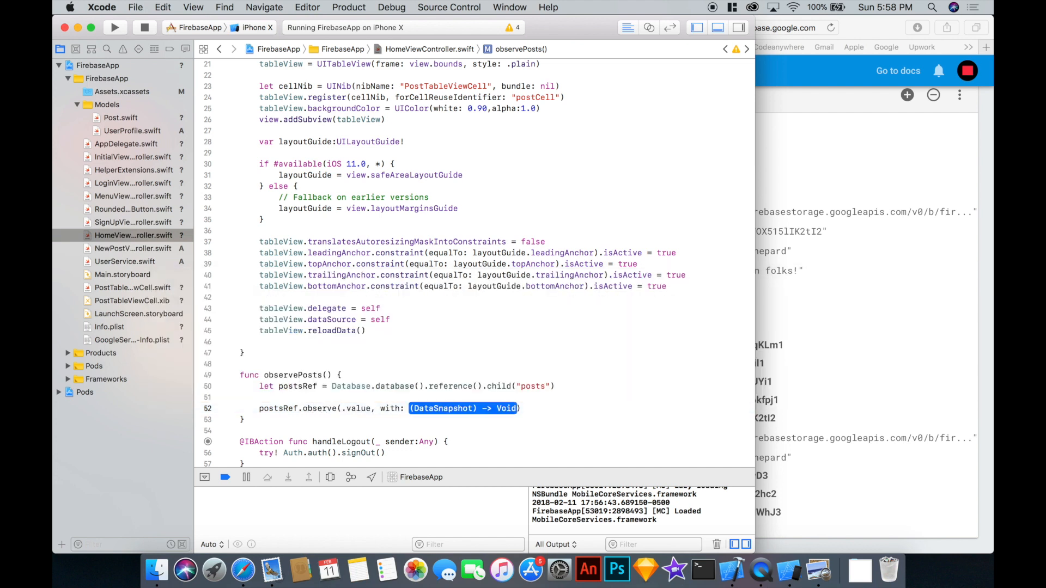
type("{ snapshot i")
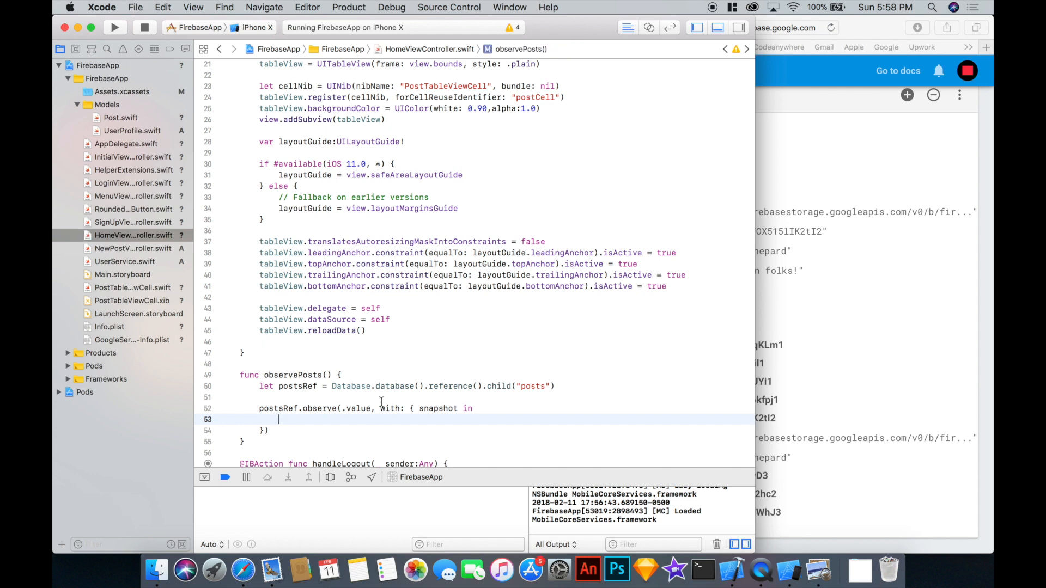
double_click(438, 408)
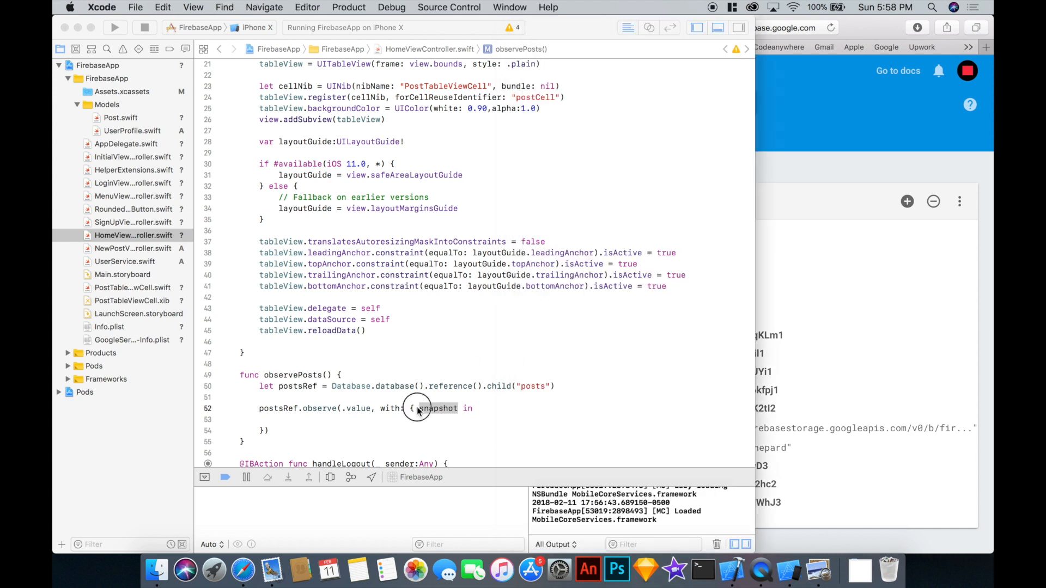
Loop over snapshot.children, casting each child to DataSnapshot and its value to [String:Any] dict.
type("for")
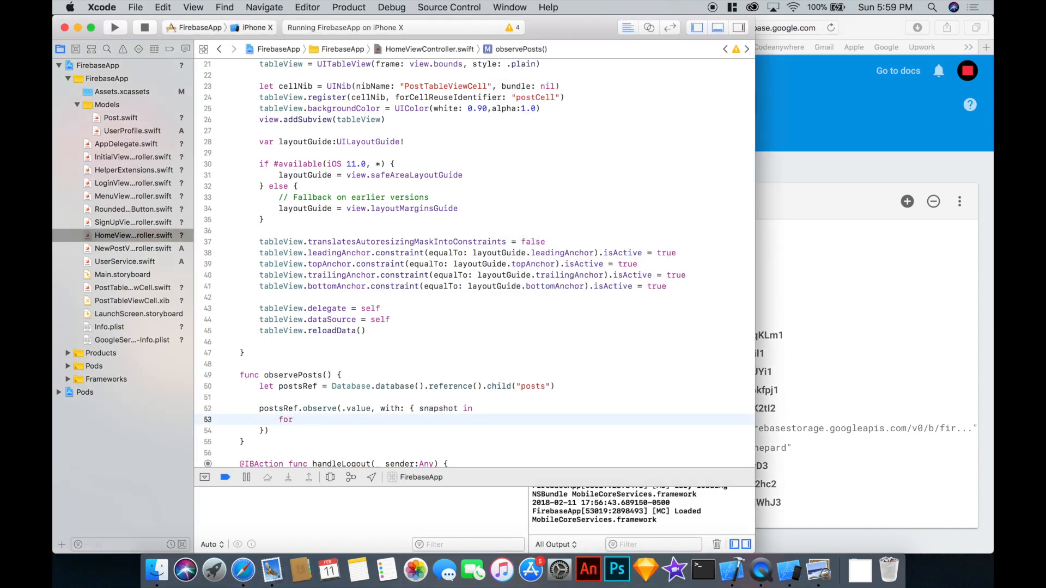
type("child in snapshot.children {")
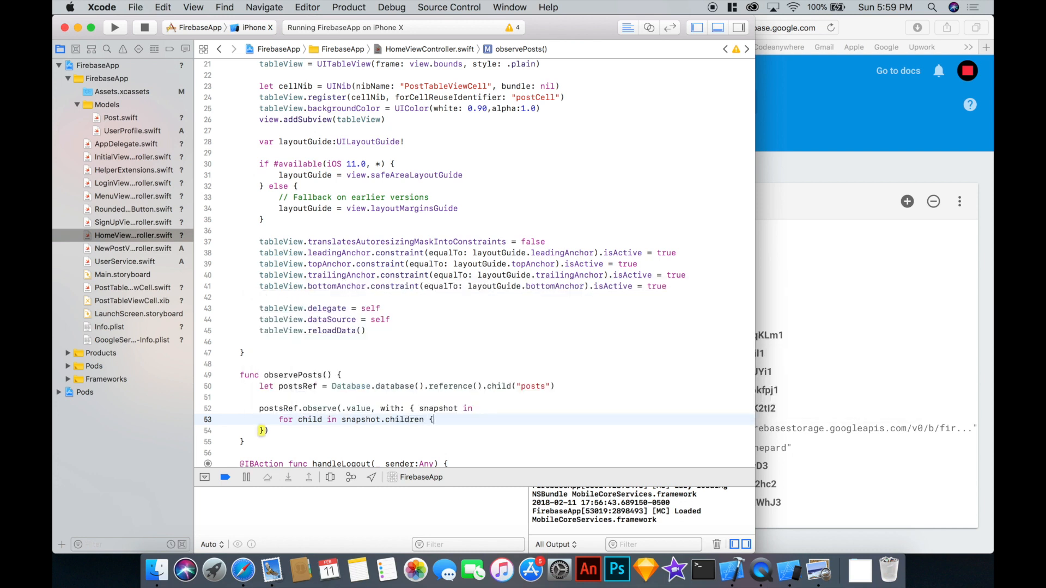
type("if let child")
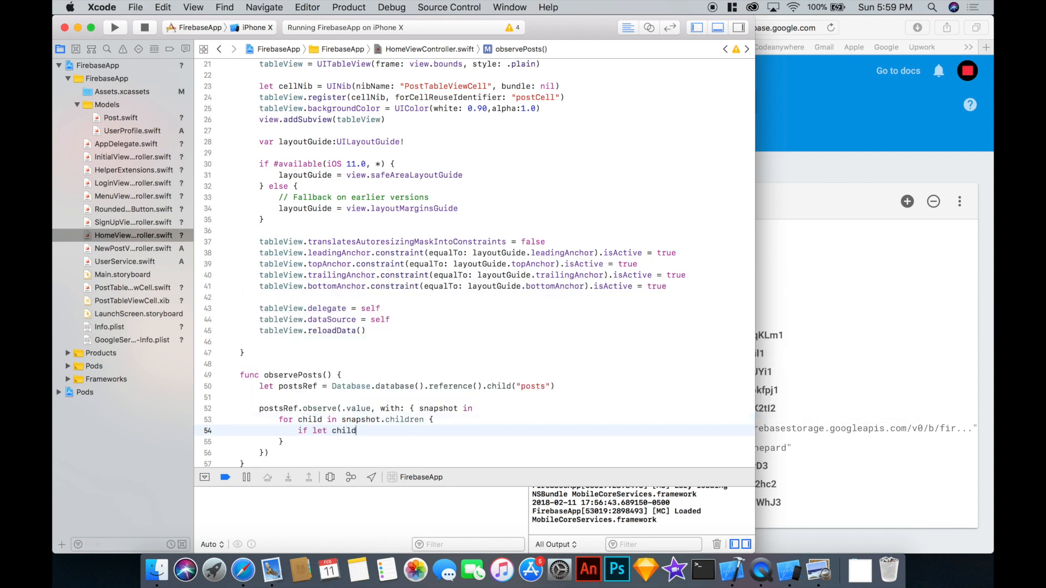
type("Snapshot = child as? DataSnapshot,")
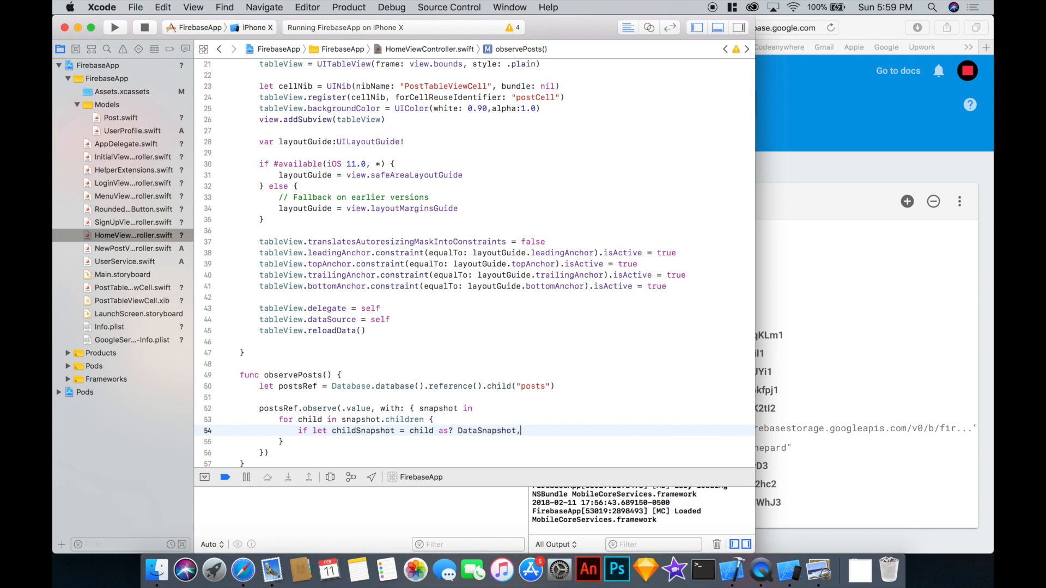
type("let dict =")
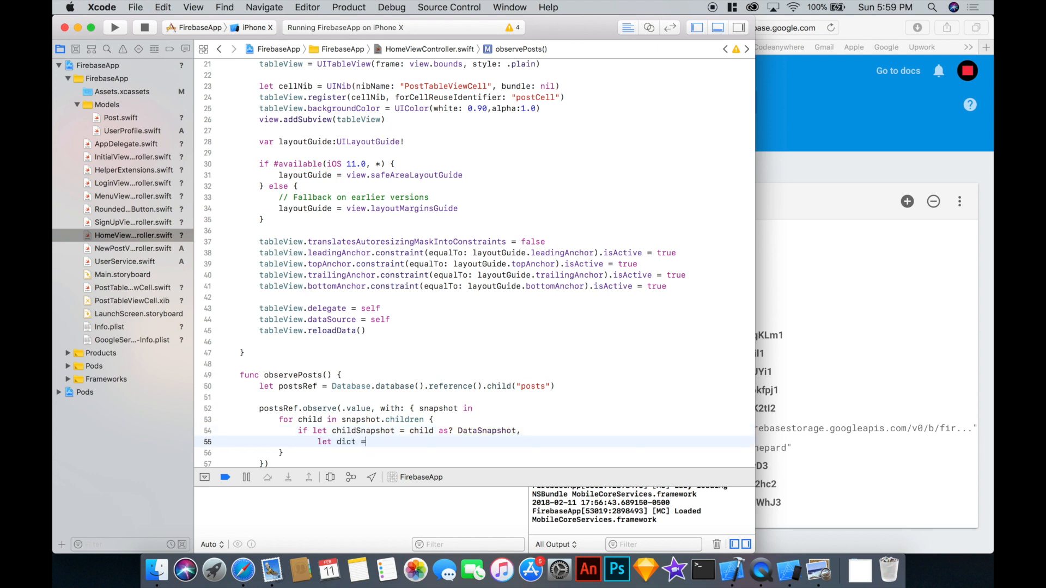
type("childSnapshot as? [")
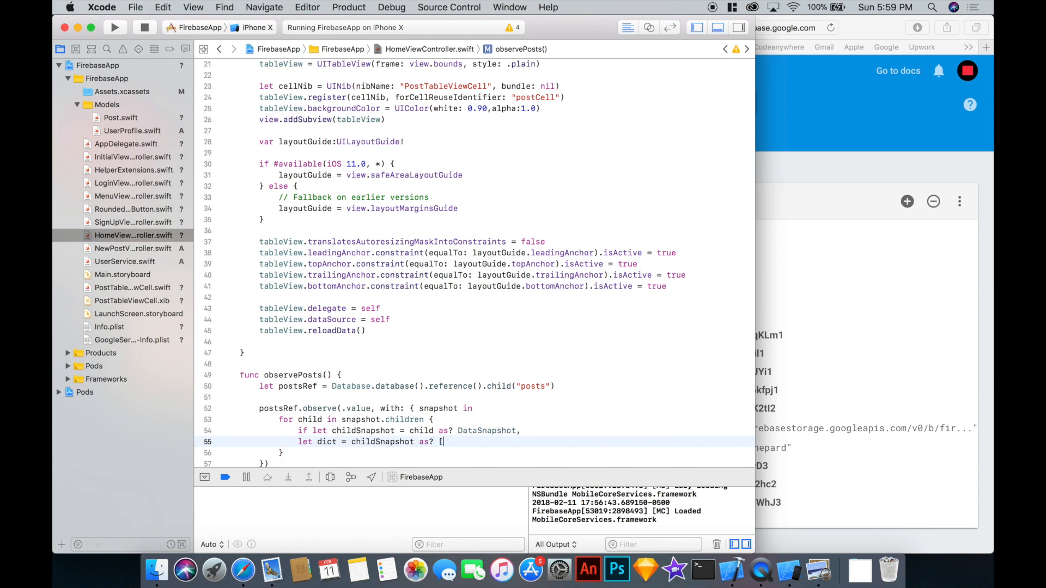
type("String:Any] {")
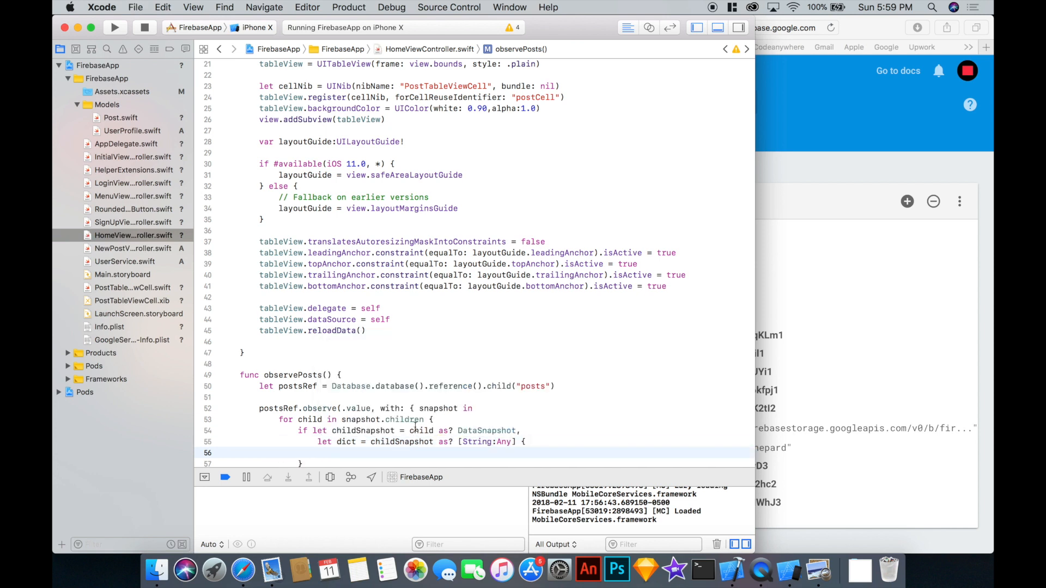
scroll("down", 3)
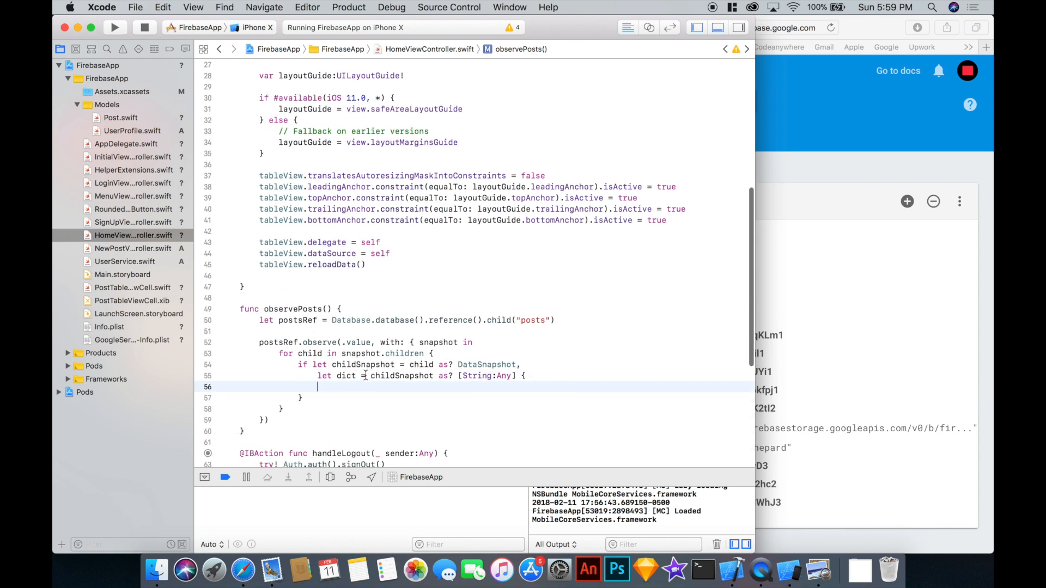
Read let author = dict["author"] as? [String:Any] along with its uid, username and photo URL.
left_click(586, 280)
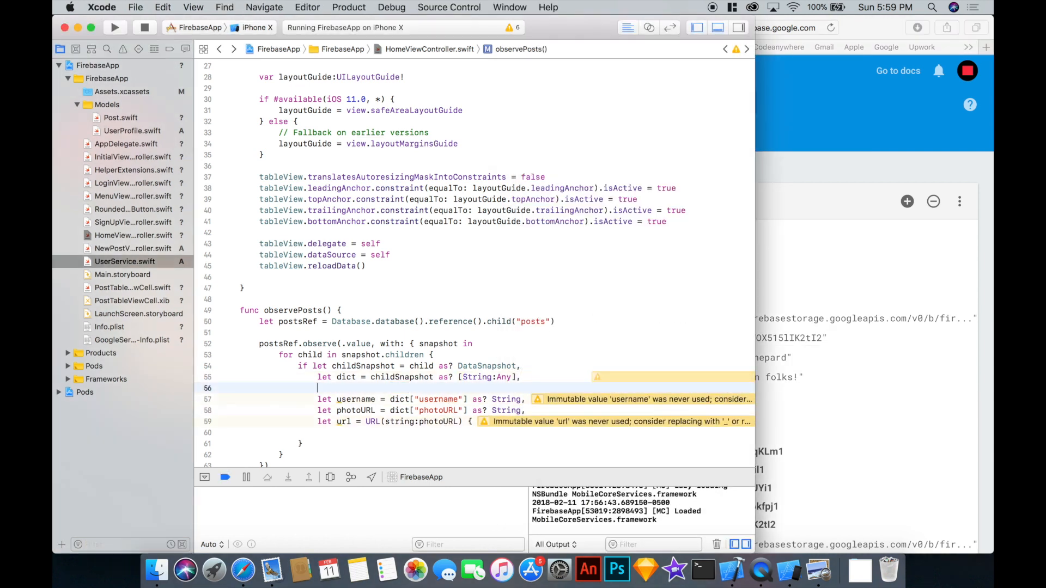
type("let author = d")
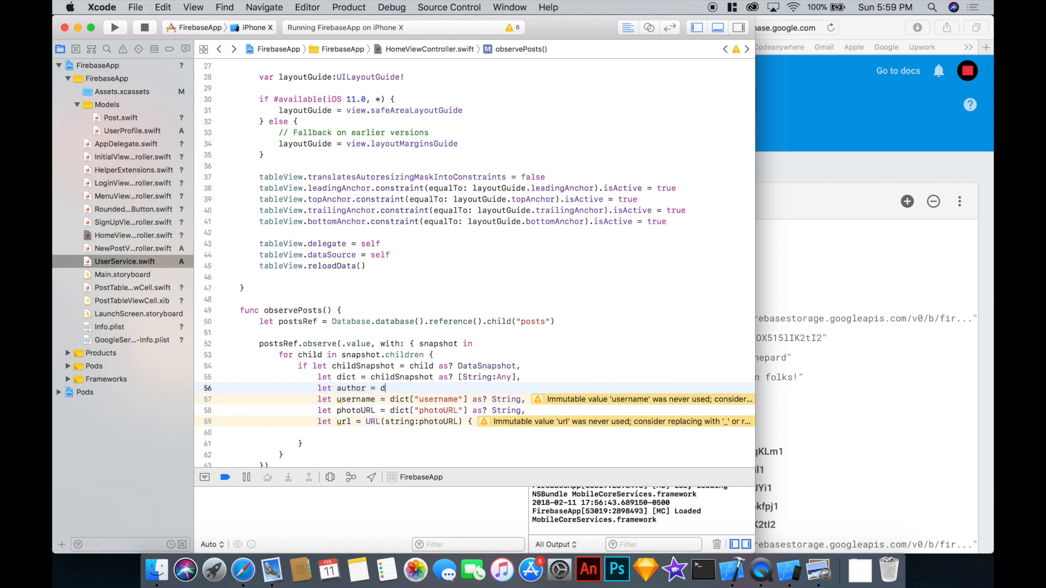
type("ict[\"author\"]")
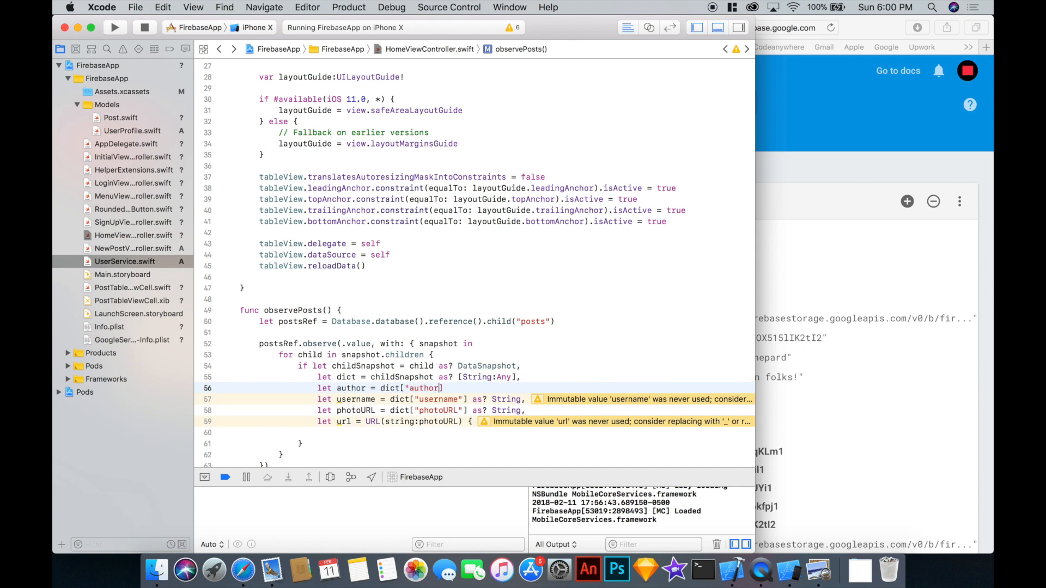
type("as? [")
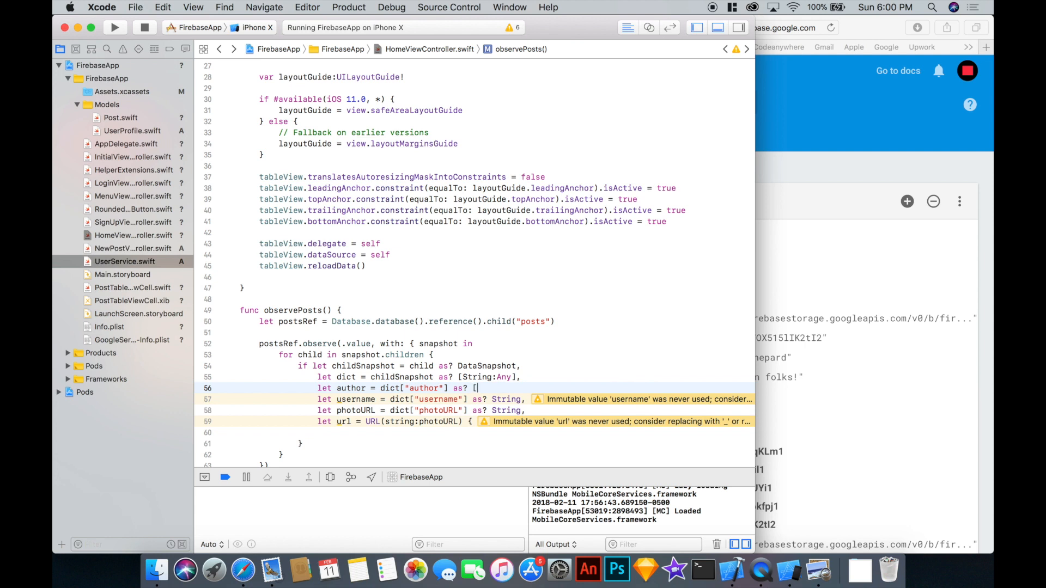
type("String:Any],")
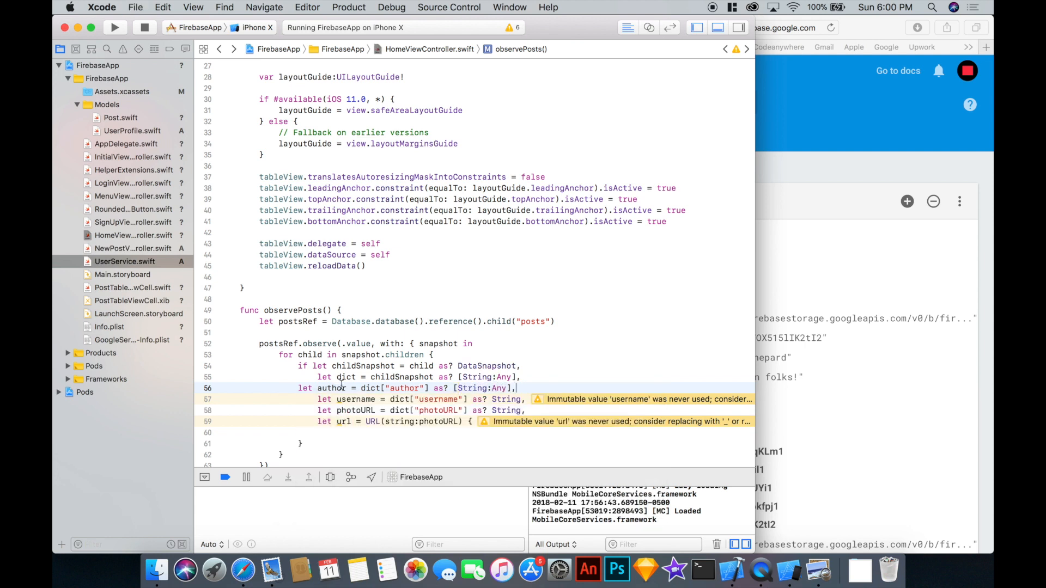
left_click(400, 399)
type("let text = d(")
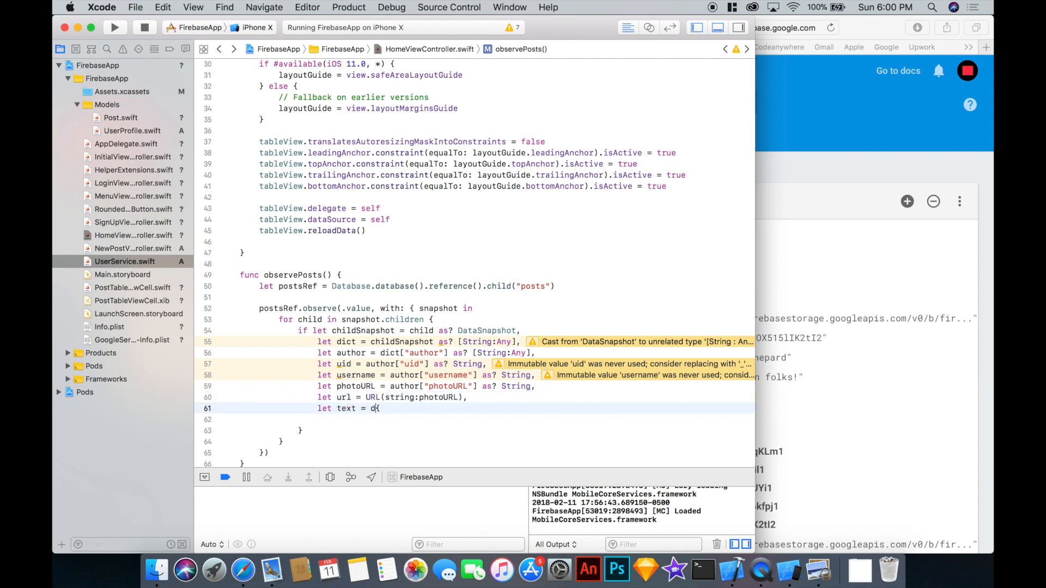
Read dict["text"] as String and dict["timestamp"] as Double.
type("ict[\"text\"] as? String,")
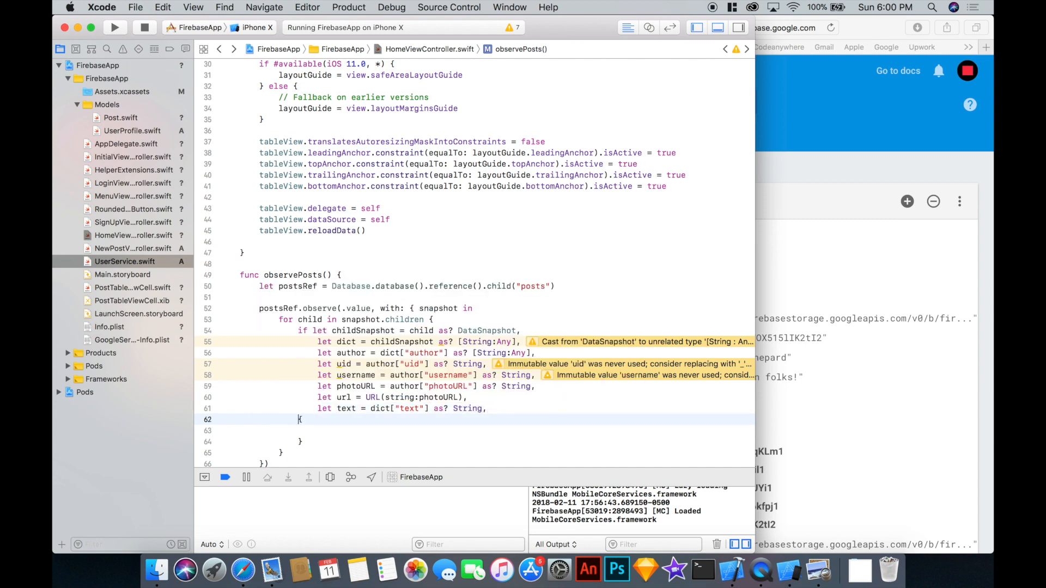
type("let timestamp =")
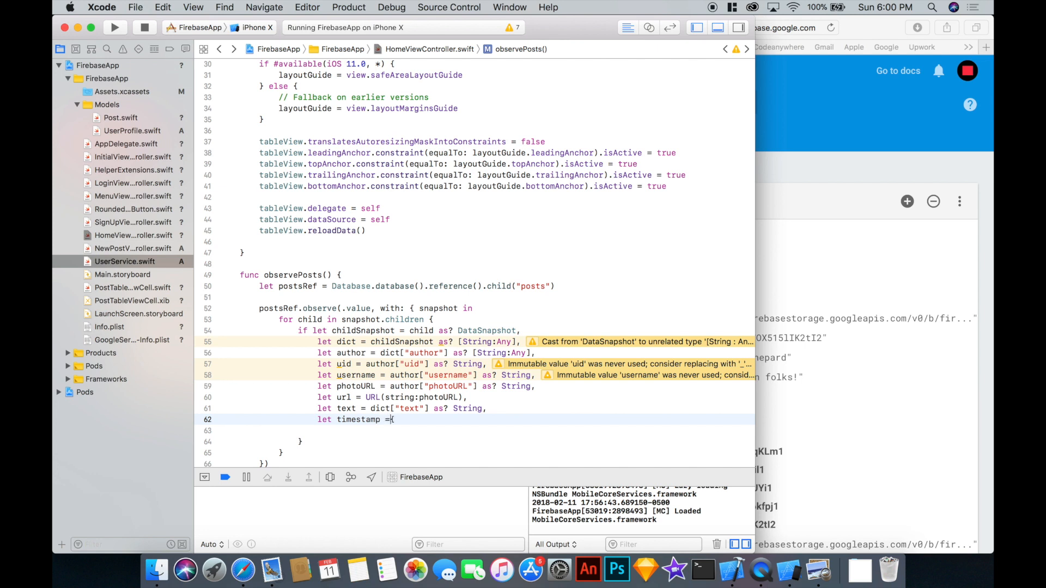
type("dict")
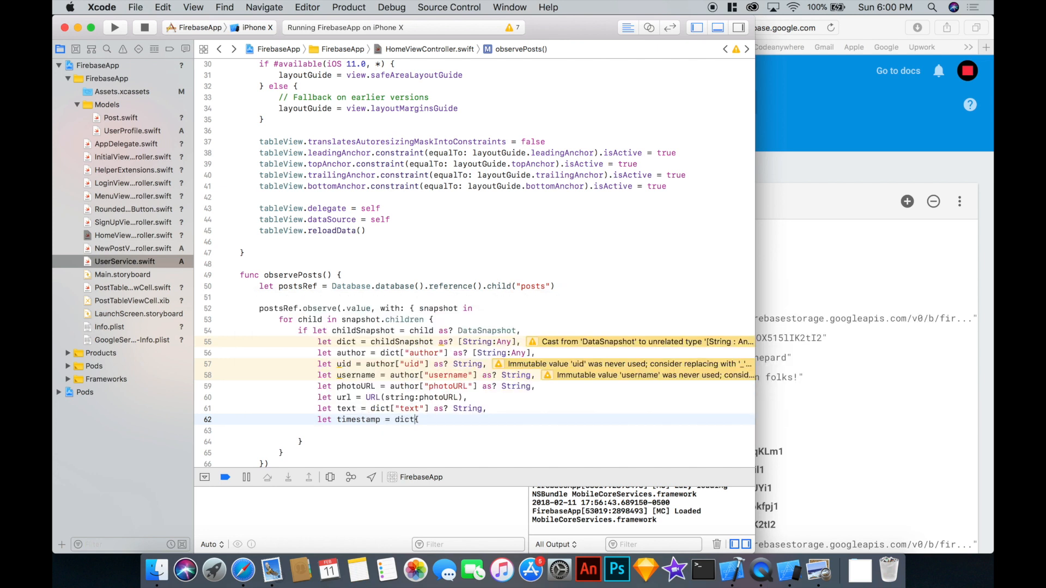
type("tei")
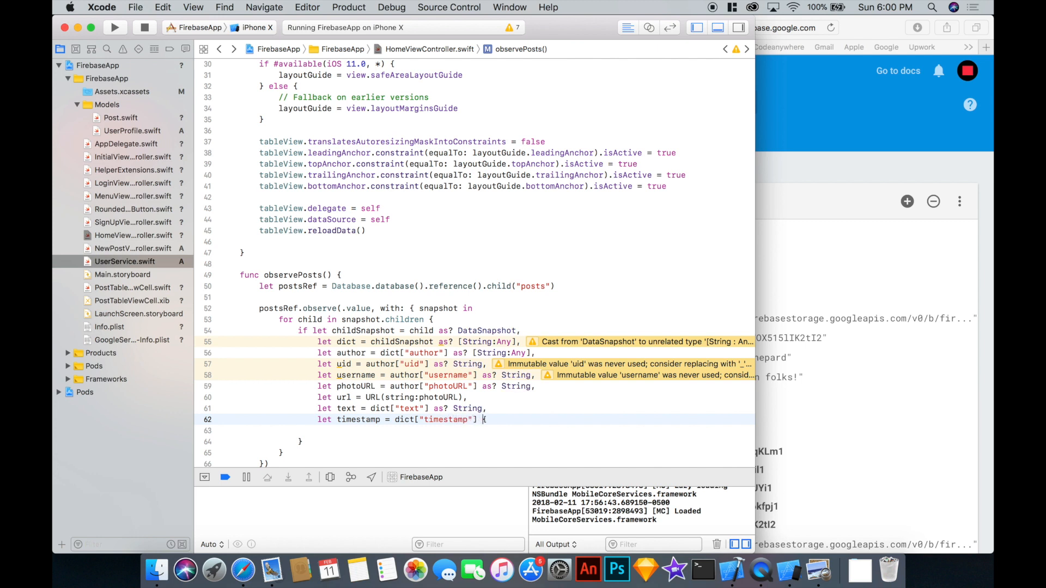
type("as? Double")
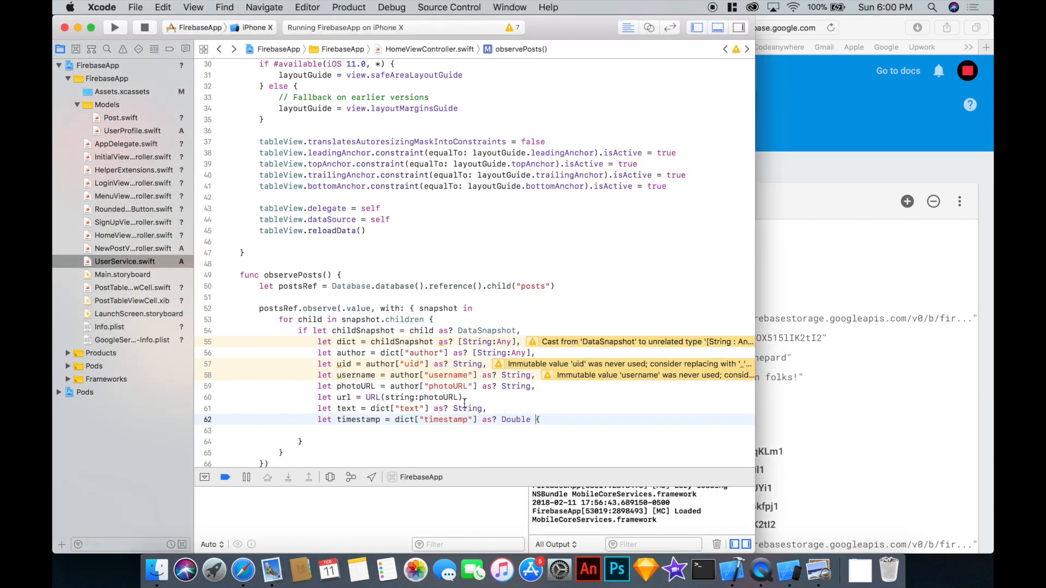
Begin constructing let post = Post( from the parsed values.
scroll("down", 3)
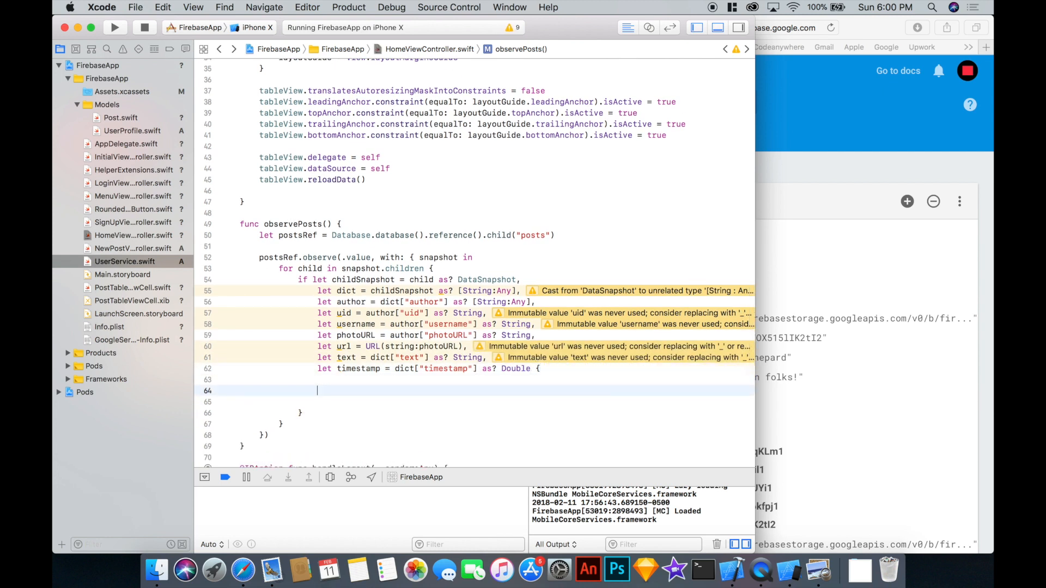
type("let post =")
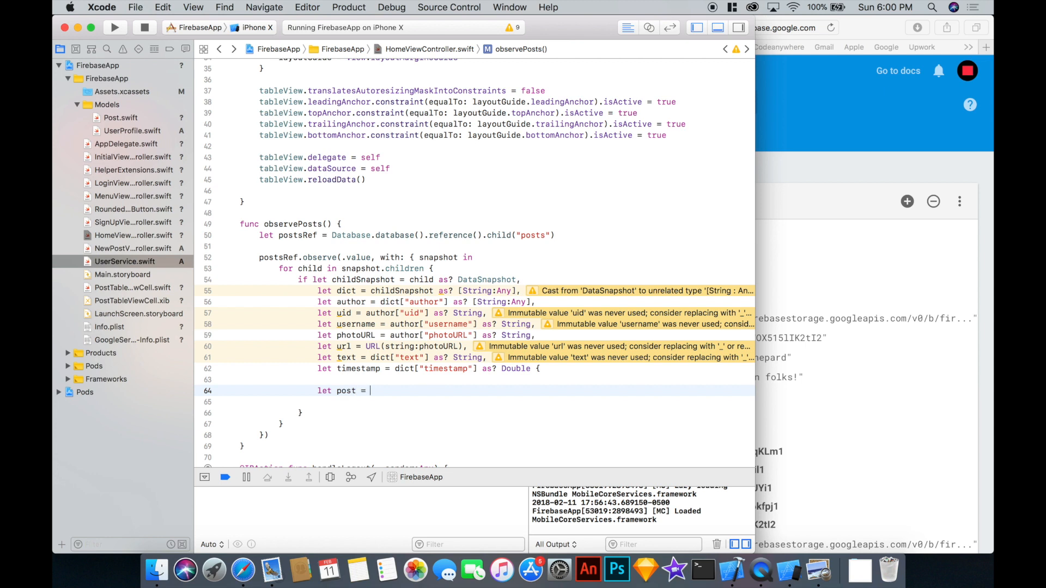
type("Post(id: String, author: String, text: String")
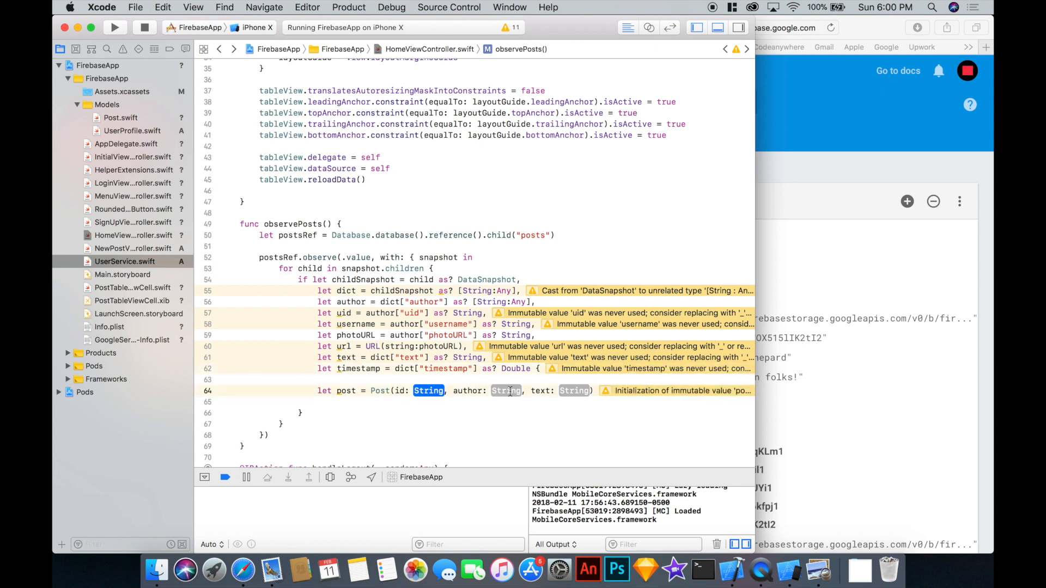
Change Post's author type from String to UserProfile in its property and initializer.
left_click(132, 130)
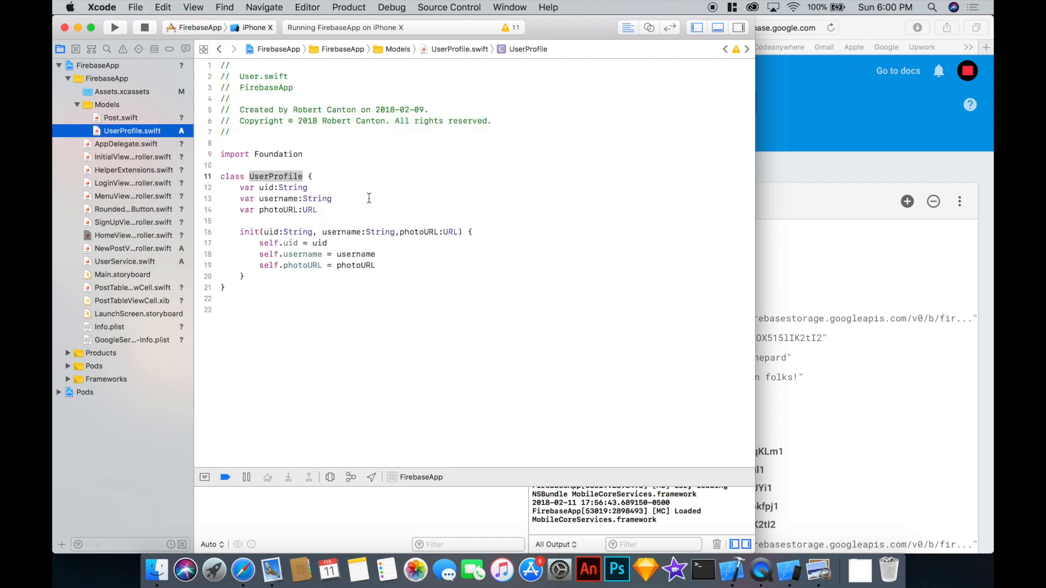
left_click(121, 118)
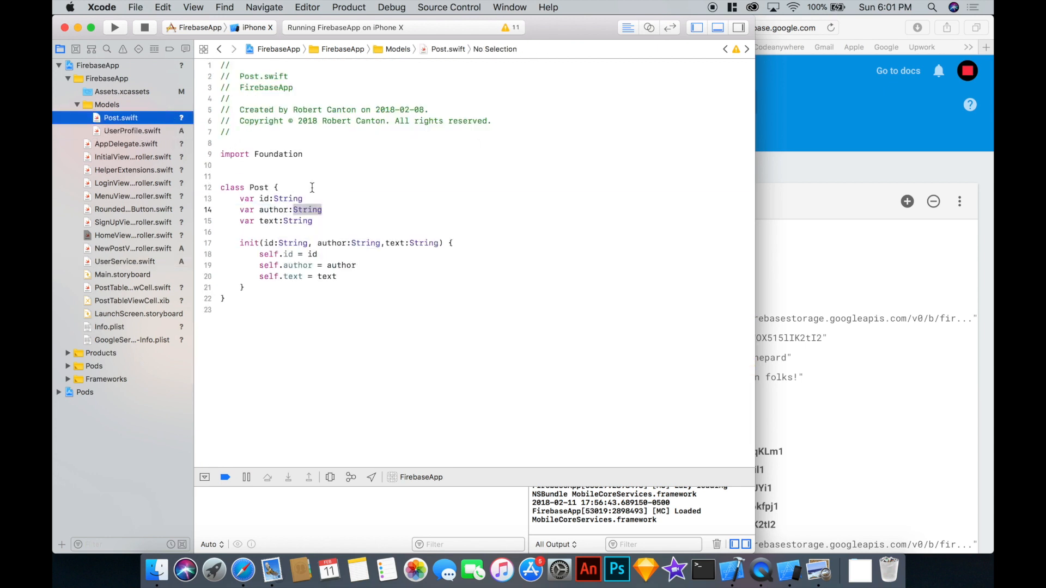
type("UserProfile")
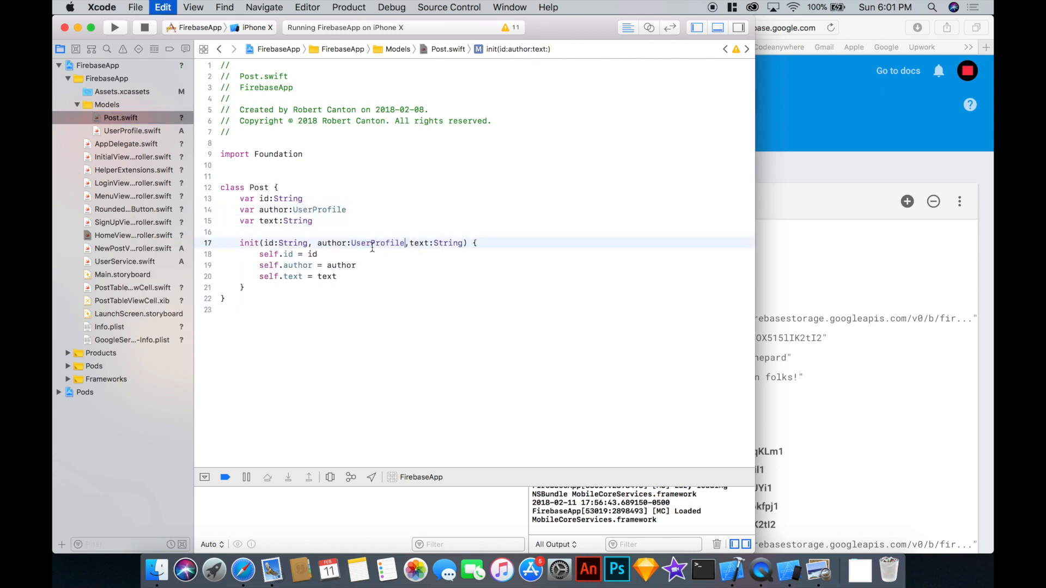
left_click(132, 130)
type("let userProfile = ")
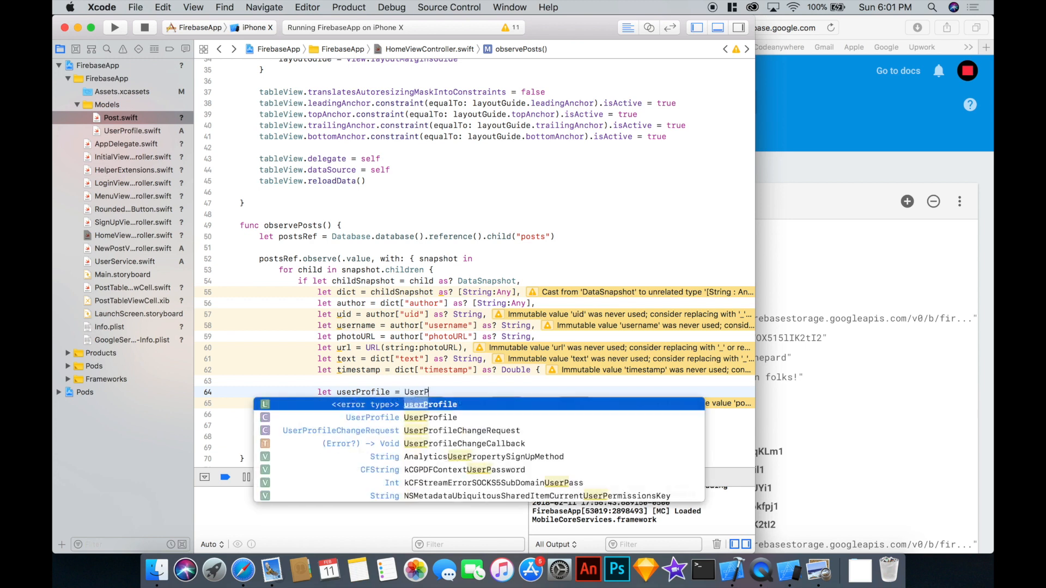
Add let userProfile = UserProfile(uid: uid, username: username, photoURL: url) above the Post line.
type("UserProfile(uid: uid, username: username, photoURL: url")
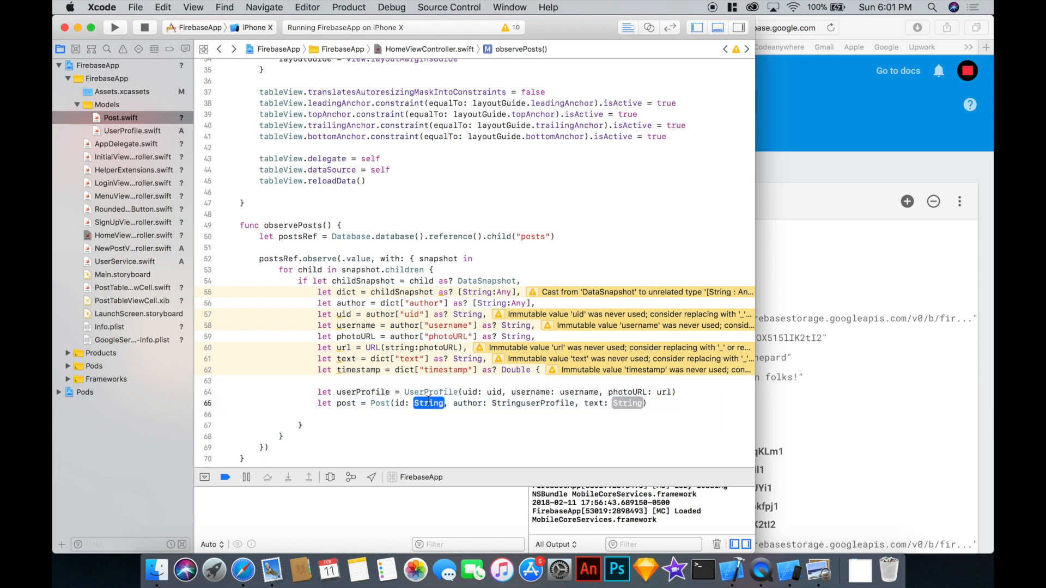
type("s")
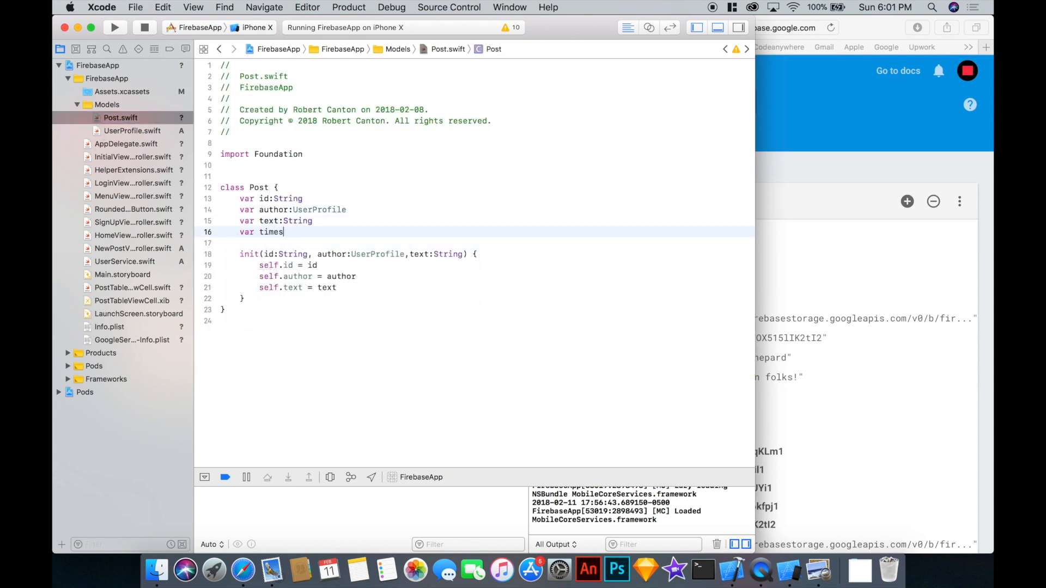
Give Post a var timestamp:Double with an init parameter and assignment.
type("tamp:")
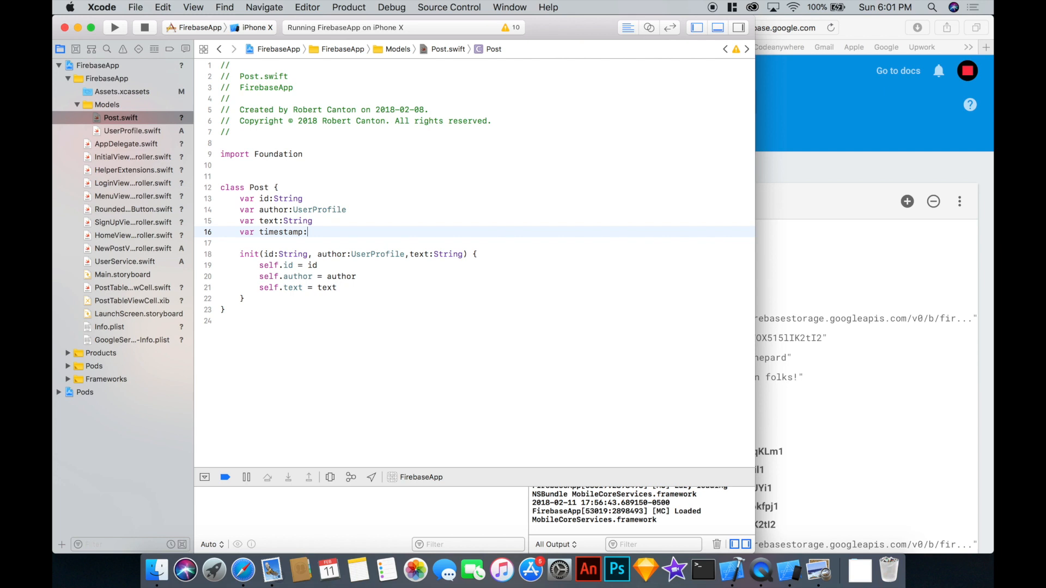
type("Double")
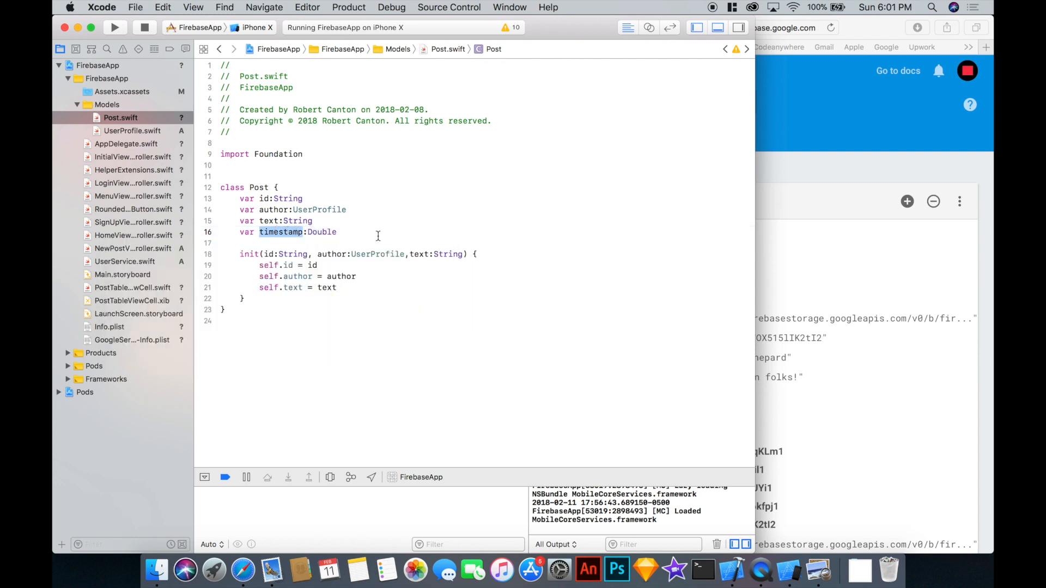
type(",timestamp")
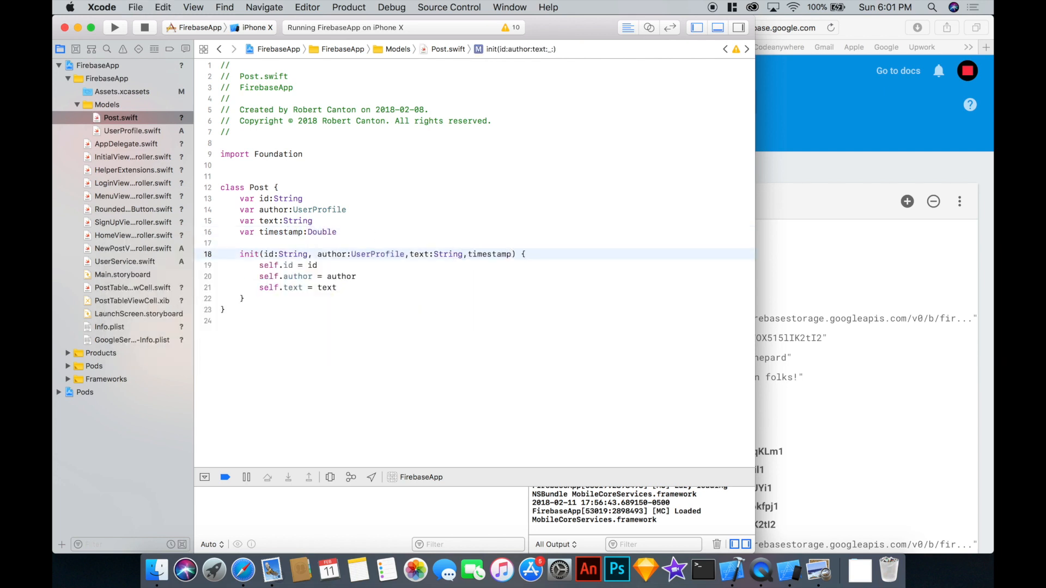
type(":Double")
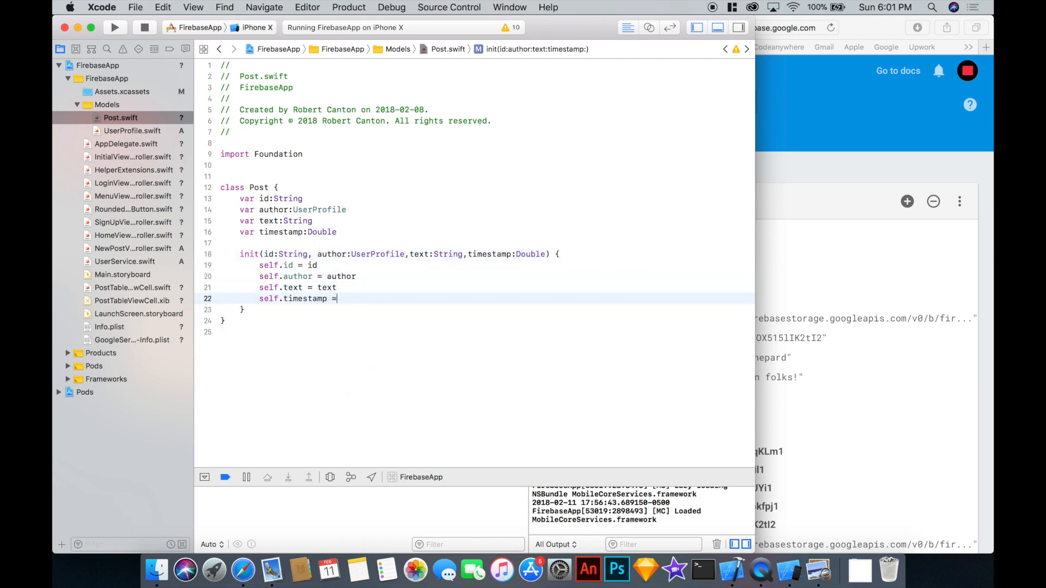
type("timestamp")
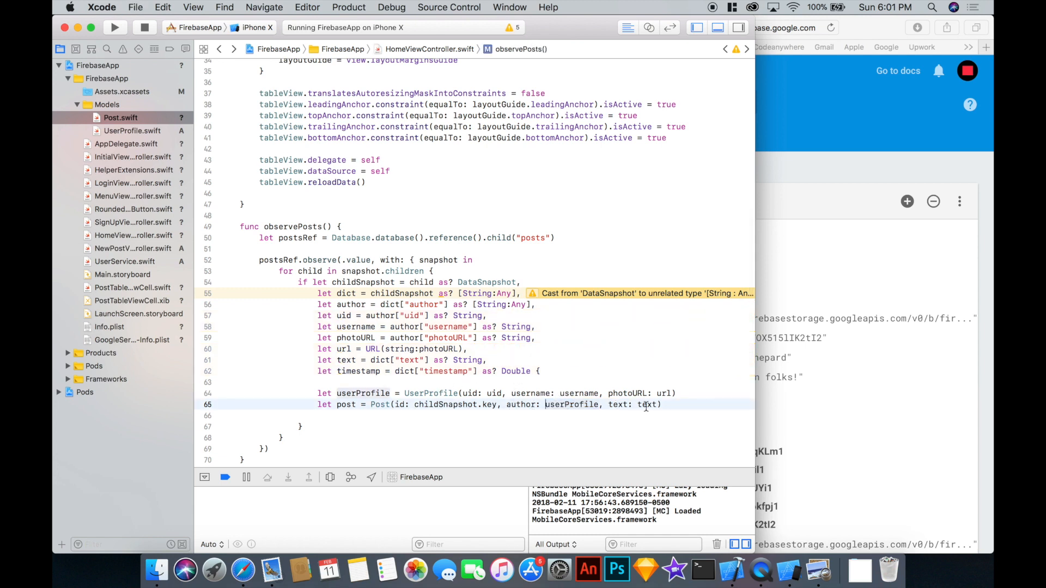
Construct each Post with childSnapshot.key, userProfile, text and timestamp in observePosts.
type("tiemsta")
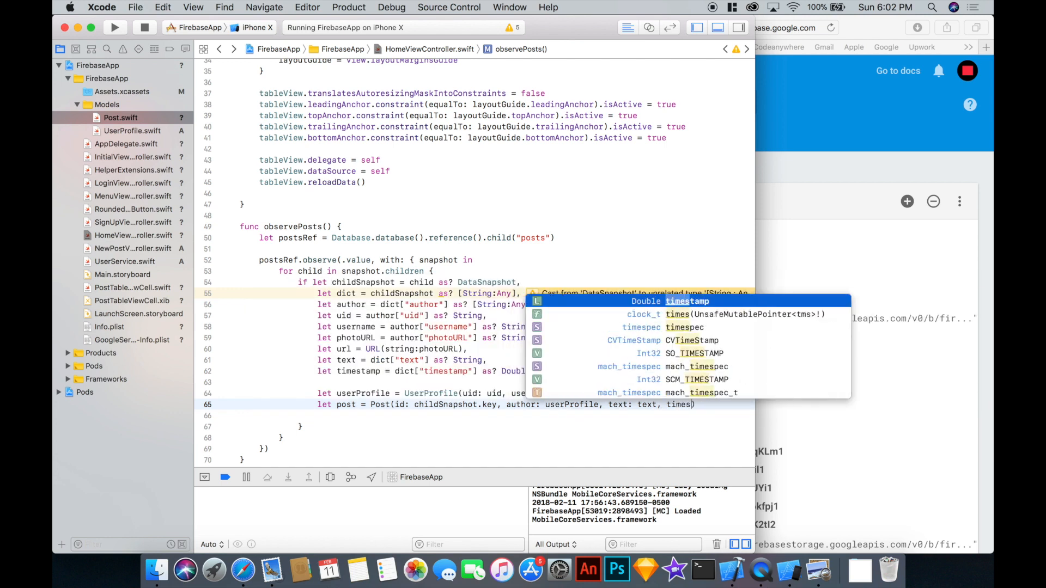
type("timestamp")
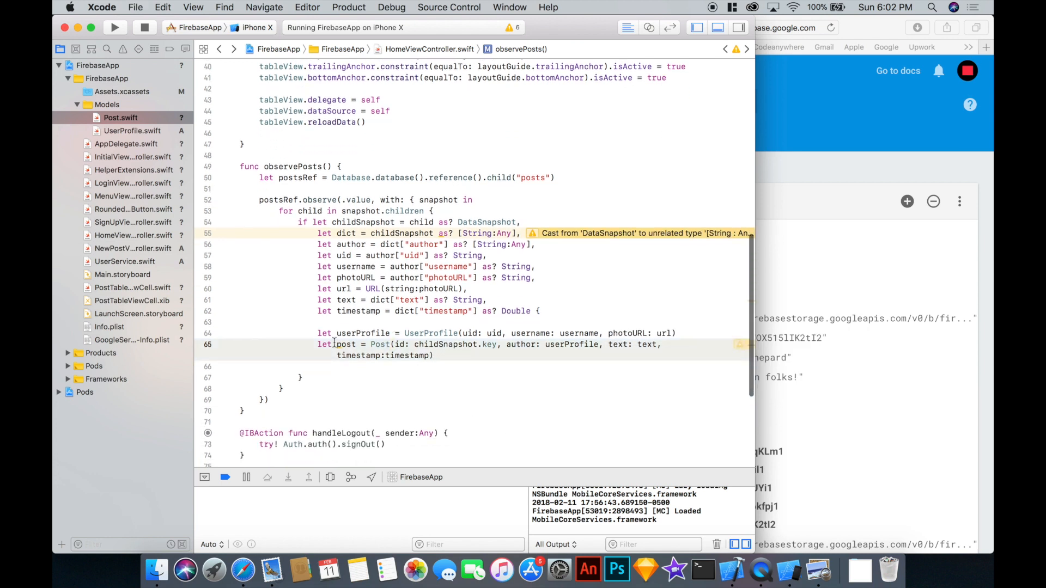
Declare var tempPosts = [Post]() and append each parsed Post to it inside the loop.
key("return")
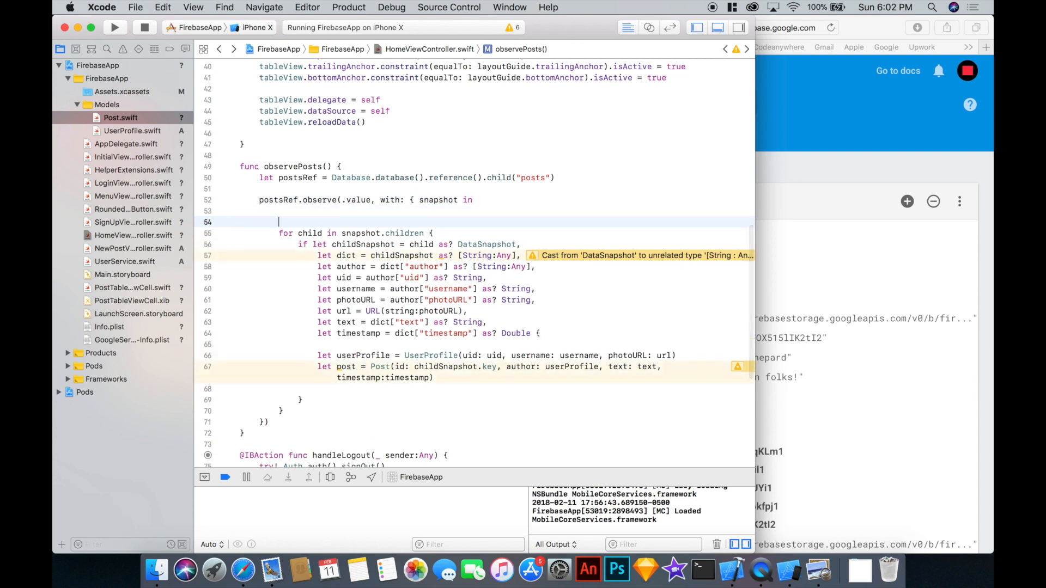
type("var tempPosts =")
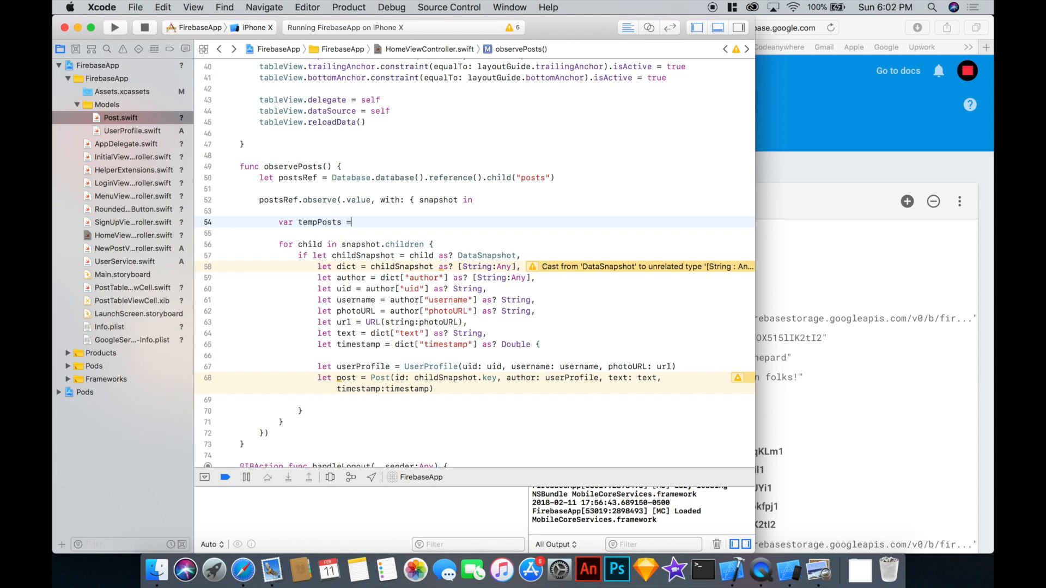
type("[Post](")
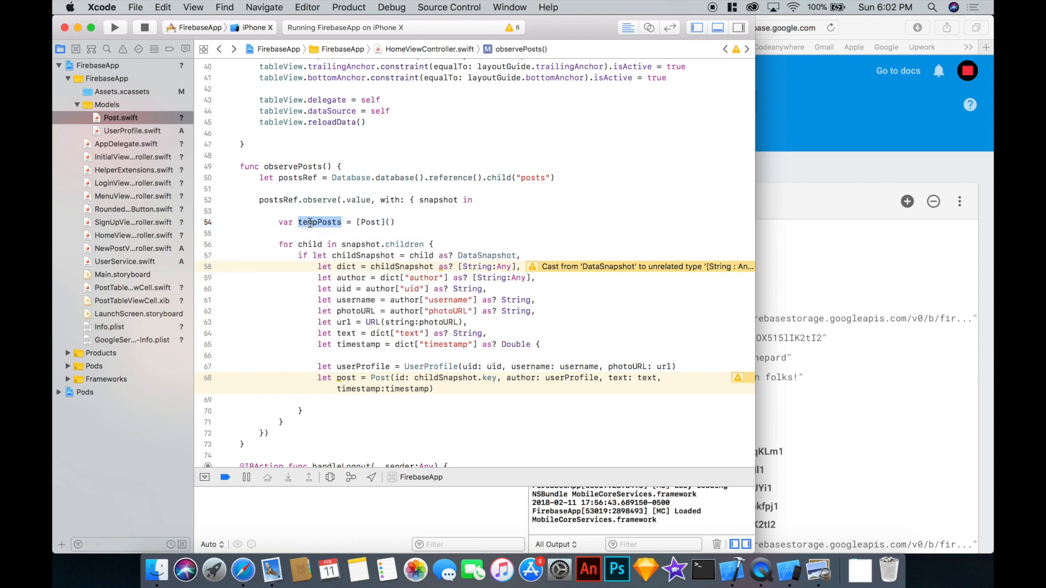
type("tempPosts.")
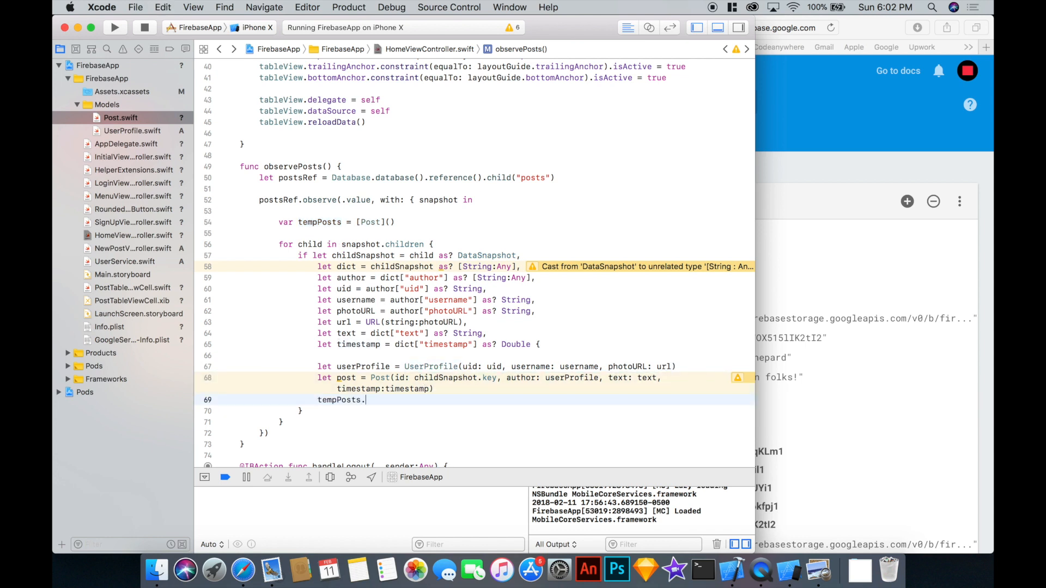
type(".")
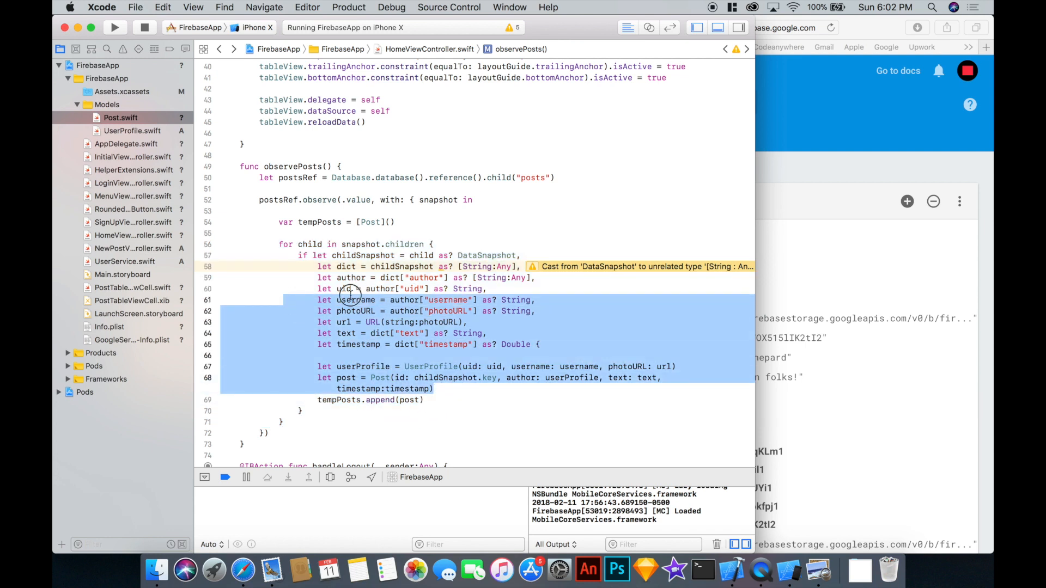
left_click(350, 299)
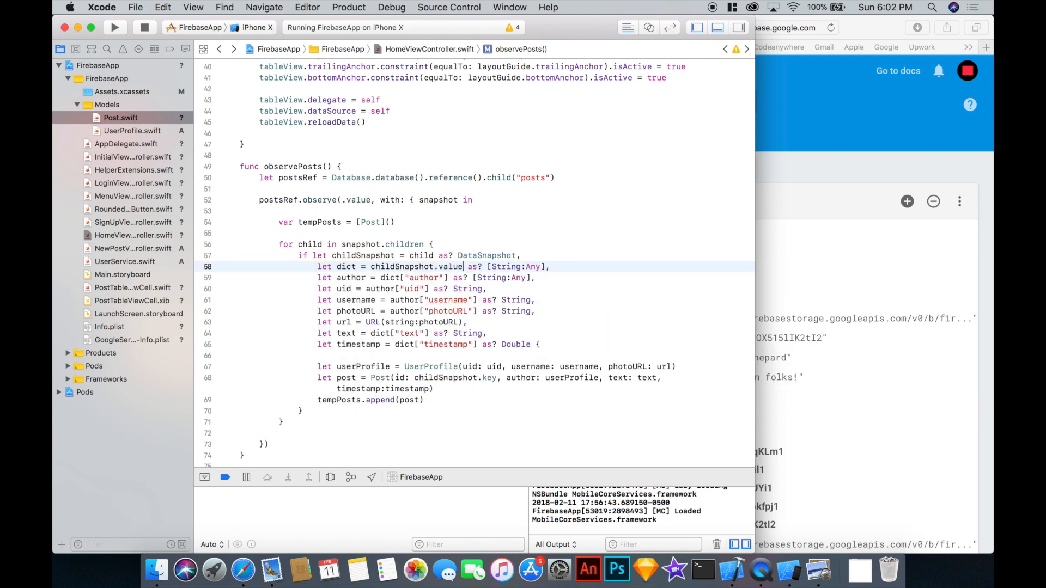
double_click(402, 265)
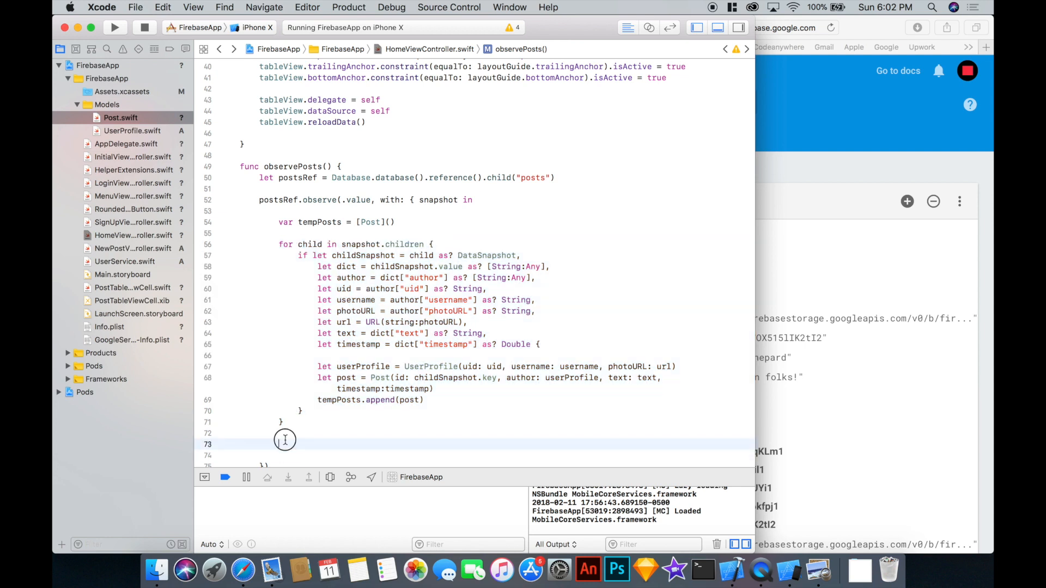
After the loop assign self.posts = tempPosts and call self.tableView.reloadData().
type("self.posts =")
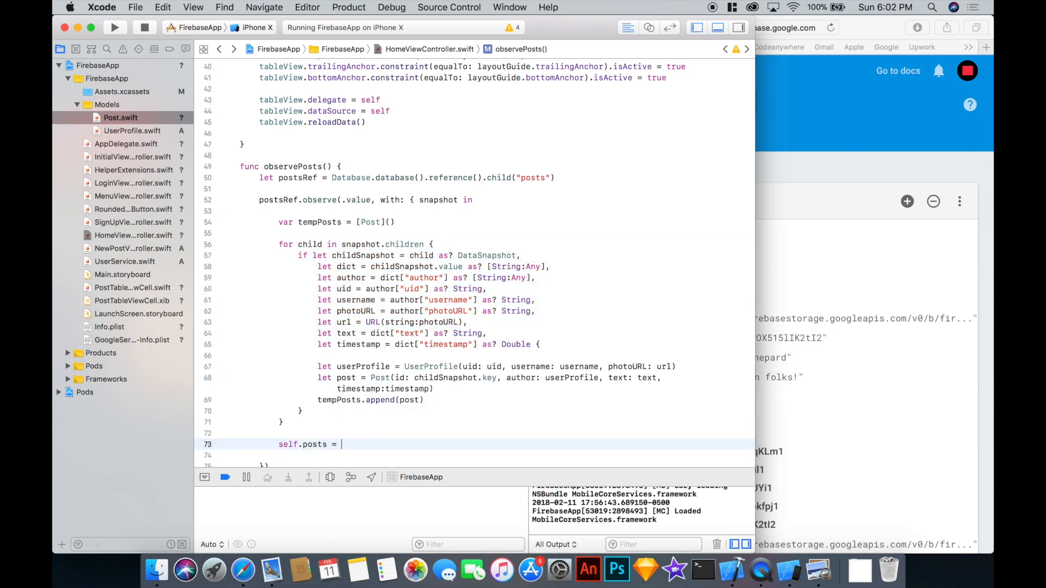
type("tempPosts")
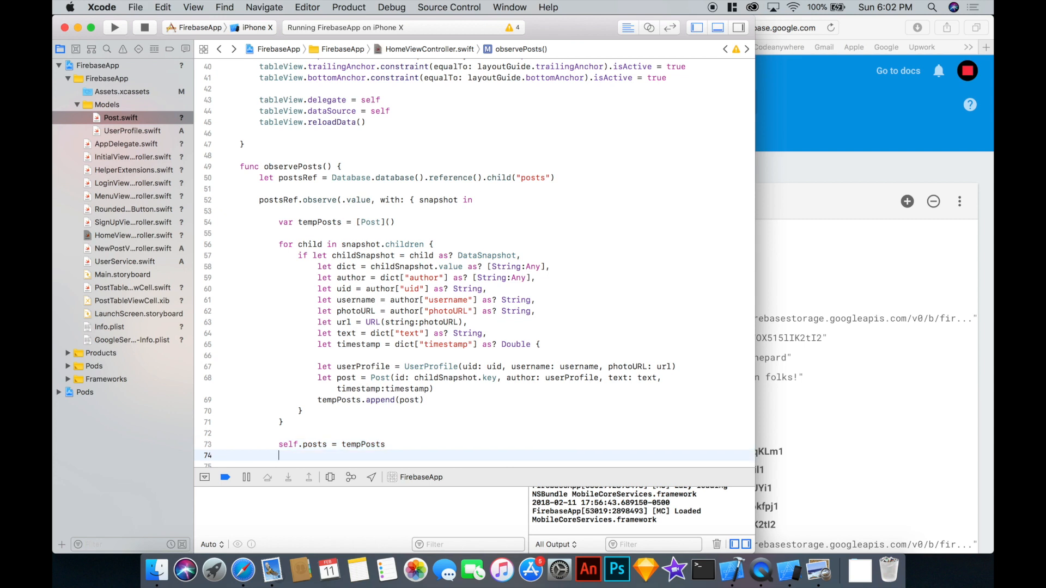
type("self.tableView.reloadData(")
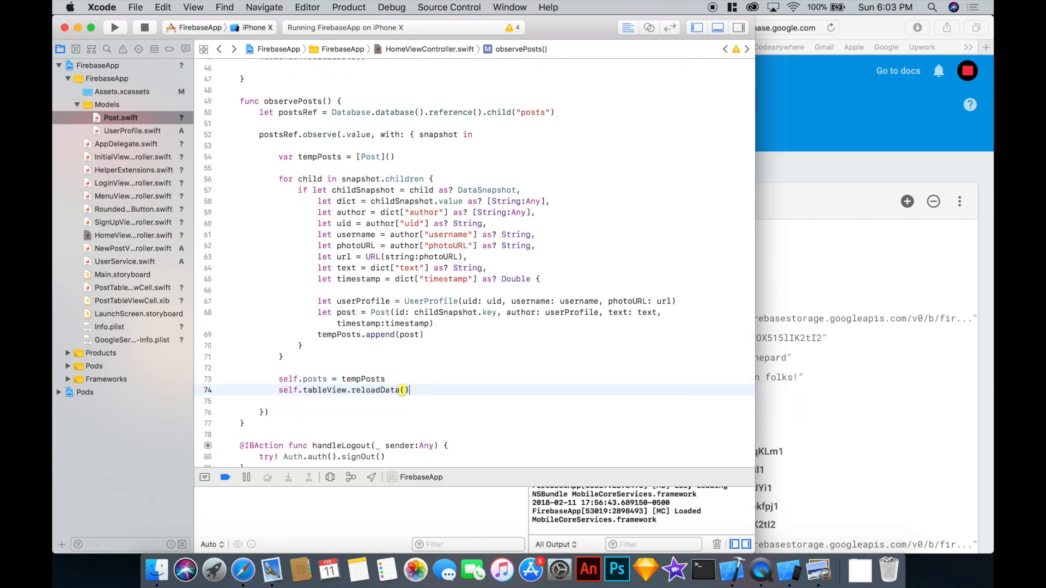
scroll("down", 3)
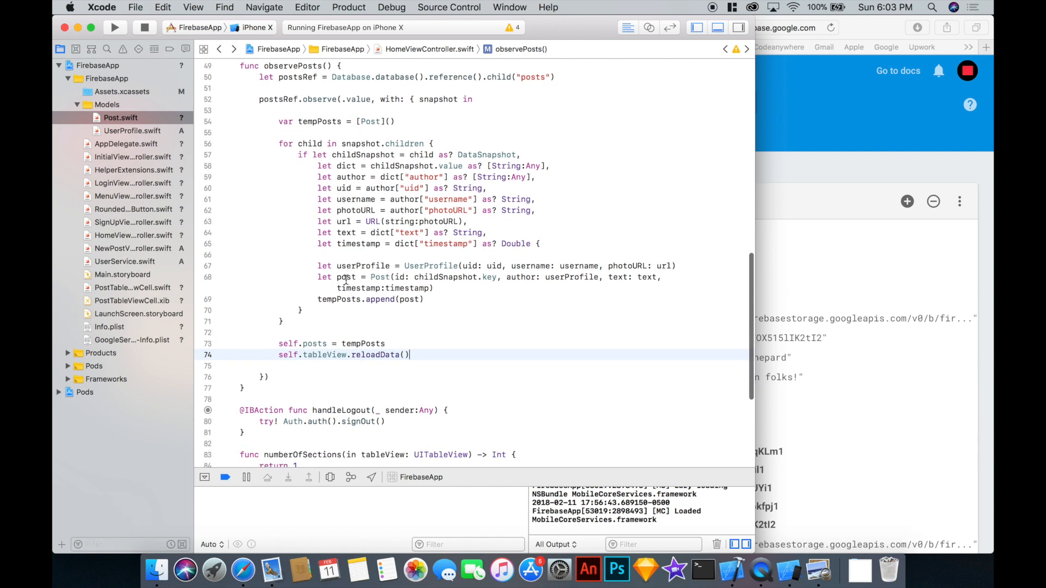
scroll("down", 3)
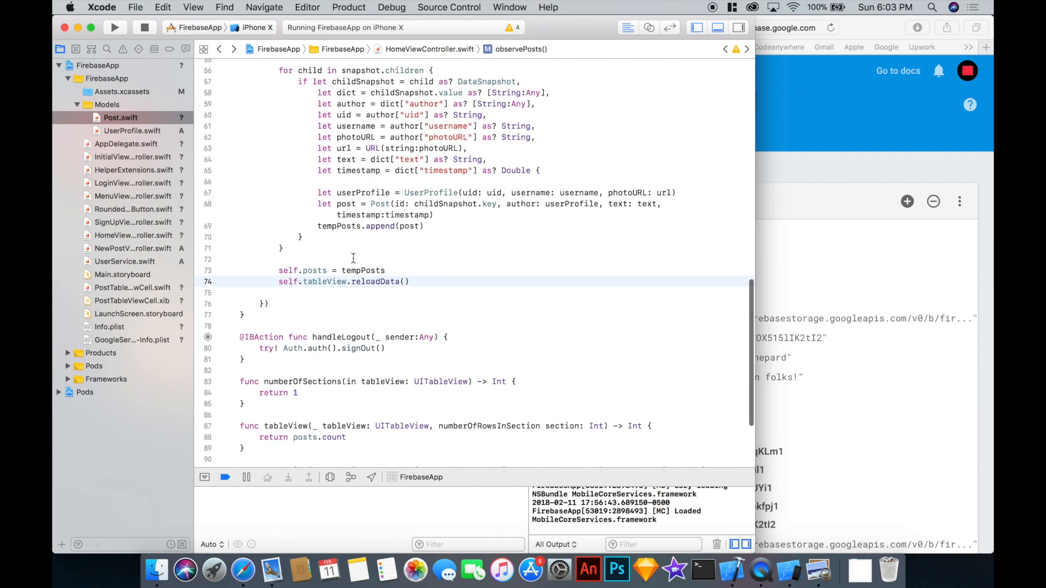
scroll("down", 3)
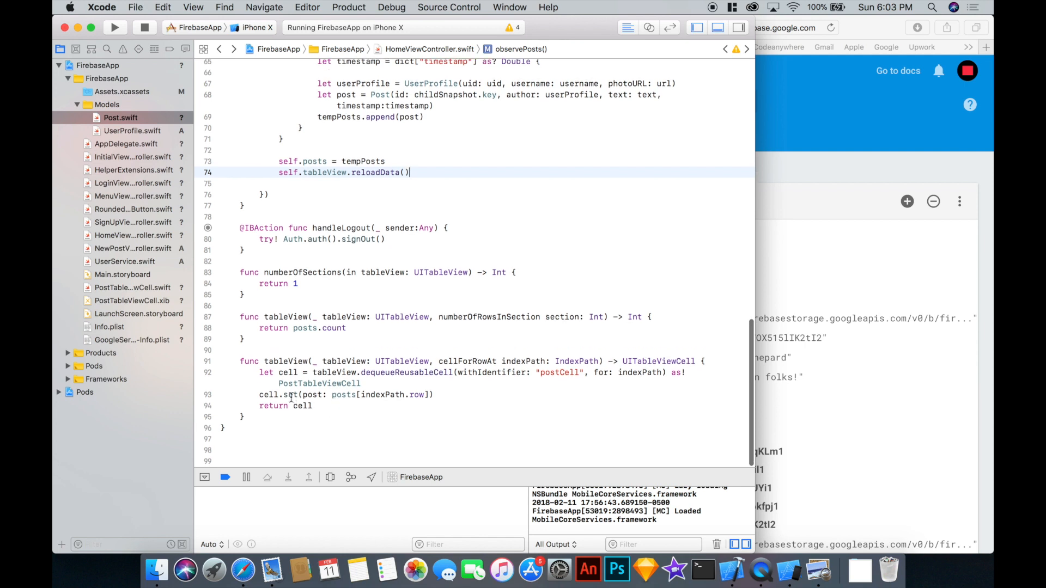
Jump to PostTableViewCell's definition and set usernameLabel.text from post.author in set(post:).
right_click(286, 373)
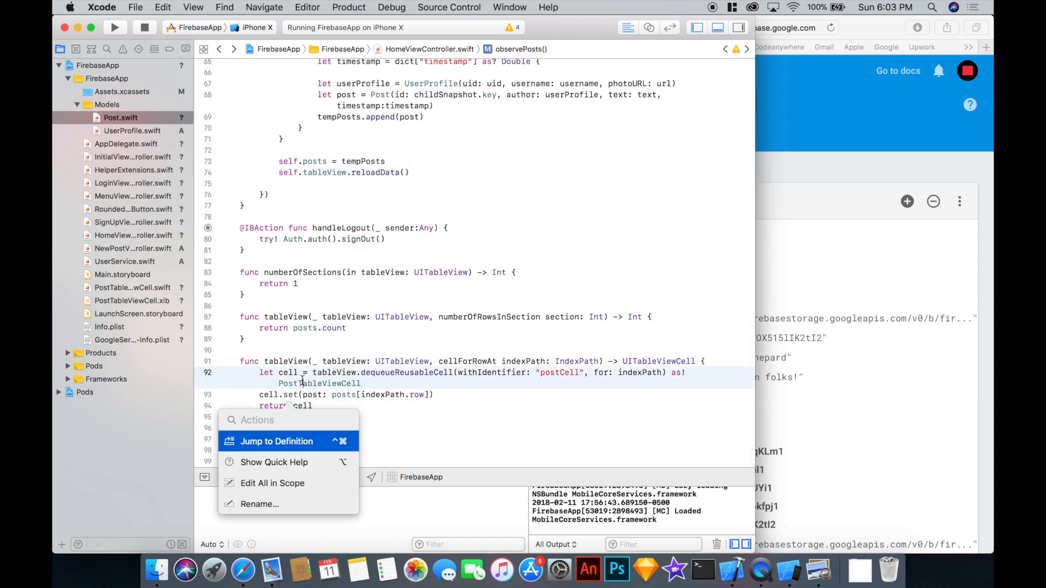
left_click(275, 441)
type("usernameLabel.text = post.a")
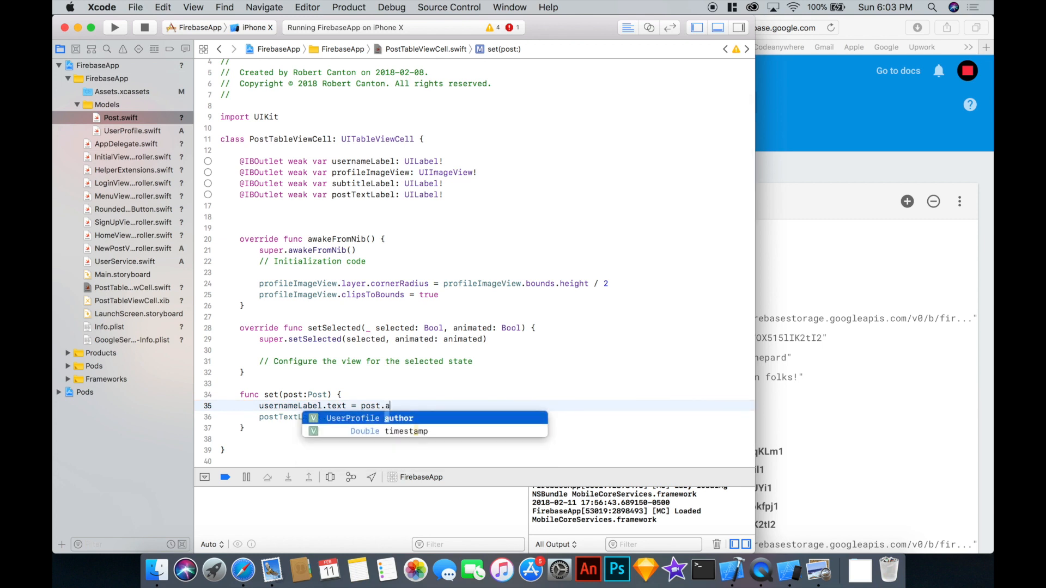
type("uthor.")
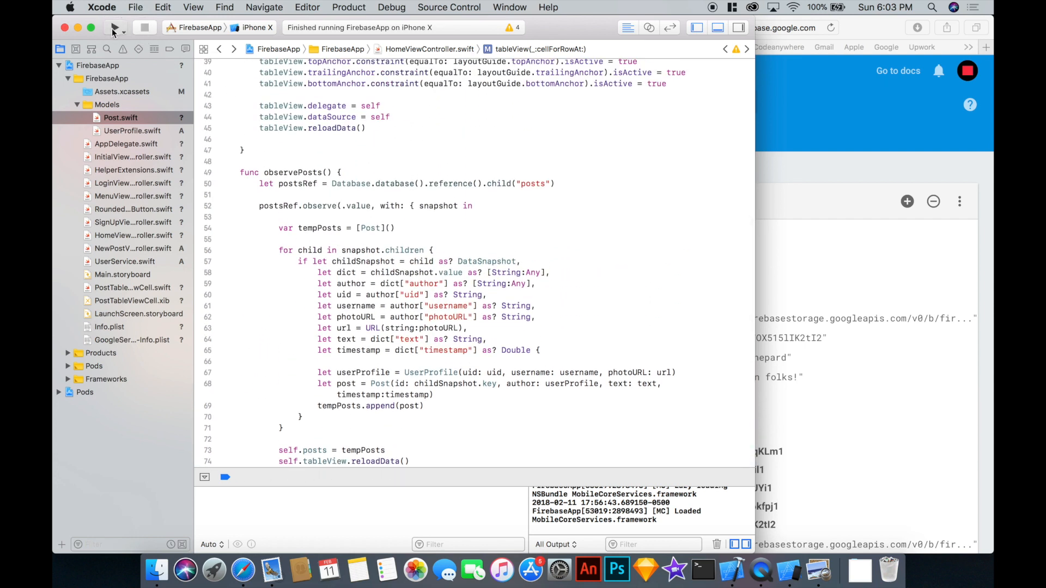
Run the app and call observePosts() at the end of viewDidLoad.
left_click(113, 27)
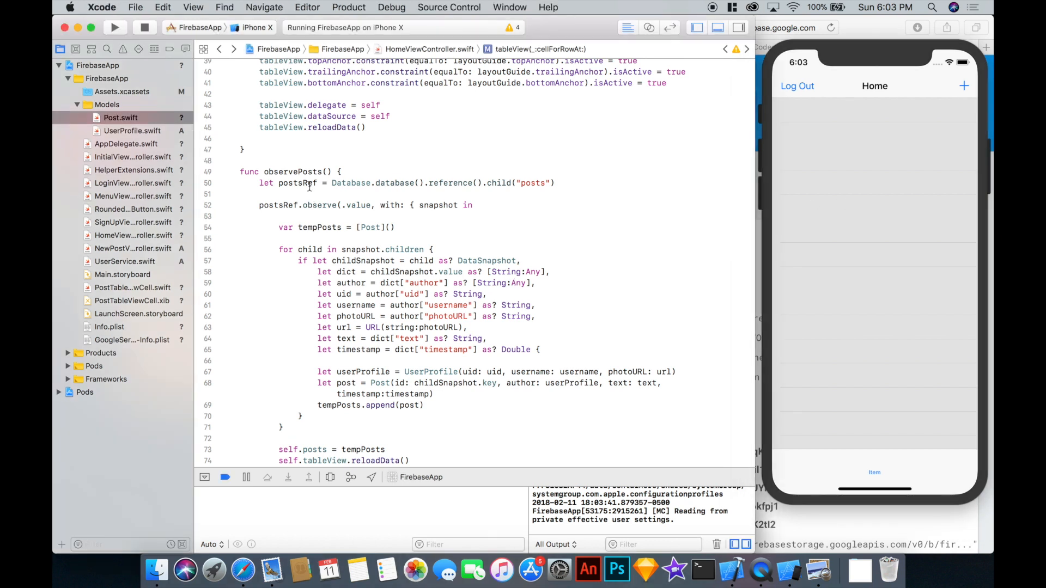
double_click(293, 171)
type("observePosts()")
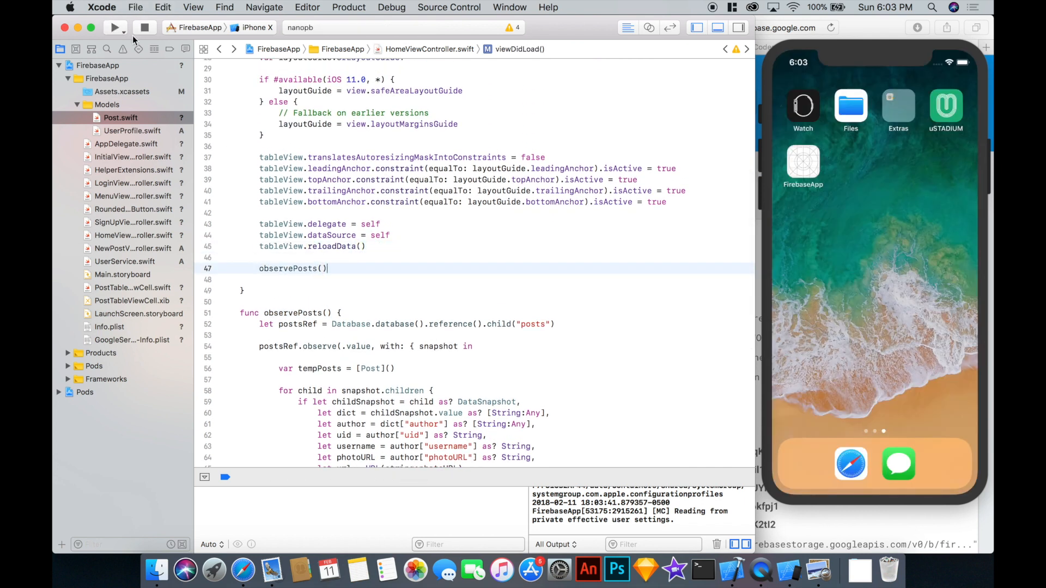
Rebuild and run, then compose a new post starting 'Our second awe'.
left_click(114, 27)
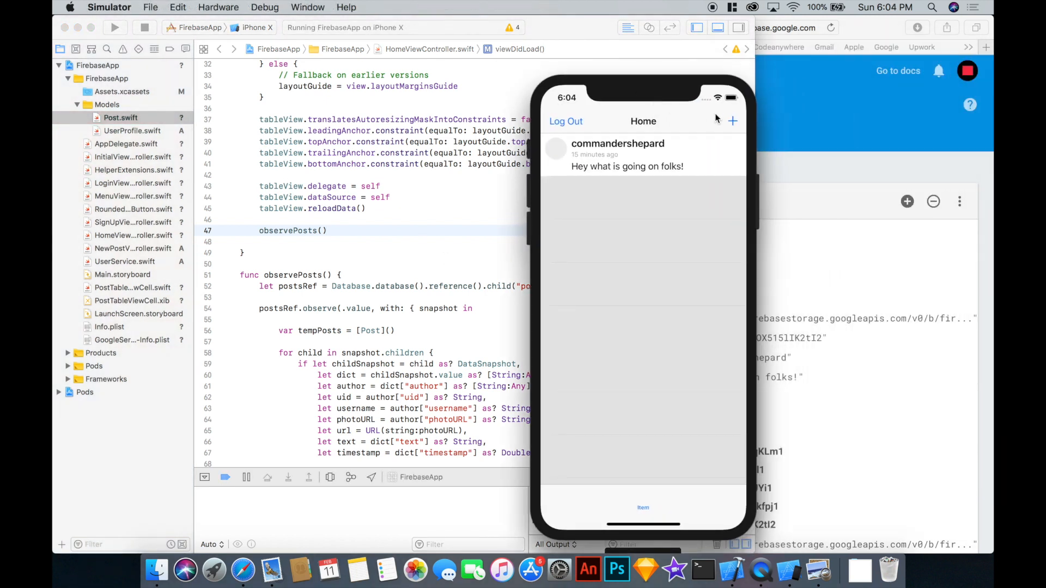
left_click(732, 121)
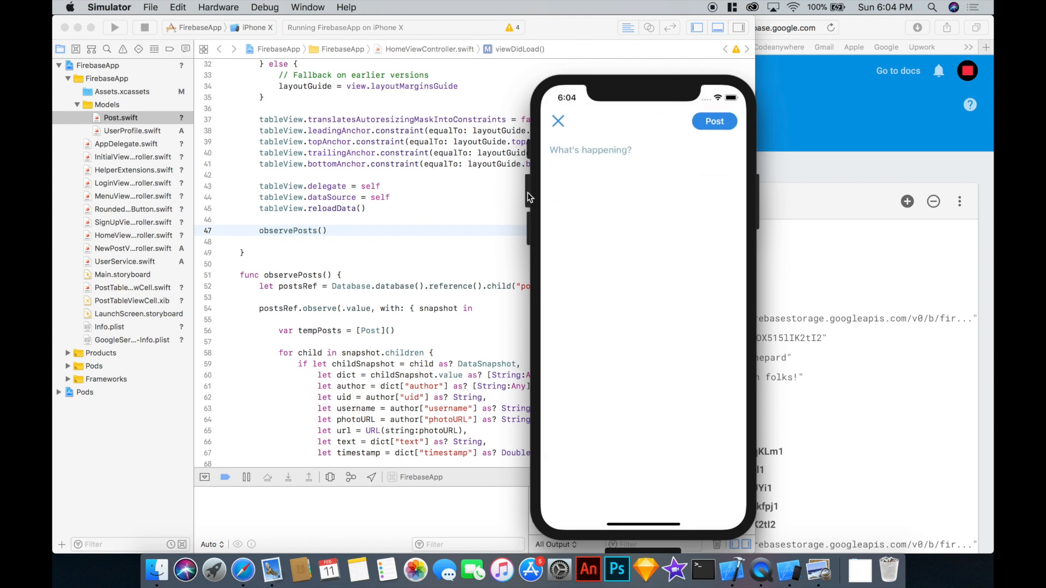
type("Our second awe")
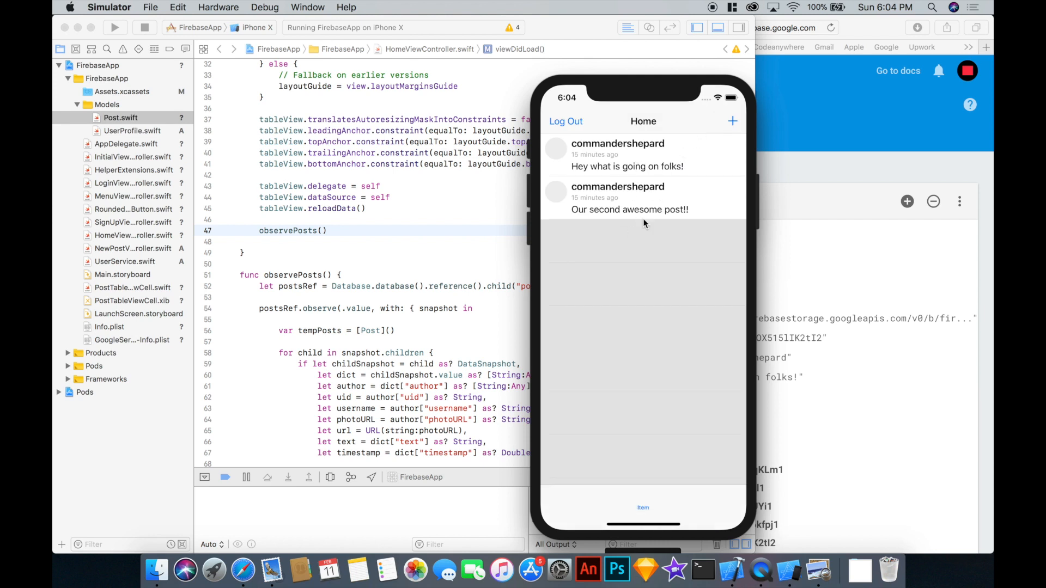
Compose and publish a 'Whatttt' post so the Home feed shows three commandershepard posts.
left_click(732, 121)
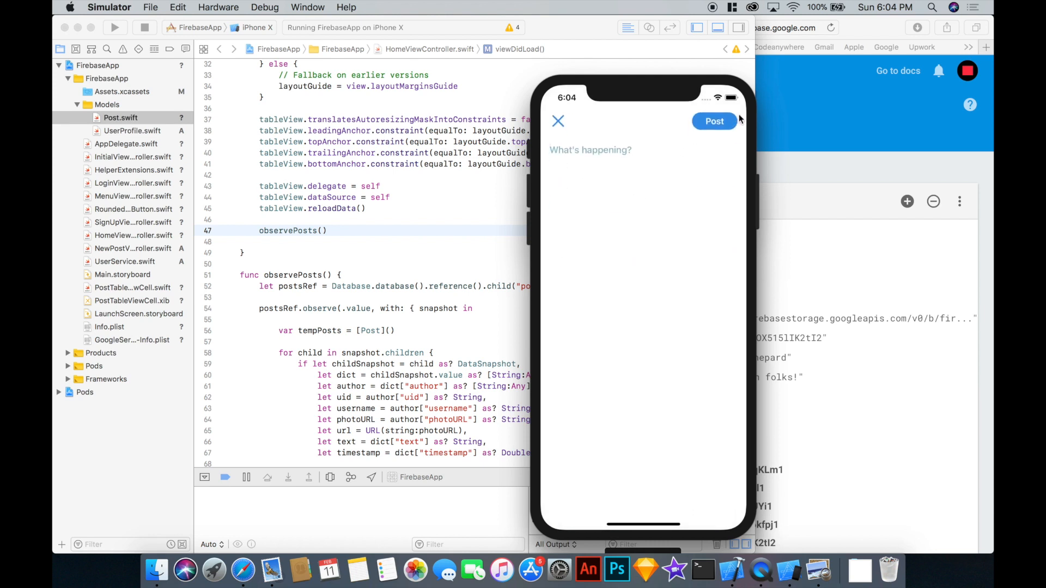
type("Whatttt")
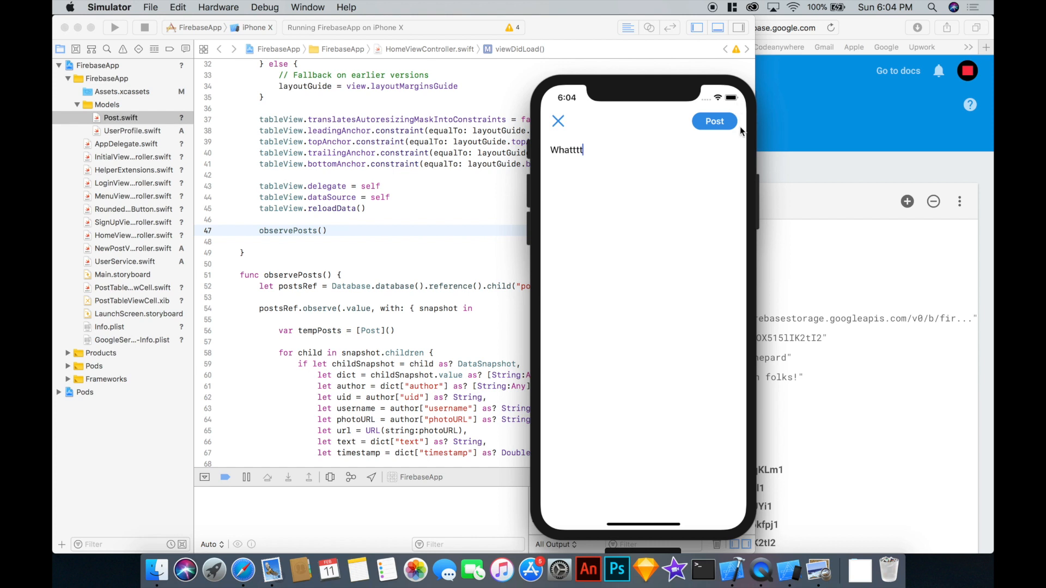
left_click(714, 121)
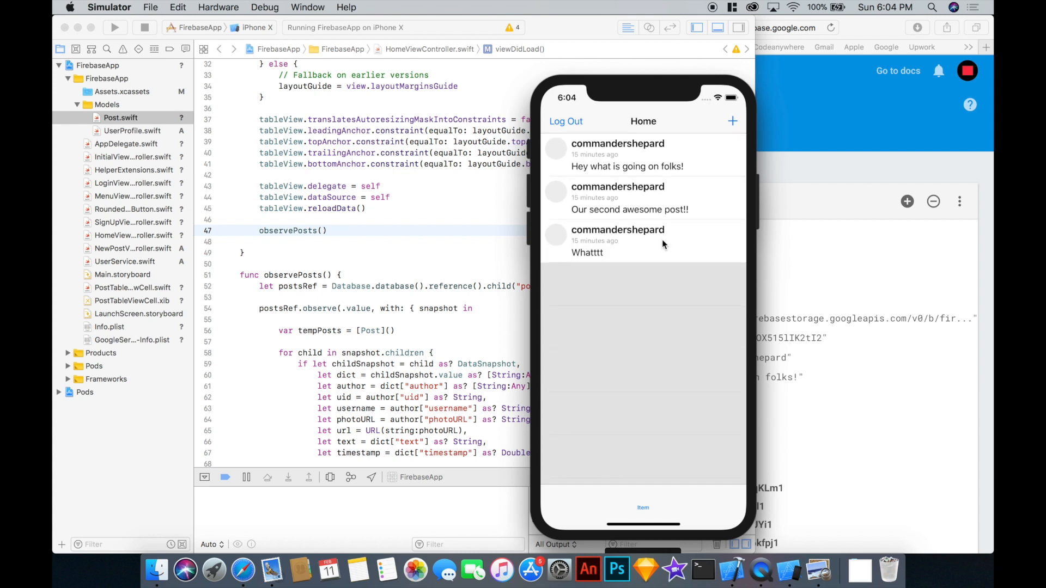
mouse_move(660, 262)
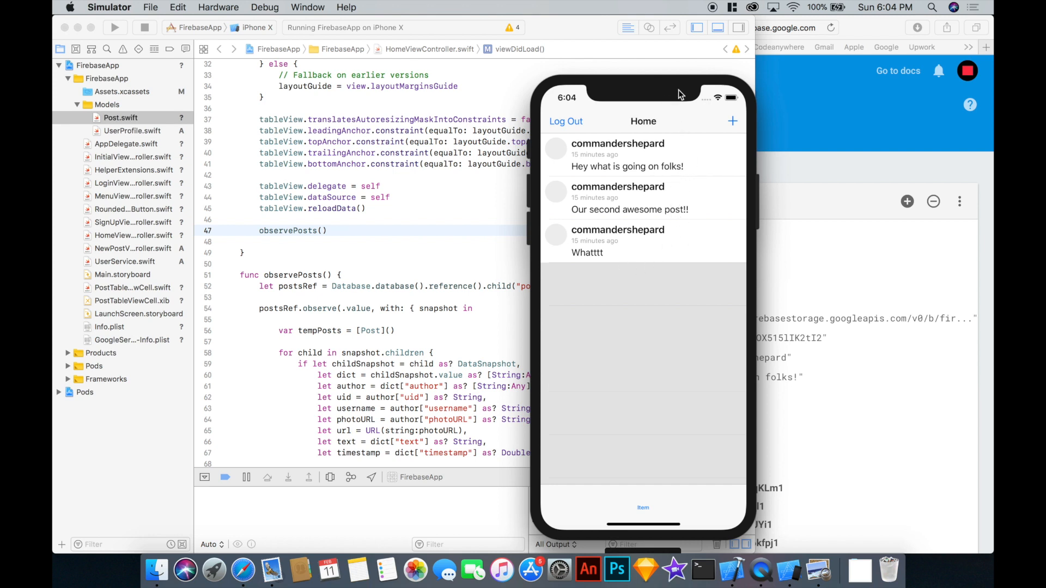
left_click_drag(678, 92, 520, 104)
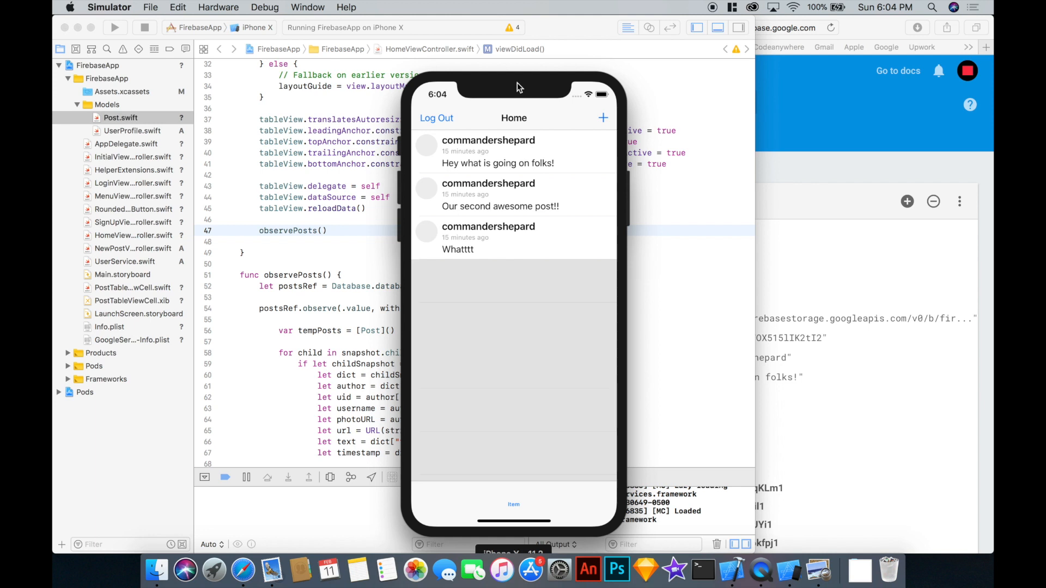
left_click_drag(519, 85, 574, 67)
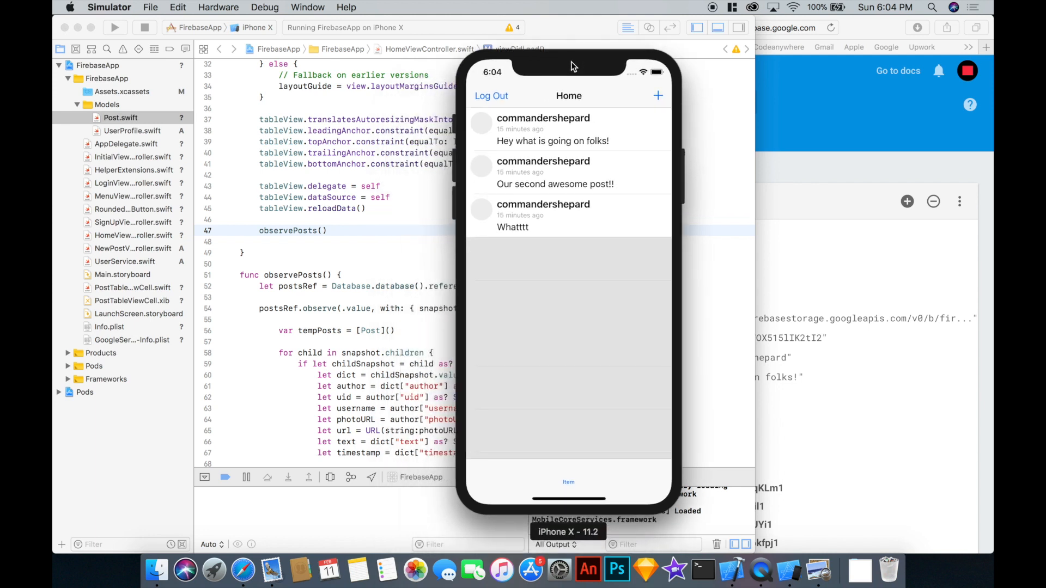
mouse_move(476, 289)
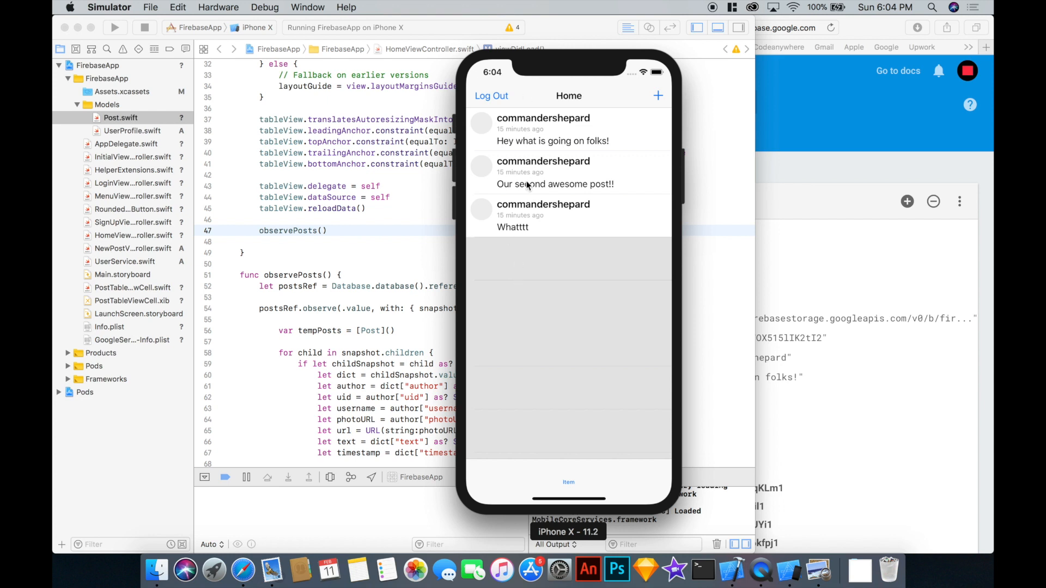
mouse_move(512, 339)
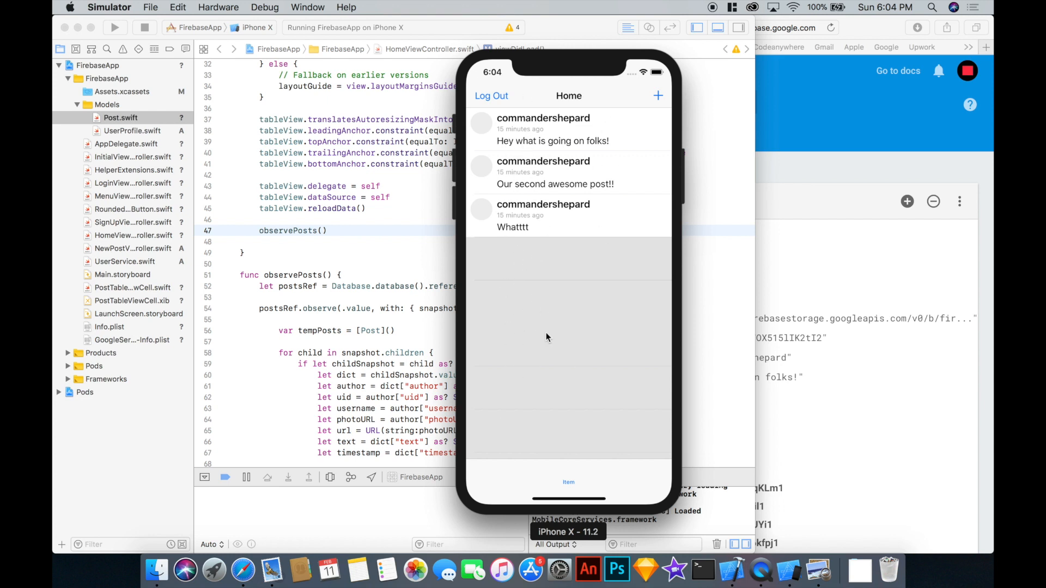
mouse_move(550, 217)
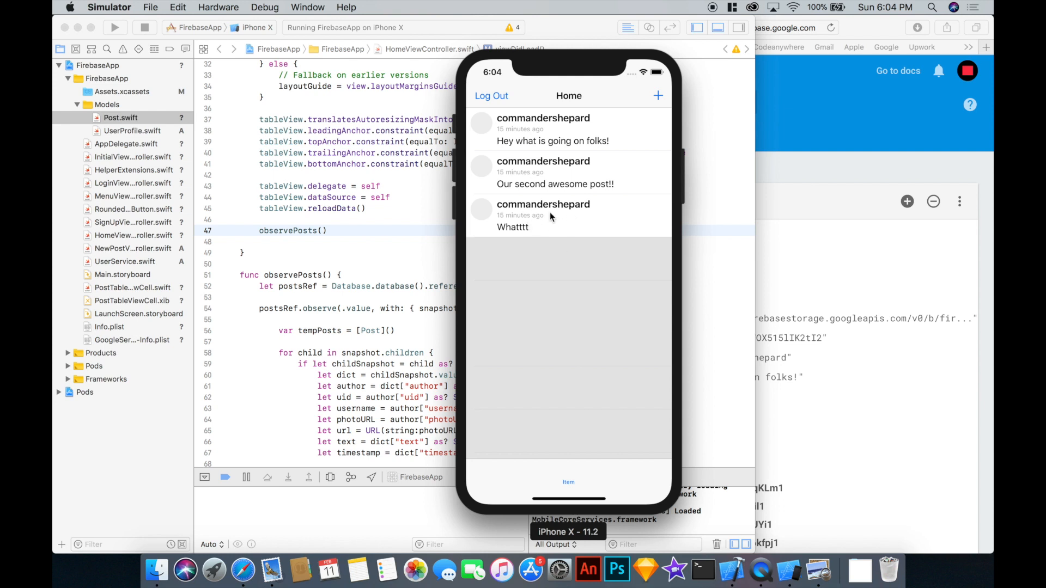
mouse_move(560, 219)
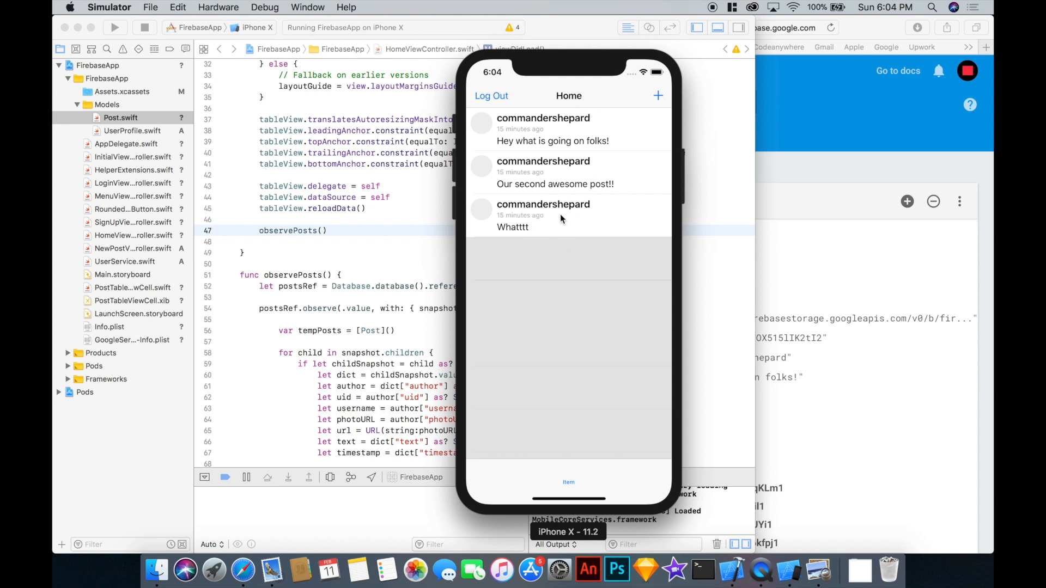
mouse_move(557, 220)
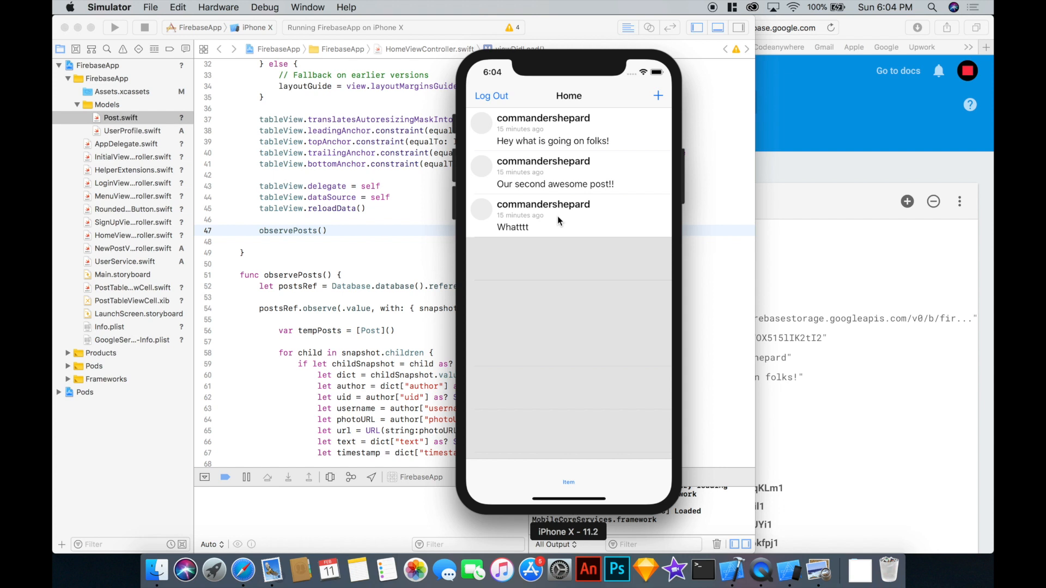
mouse_move(520, 220)
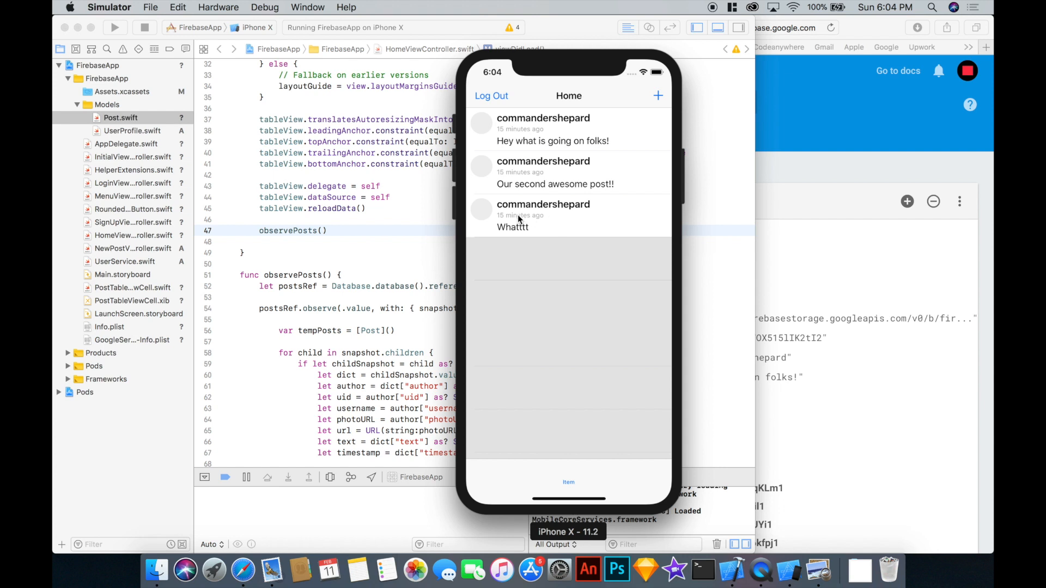
mouse_move(503, 183)
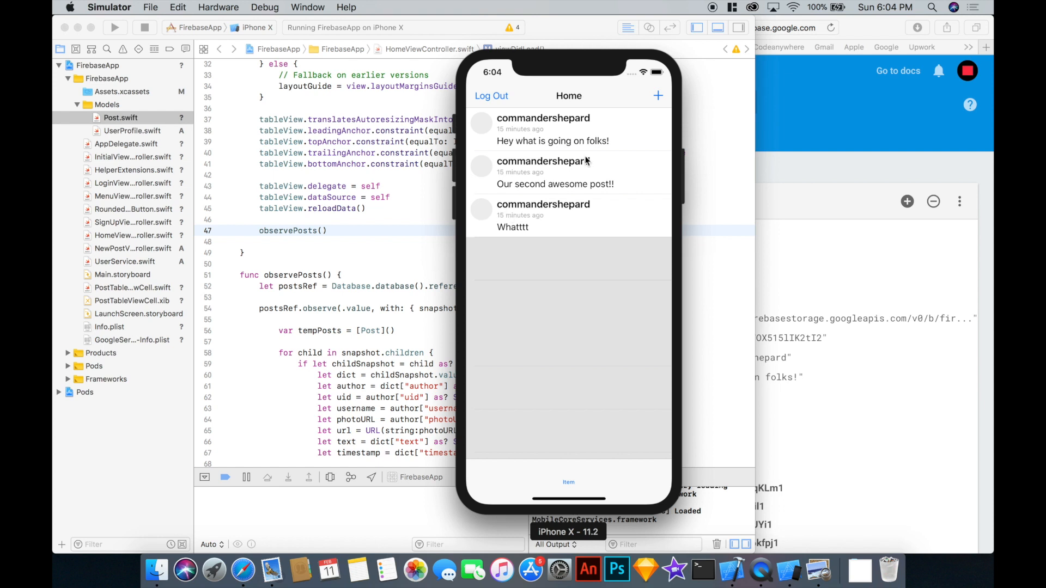
mouse_move(552, 60)
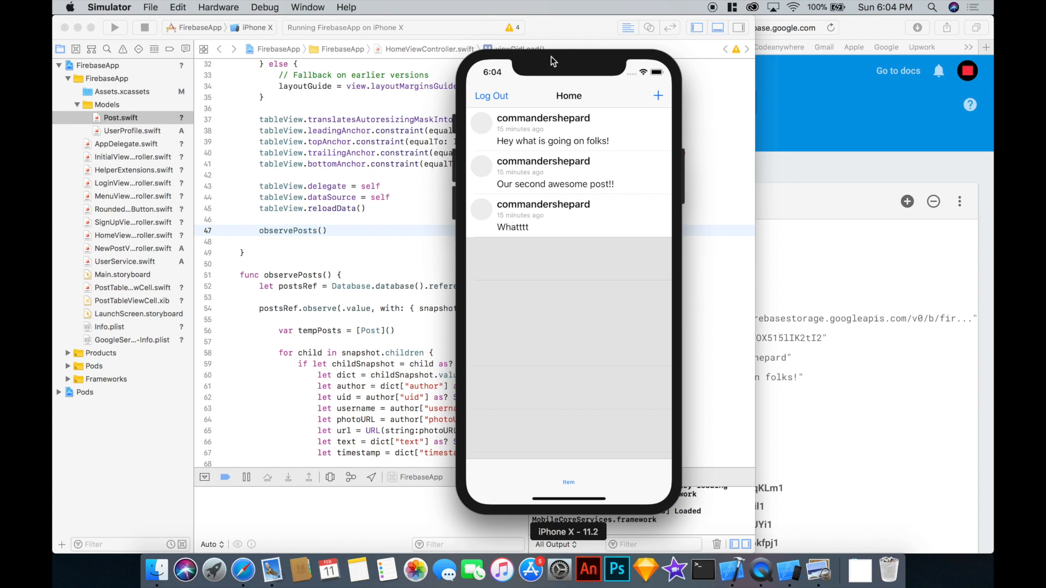